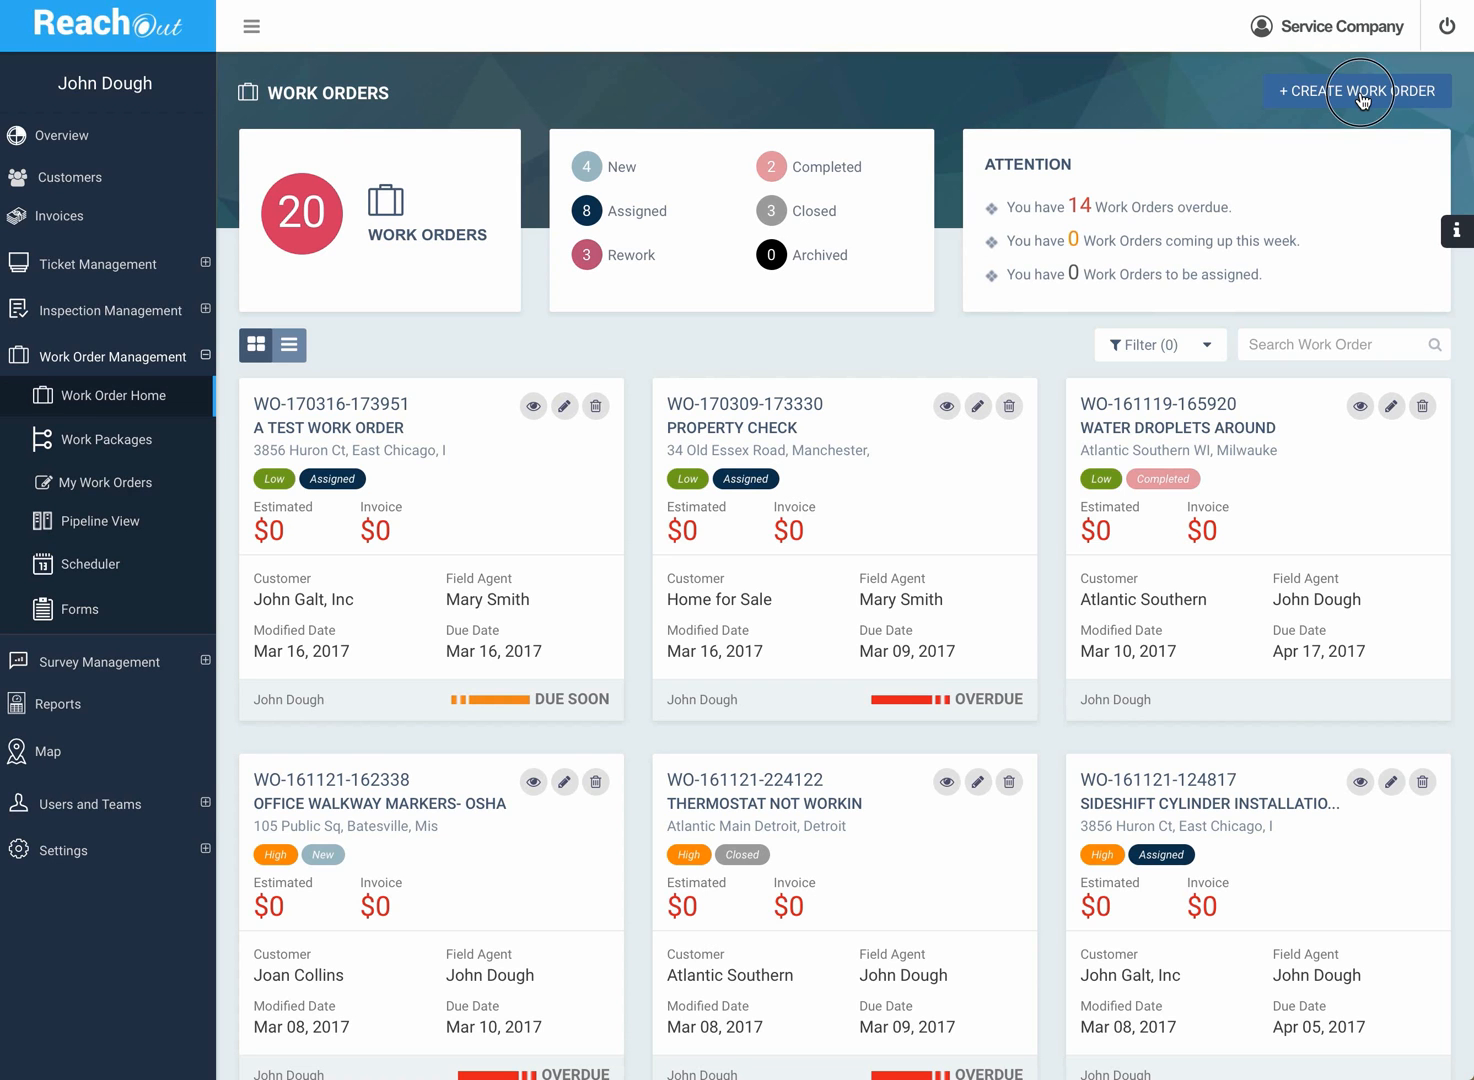
- Start a new work order for John Galt, Inc. and scroll to the details form
left_click(1357, 91)
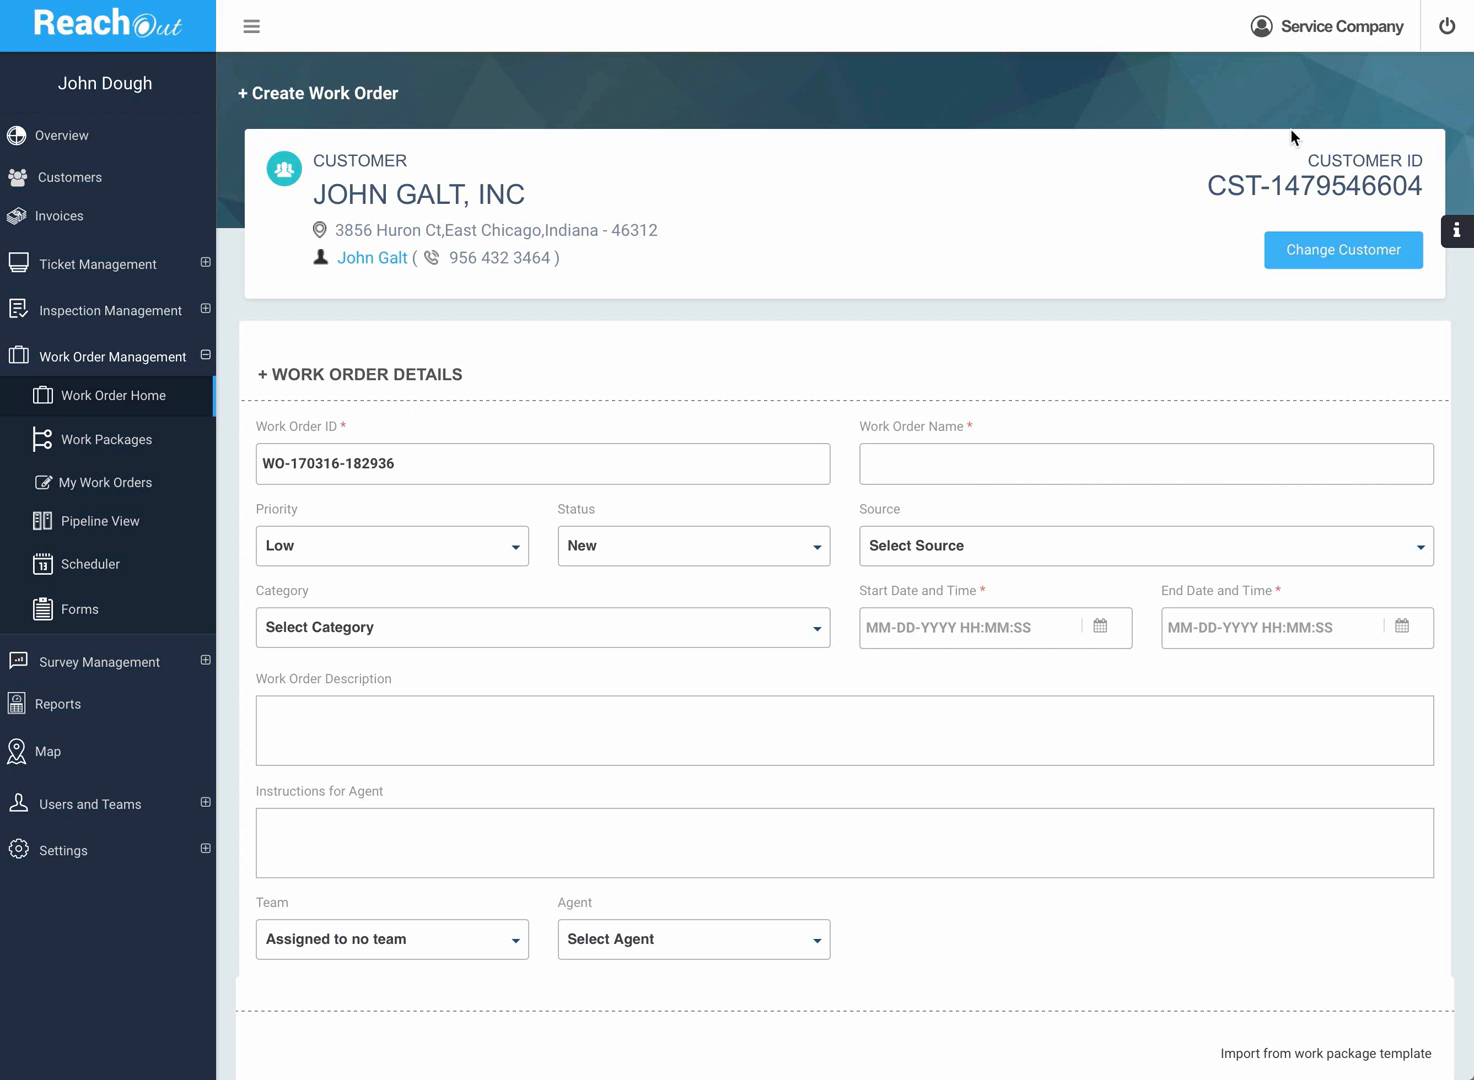
mouse_move(570, 181)
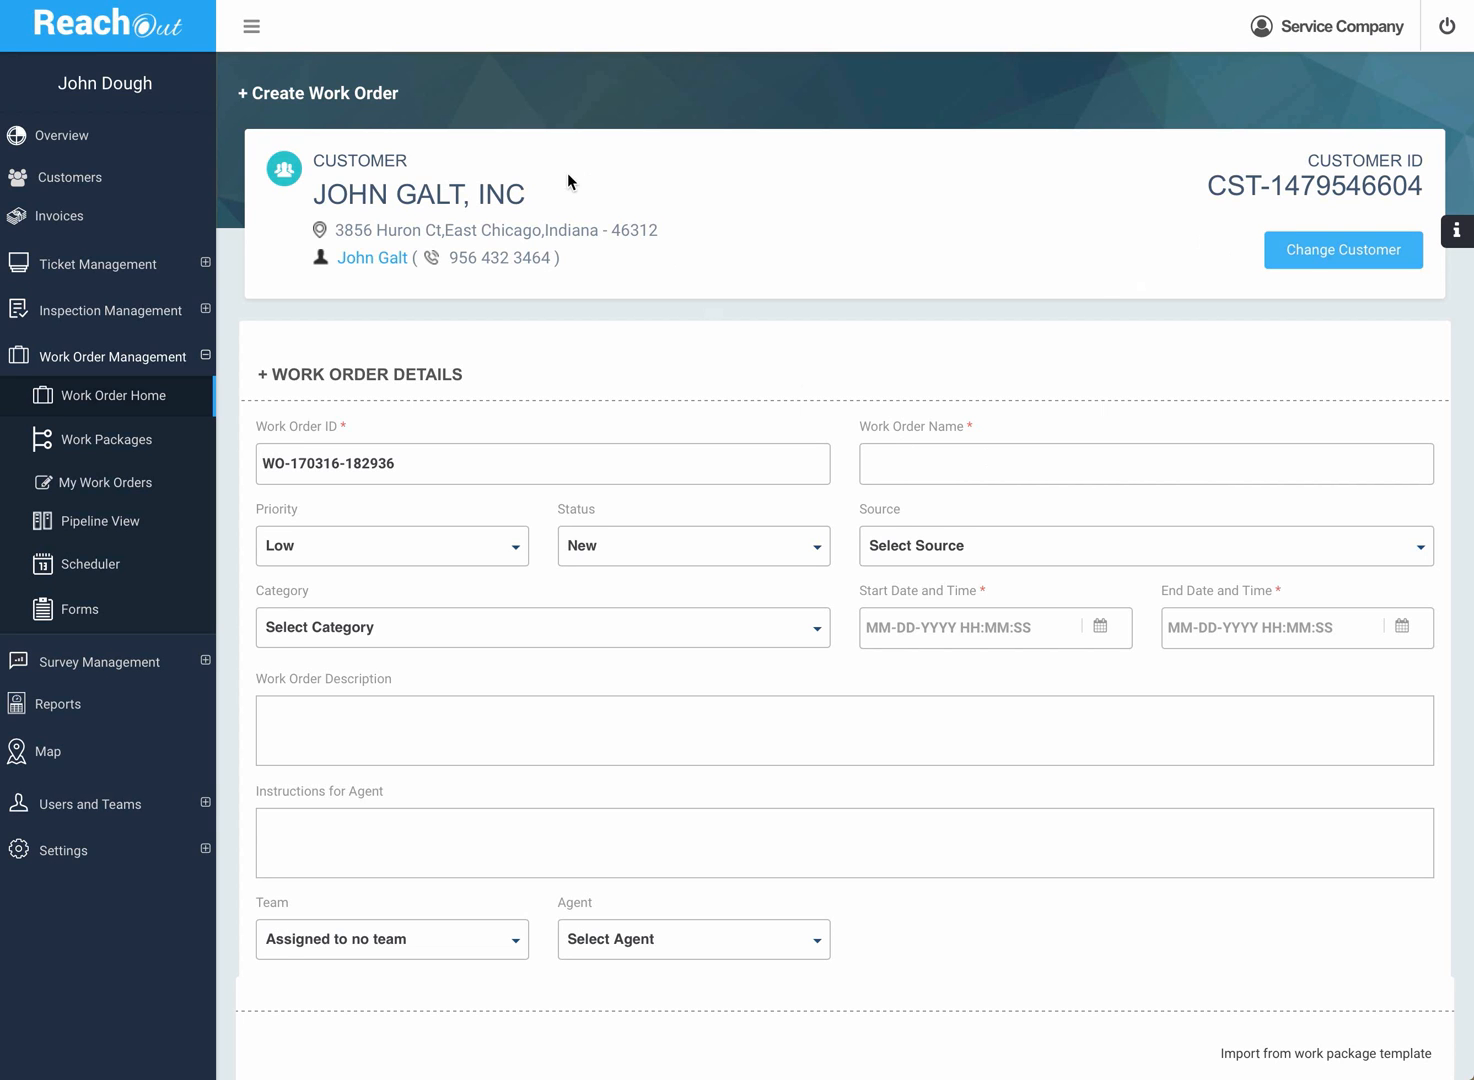
scroll("down", 3)
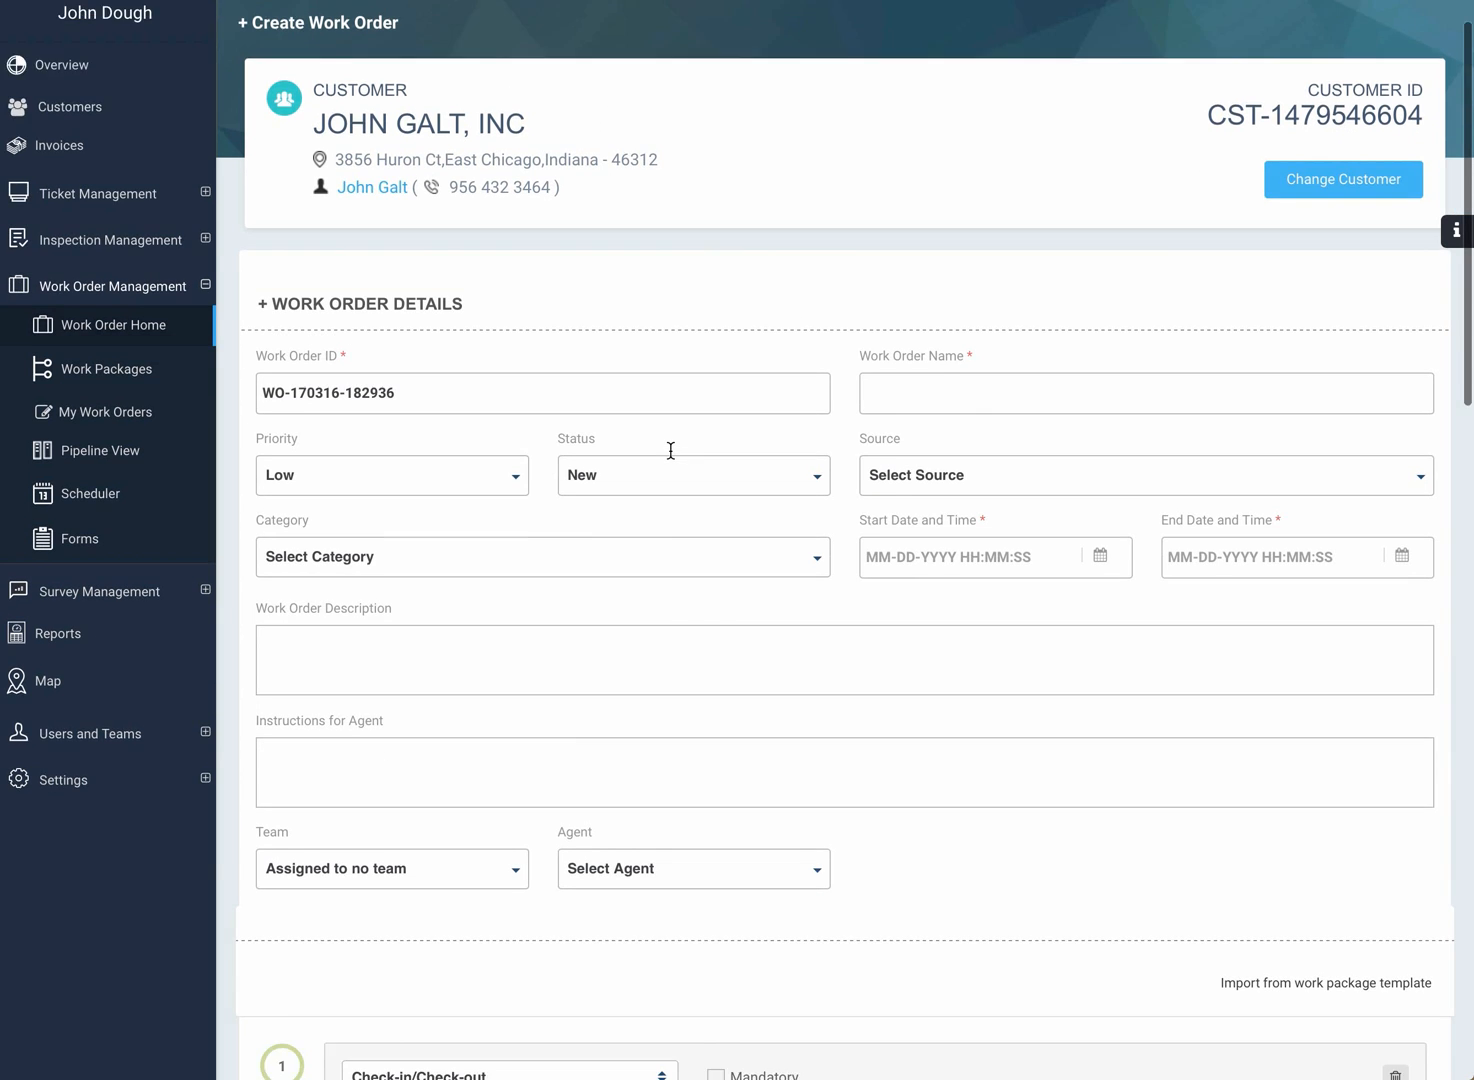
scroll("down", 3)
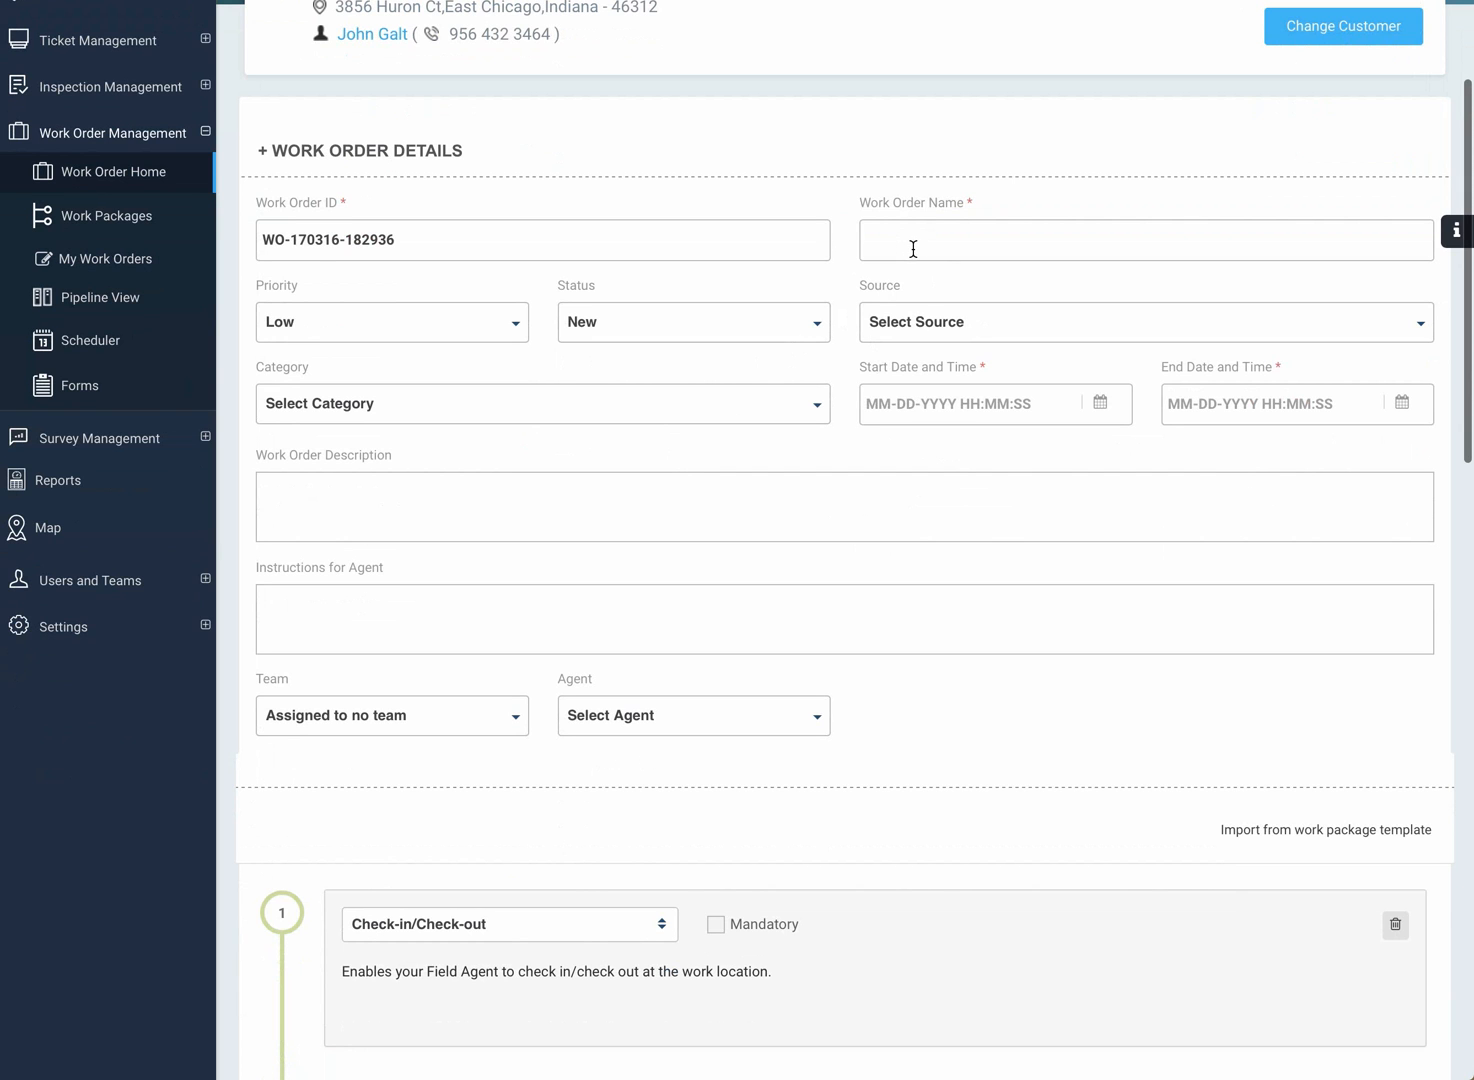
- Enter 'John's Work Order' as the work order name
left_click(1146, 239)
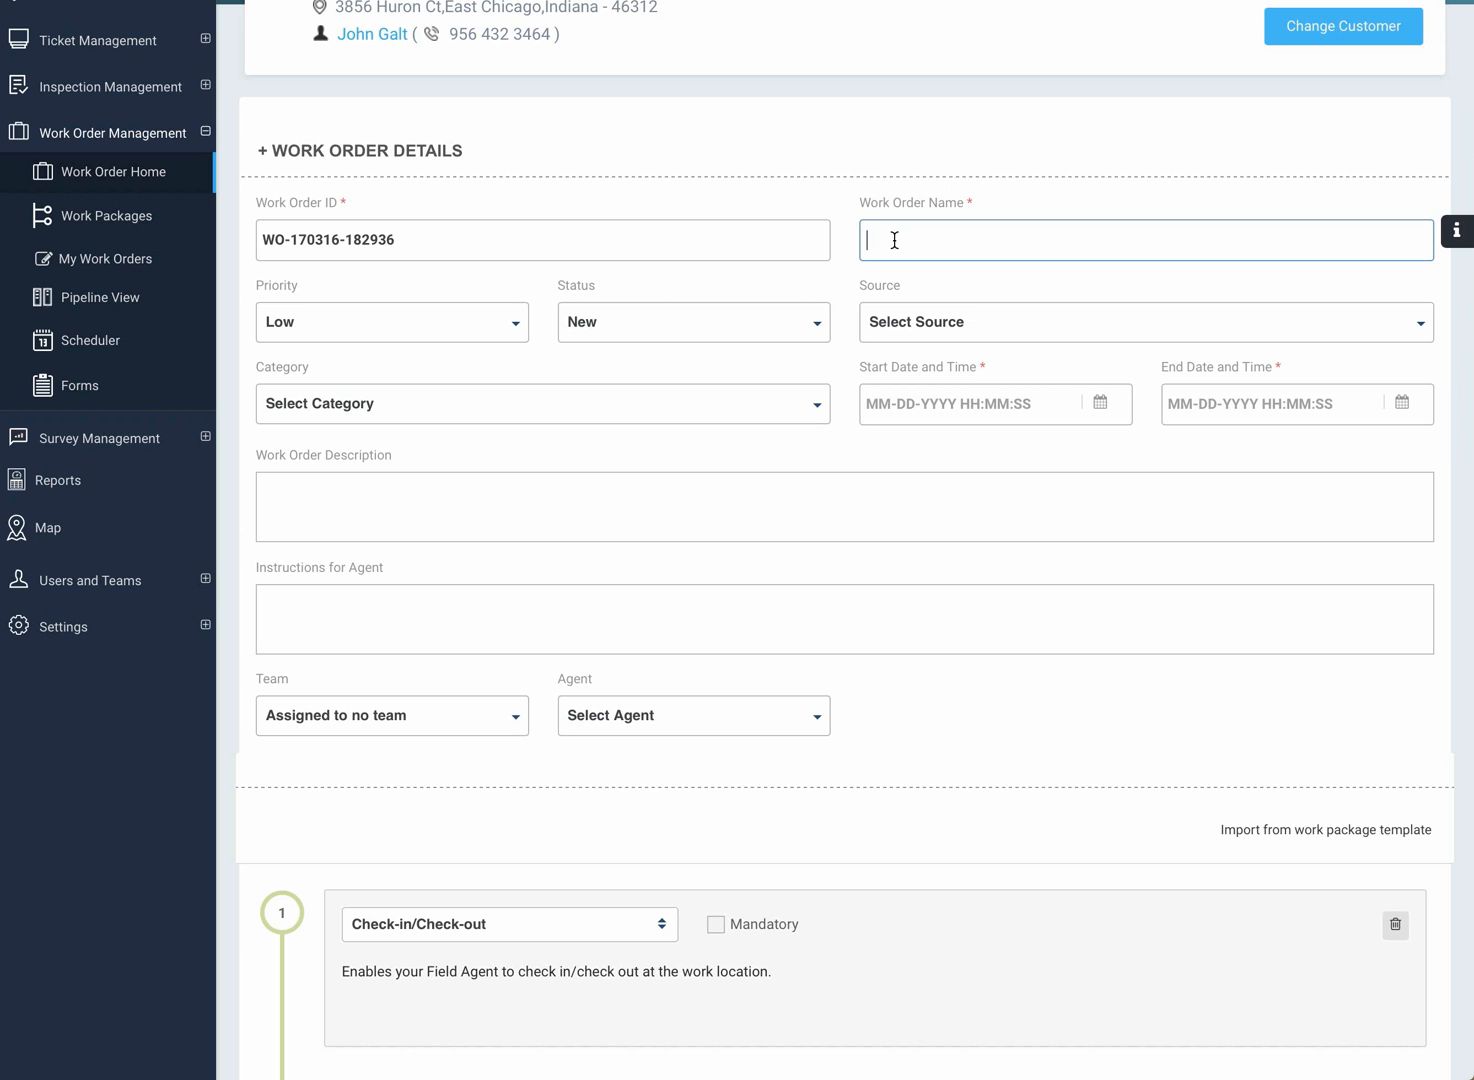
type("Jo")
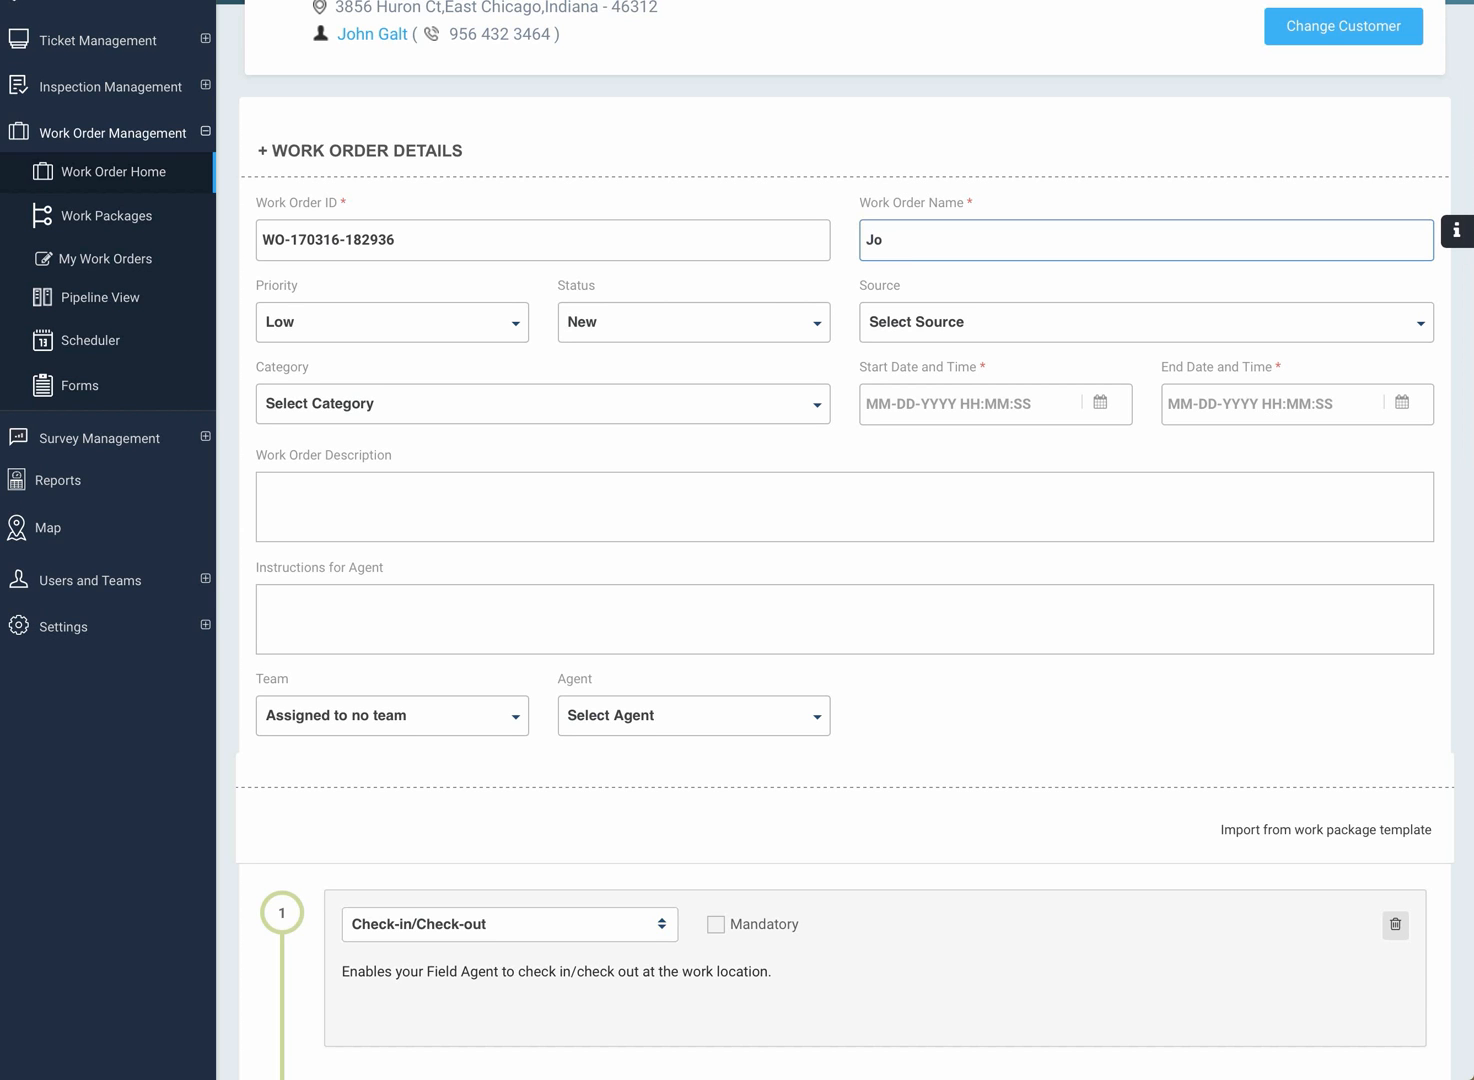
type("hn")
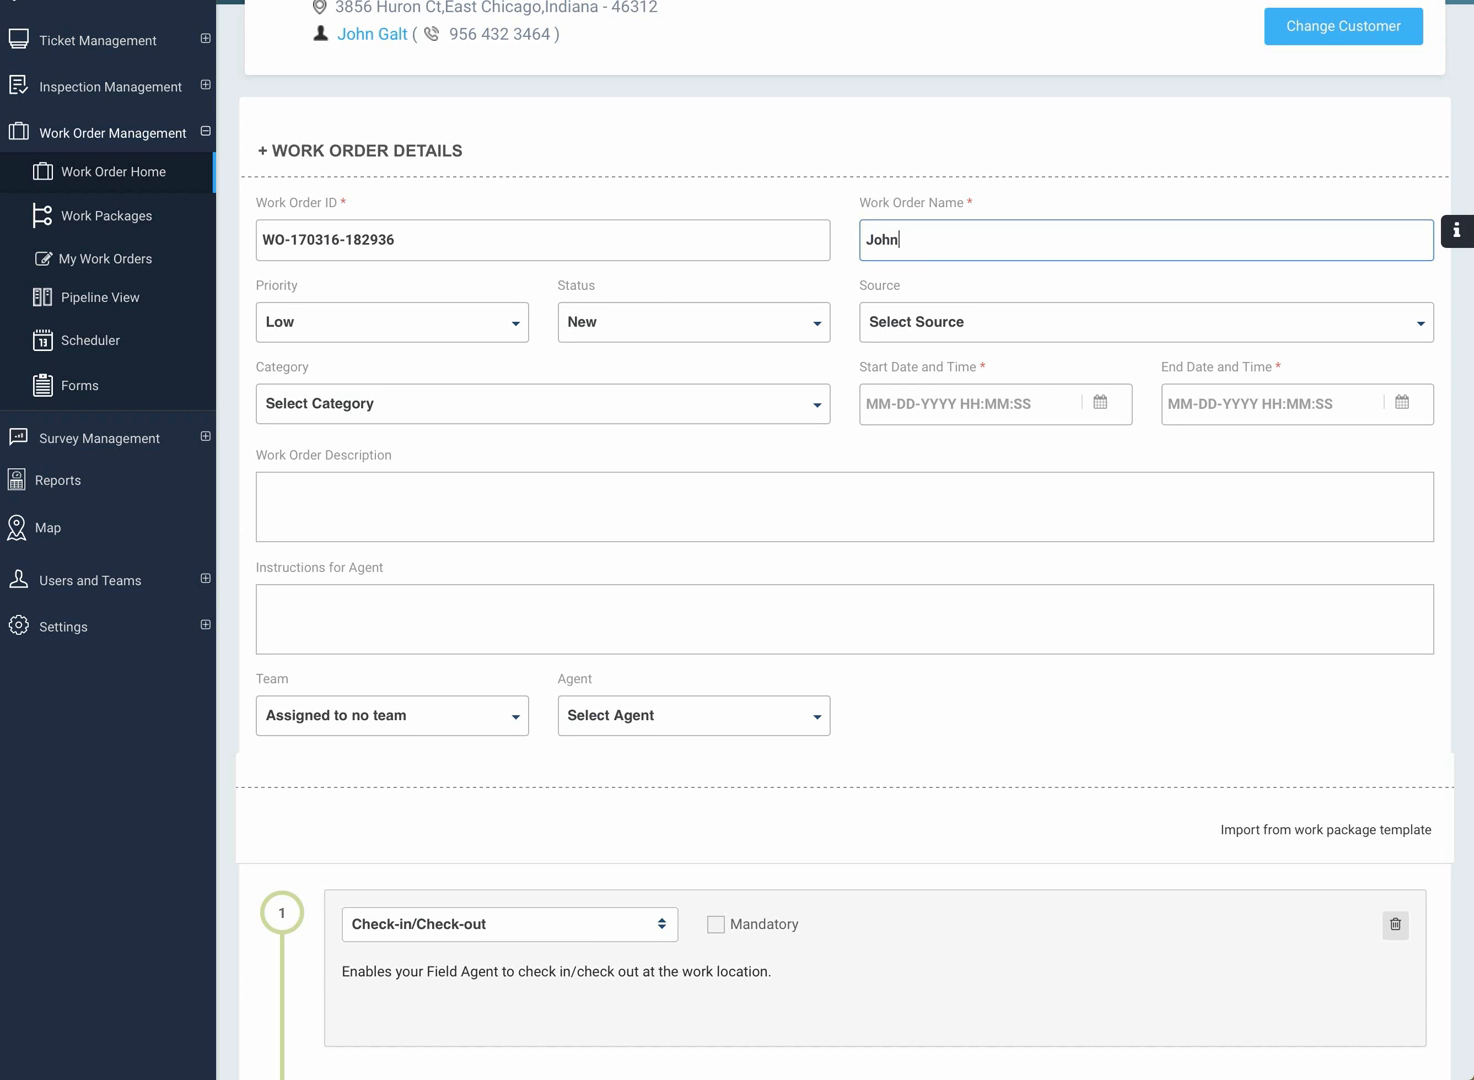
type("'s")
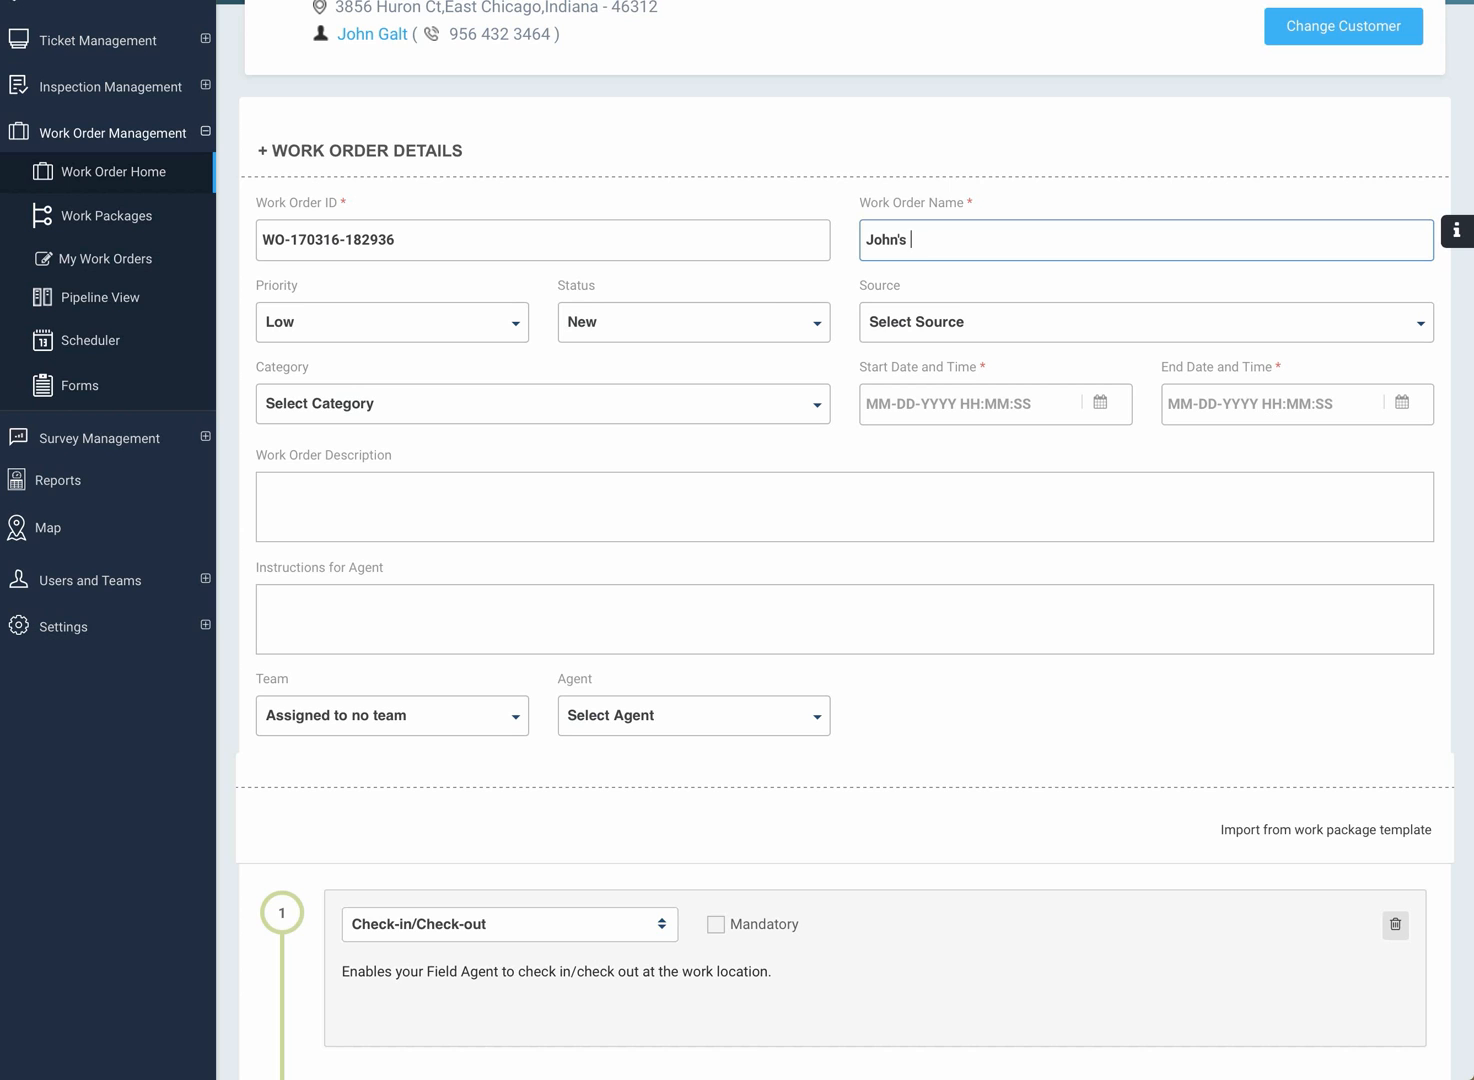
type("Work O")
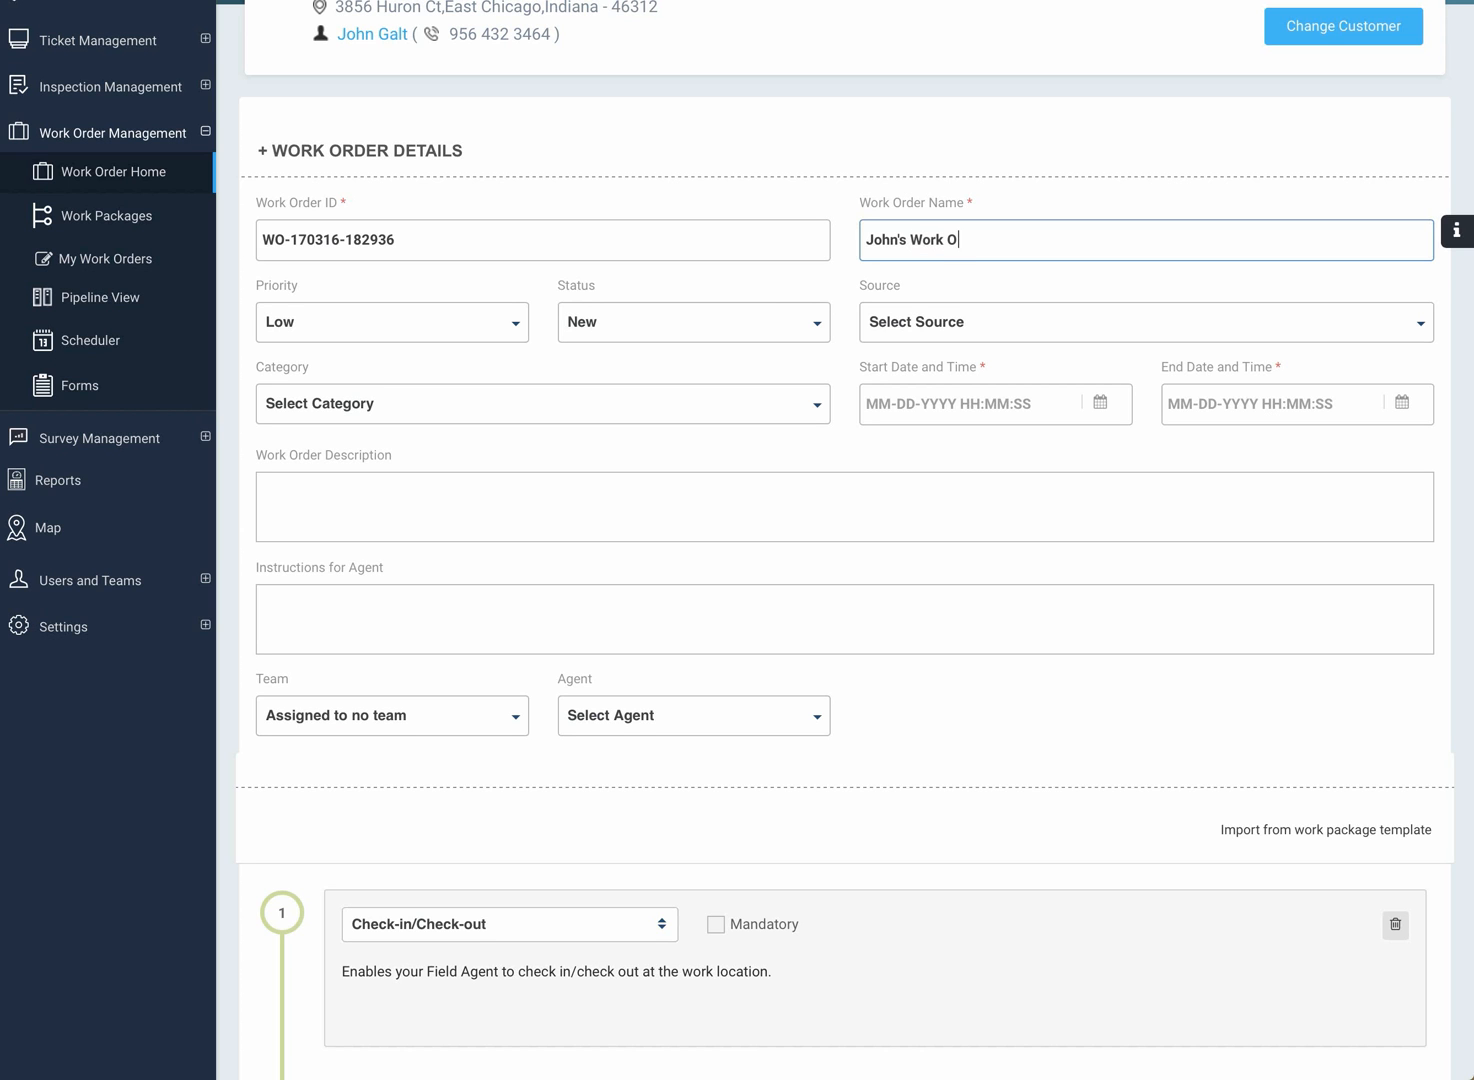
type("rder")
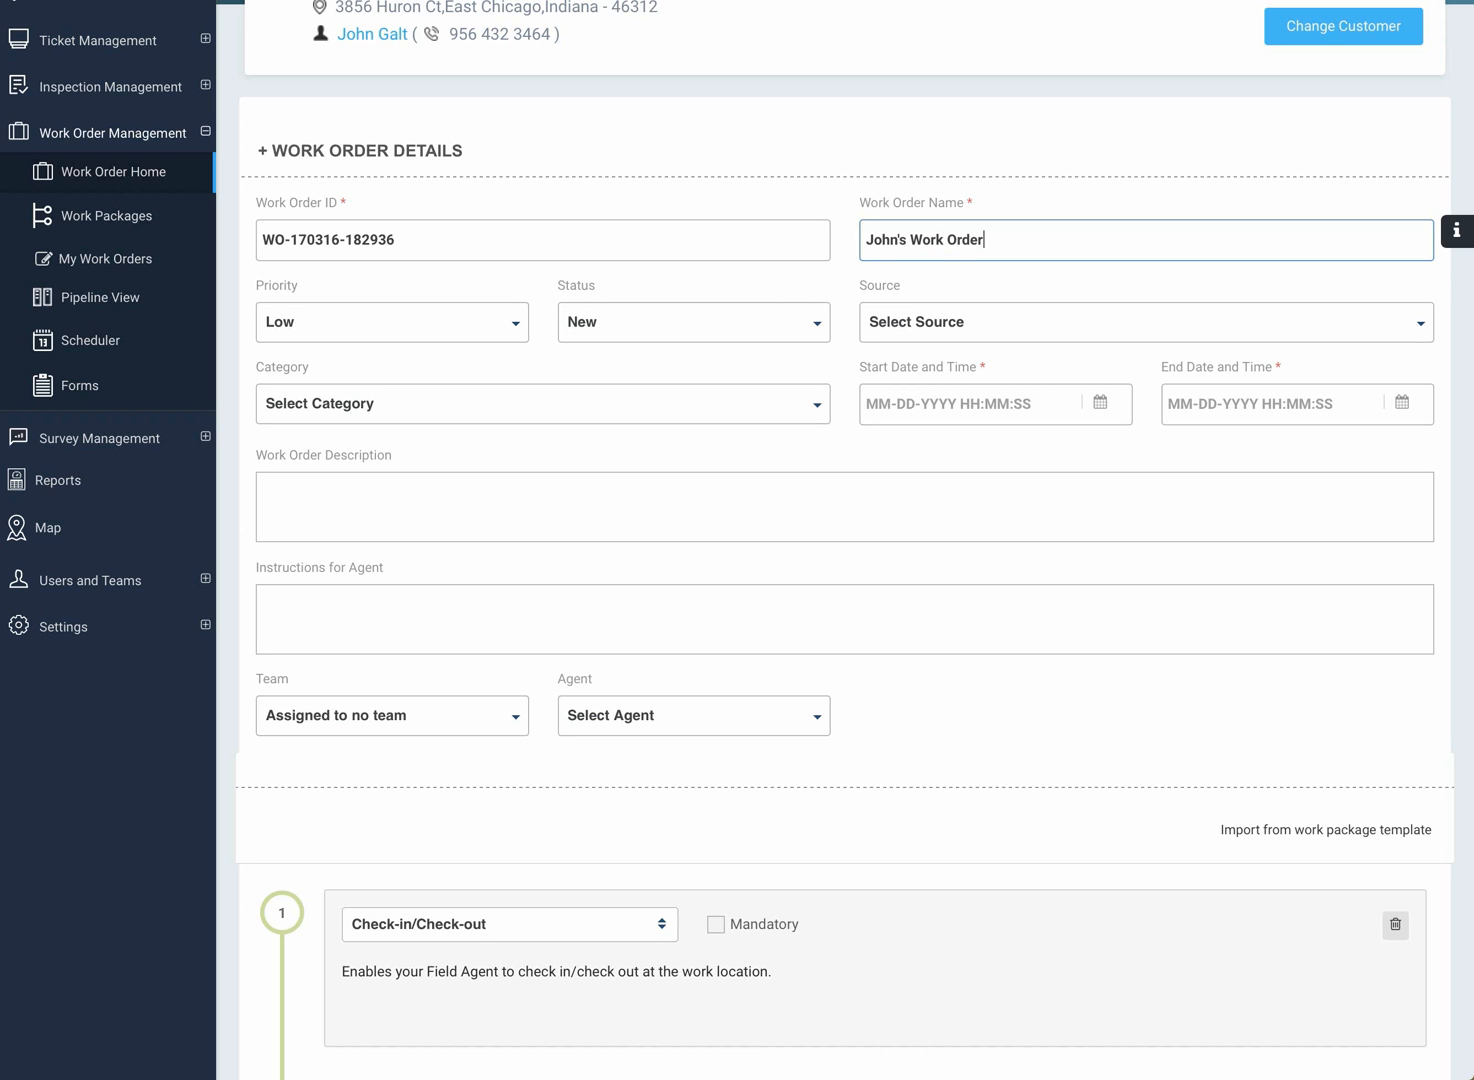
mouse_move(645, 315)
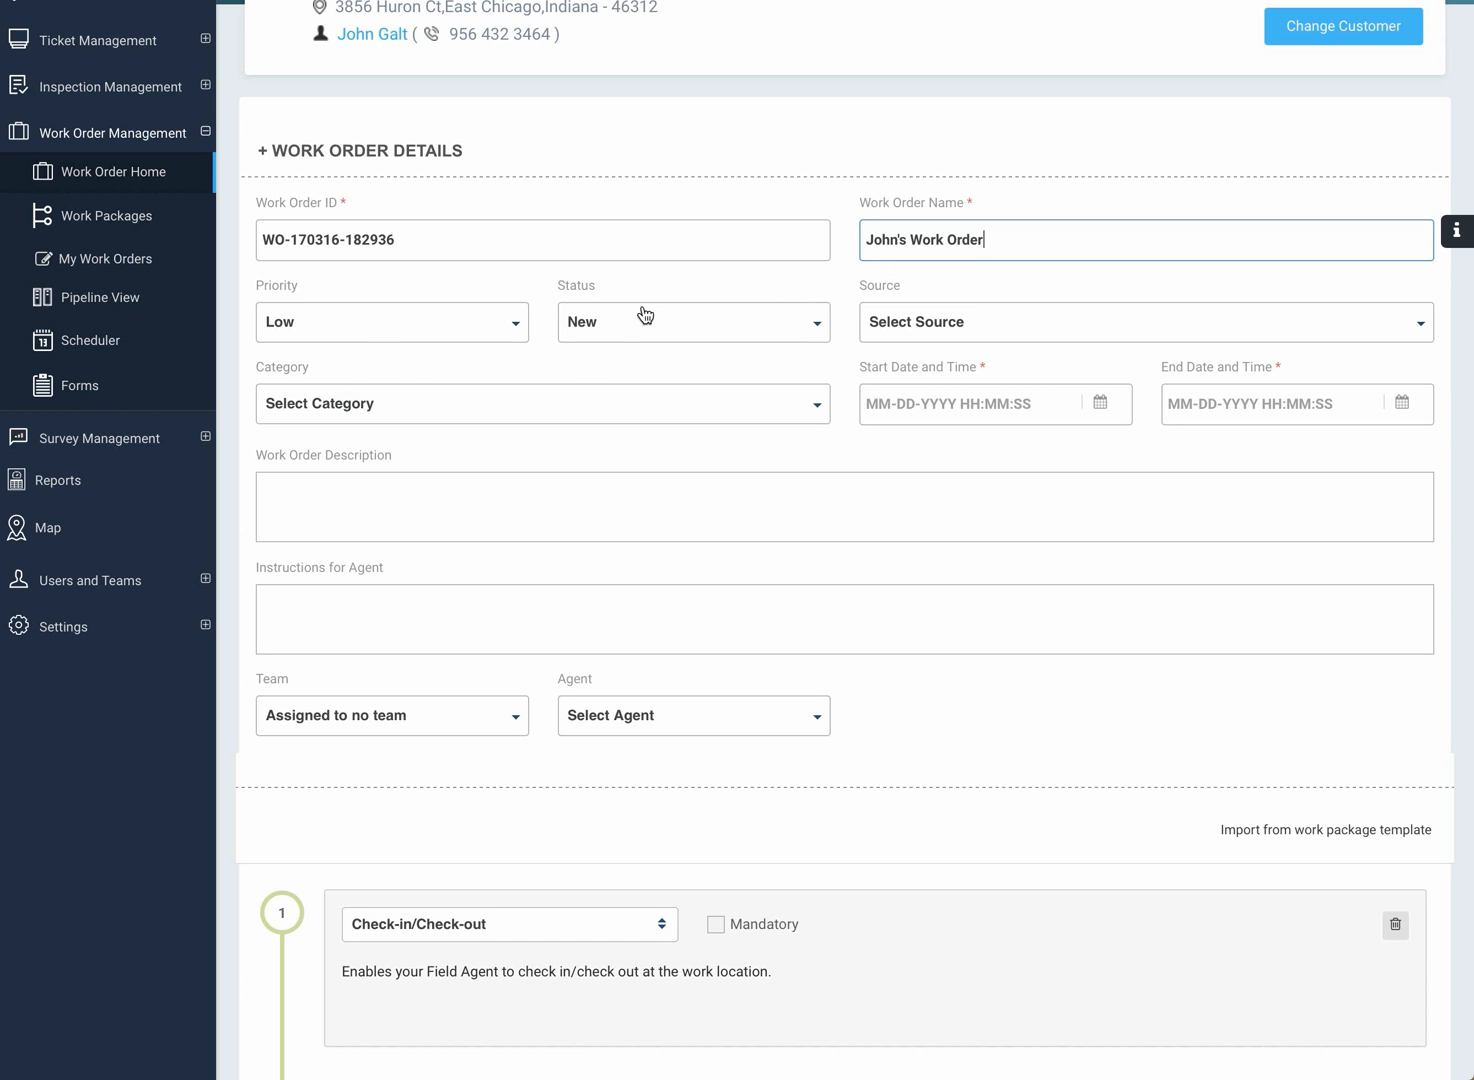
mouse_move(600, 340)
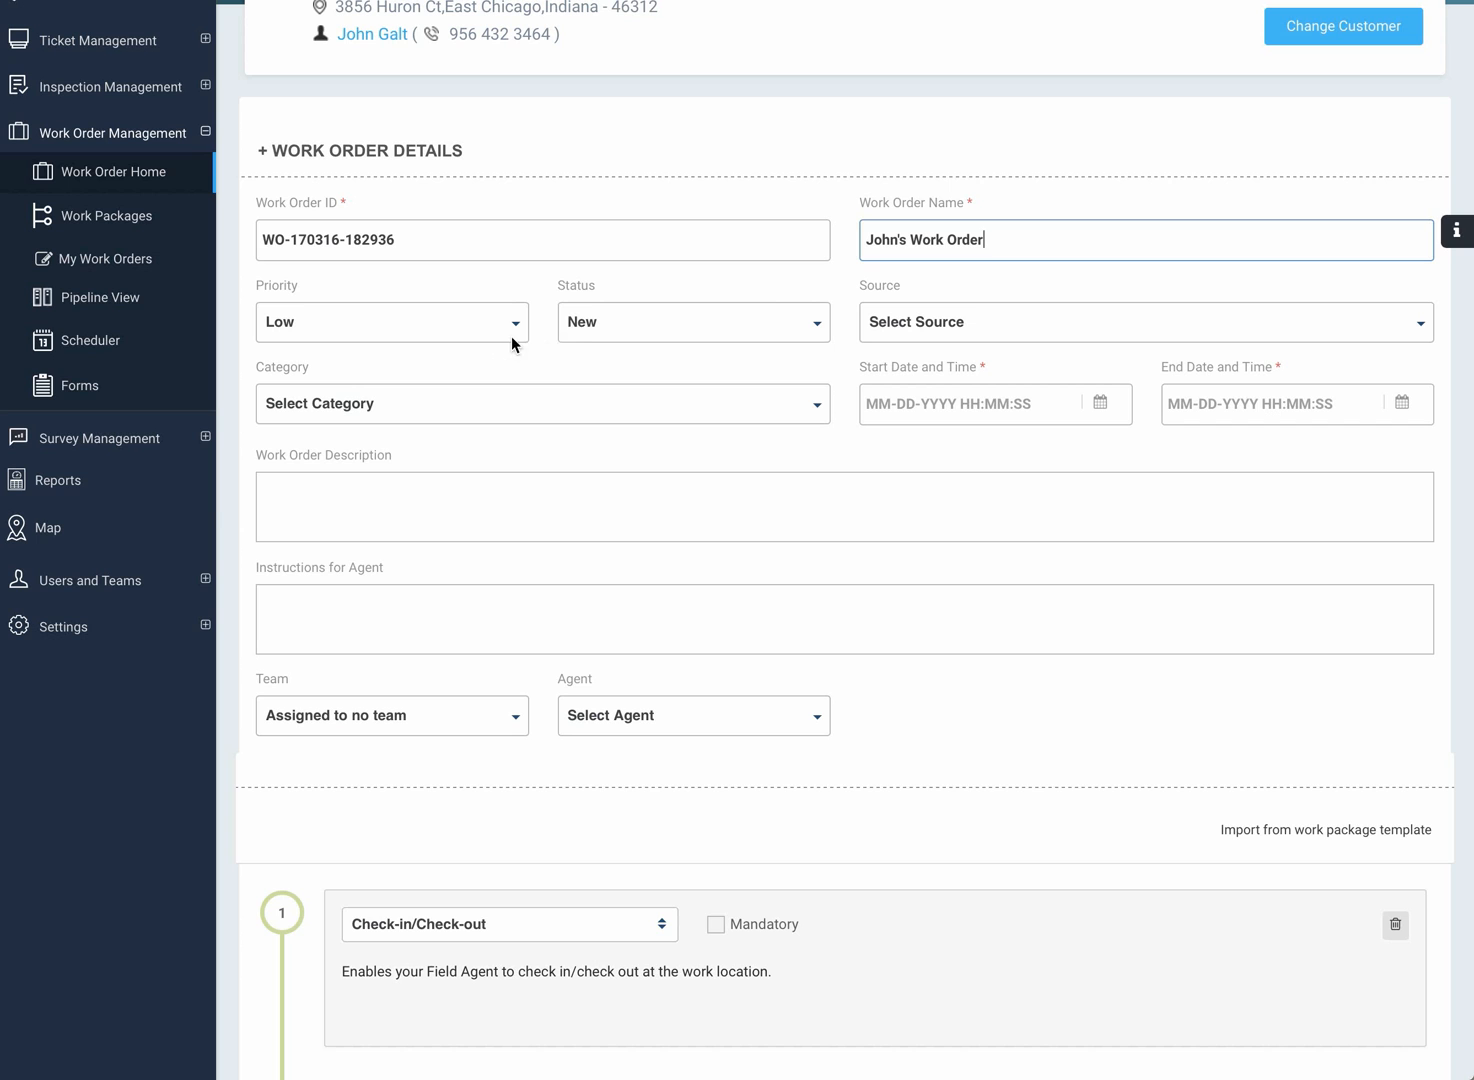
mouse_move(590, 337)
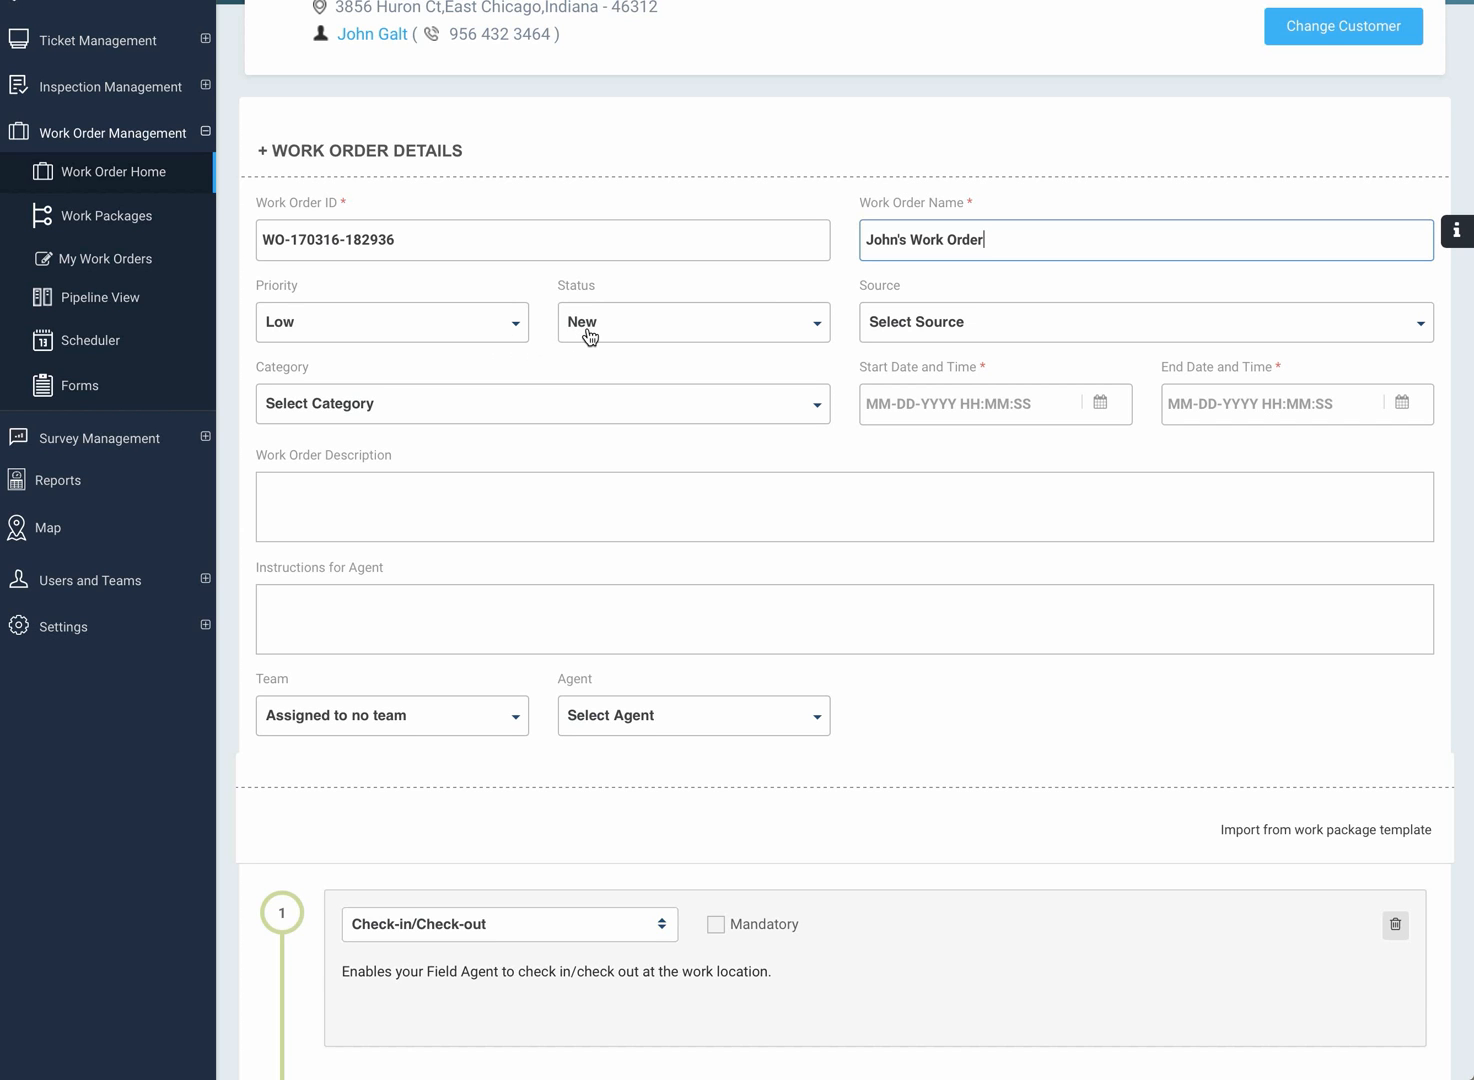
mouse_move(818, 328)
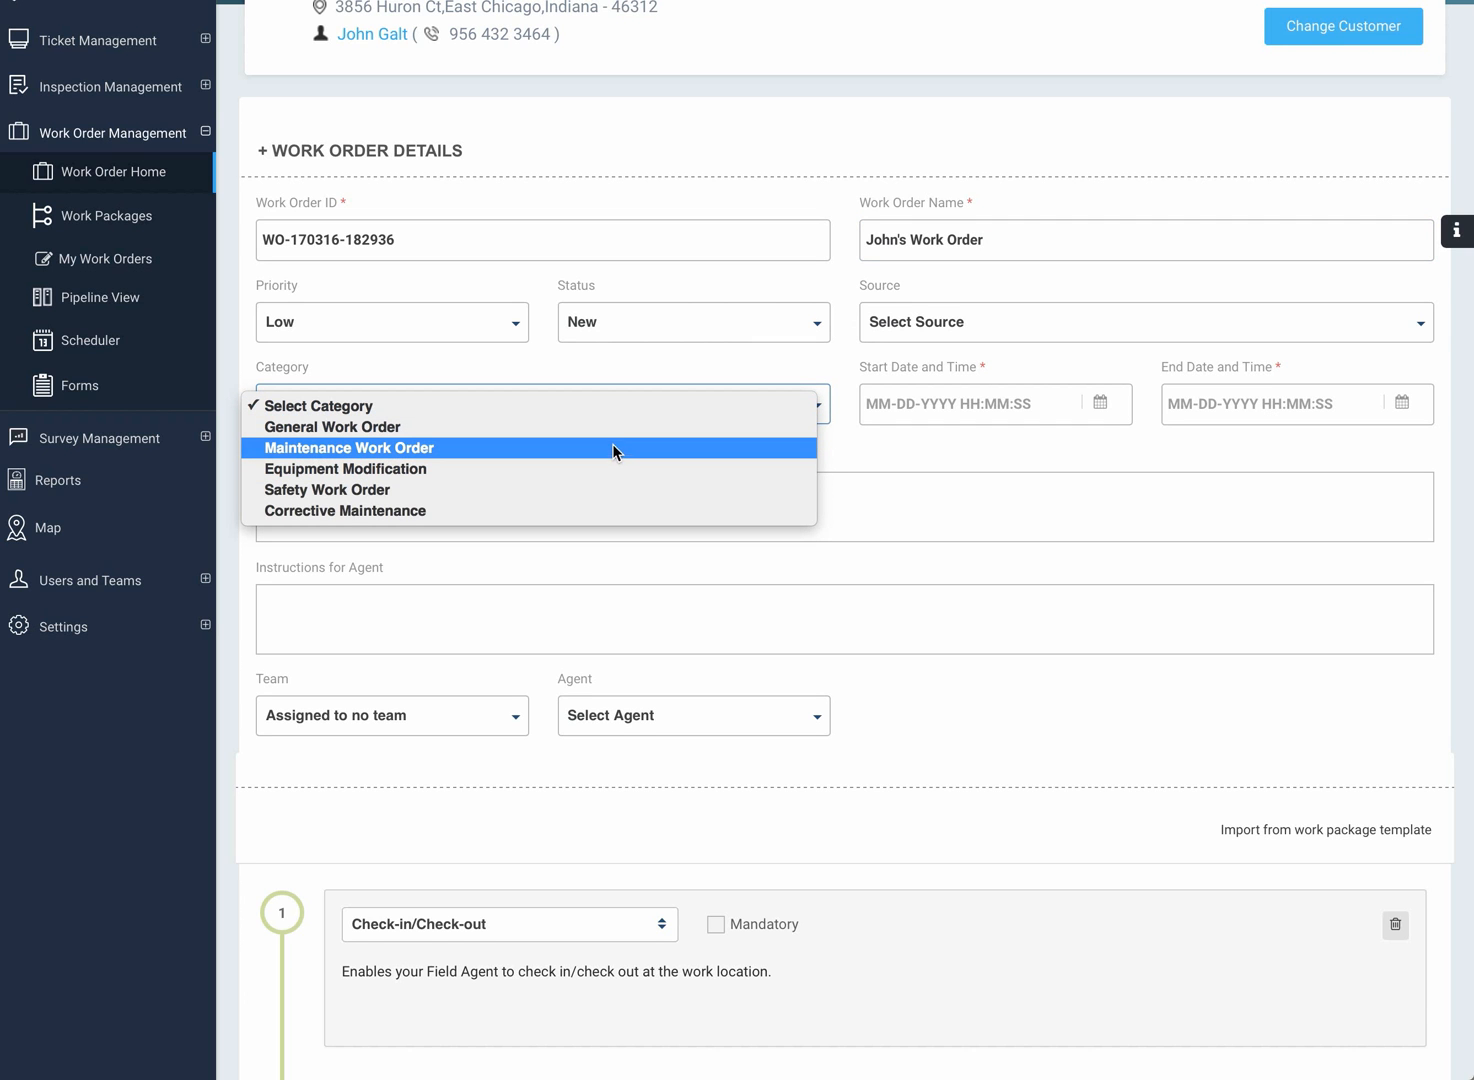
mouse_move(612, 427)
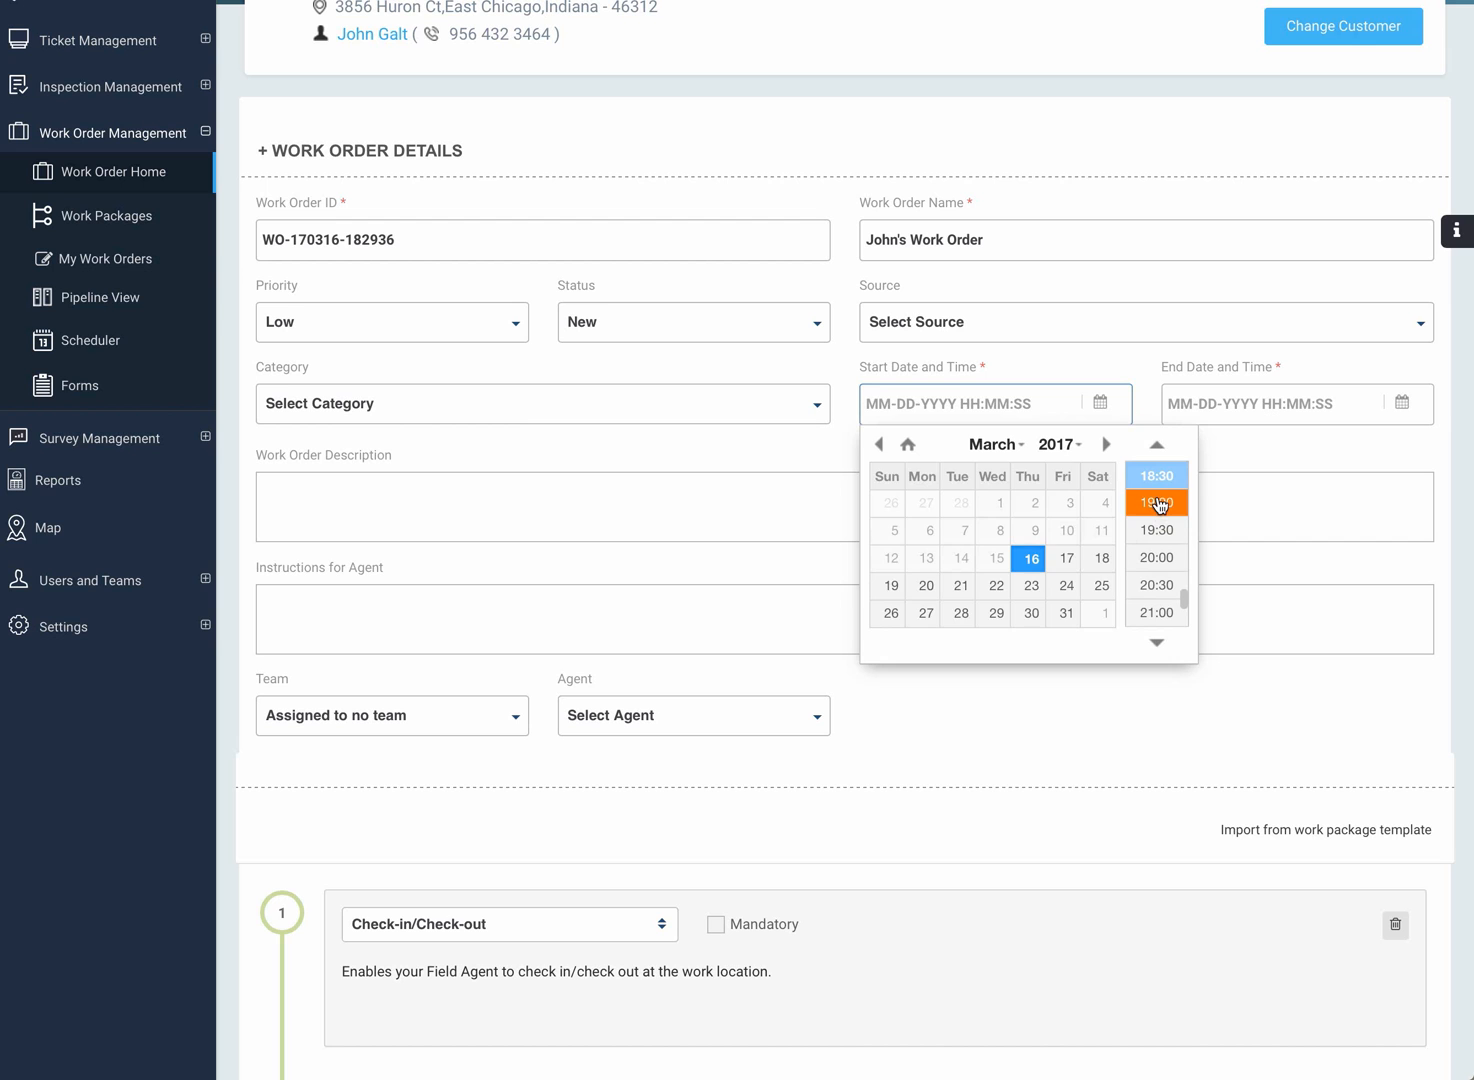
- Set the start to March 16, 2017 at 19:00 and the end to 20:00
left_click(1156, 502)
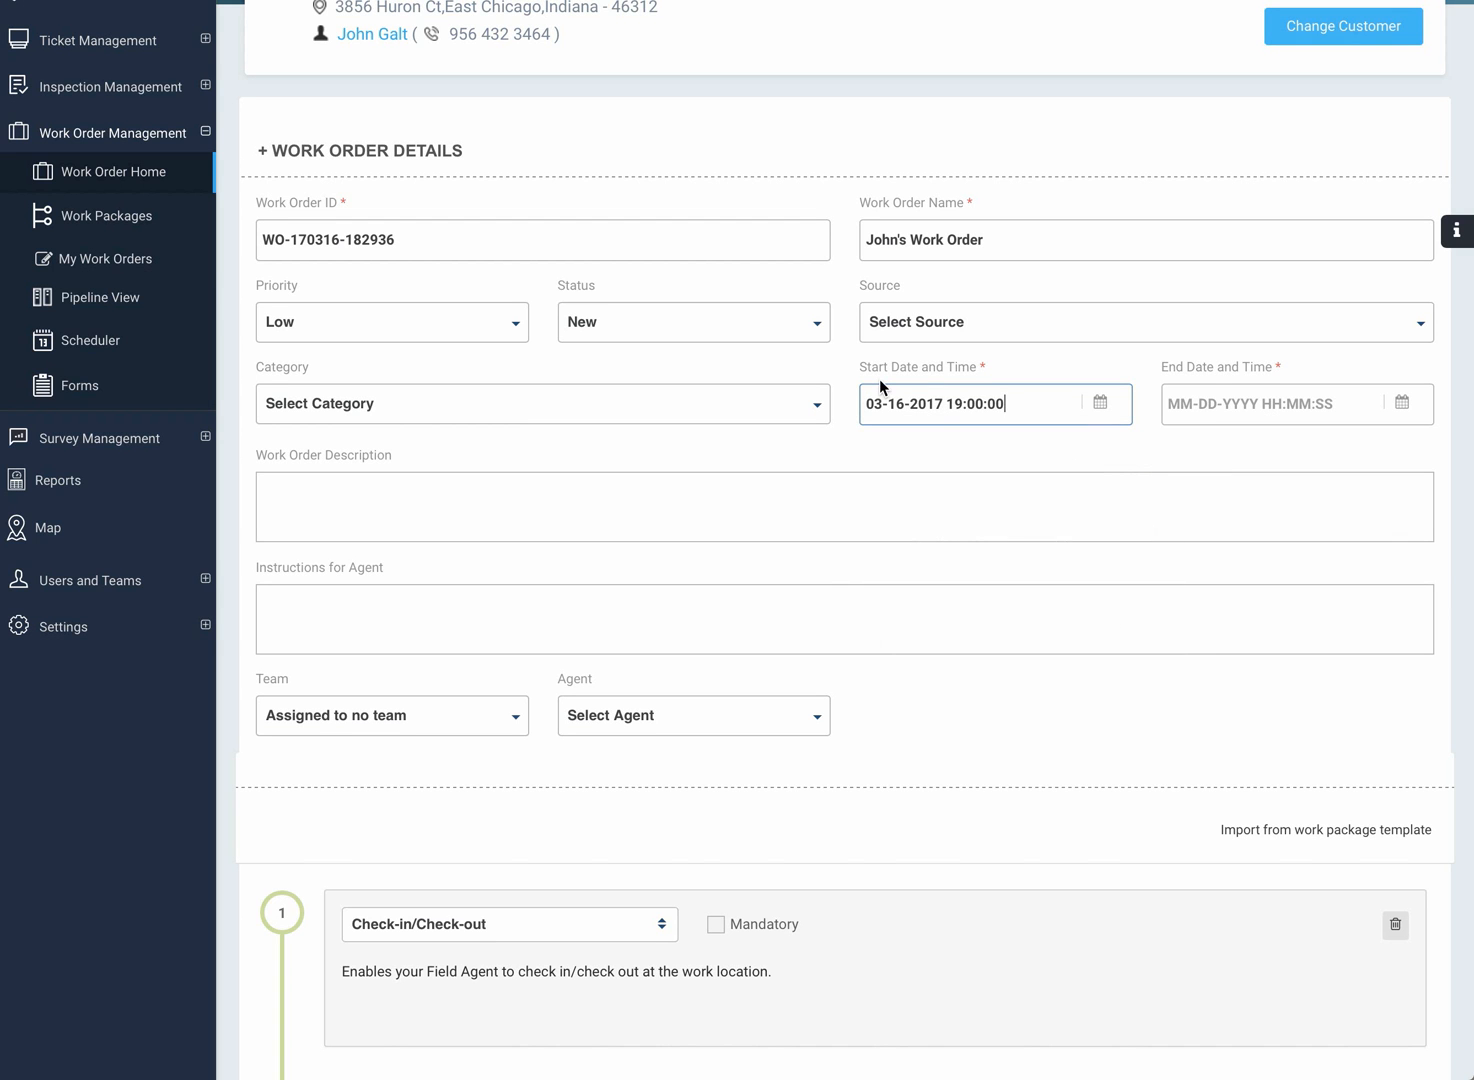
mouse_move(1251, 411)
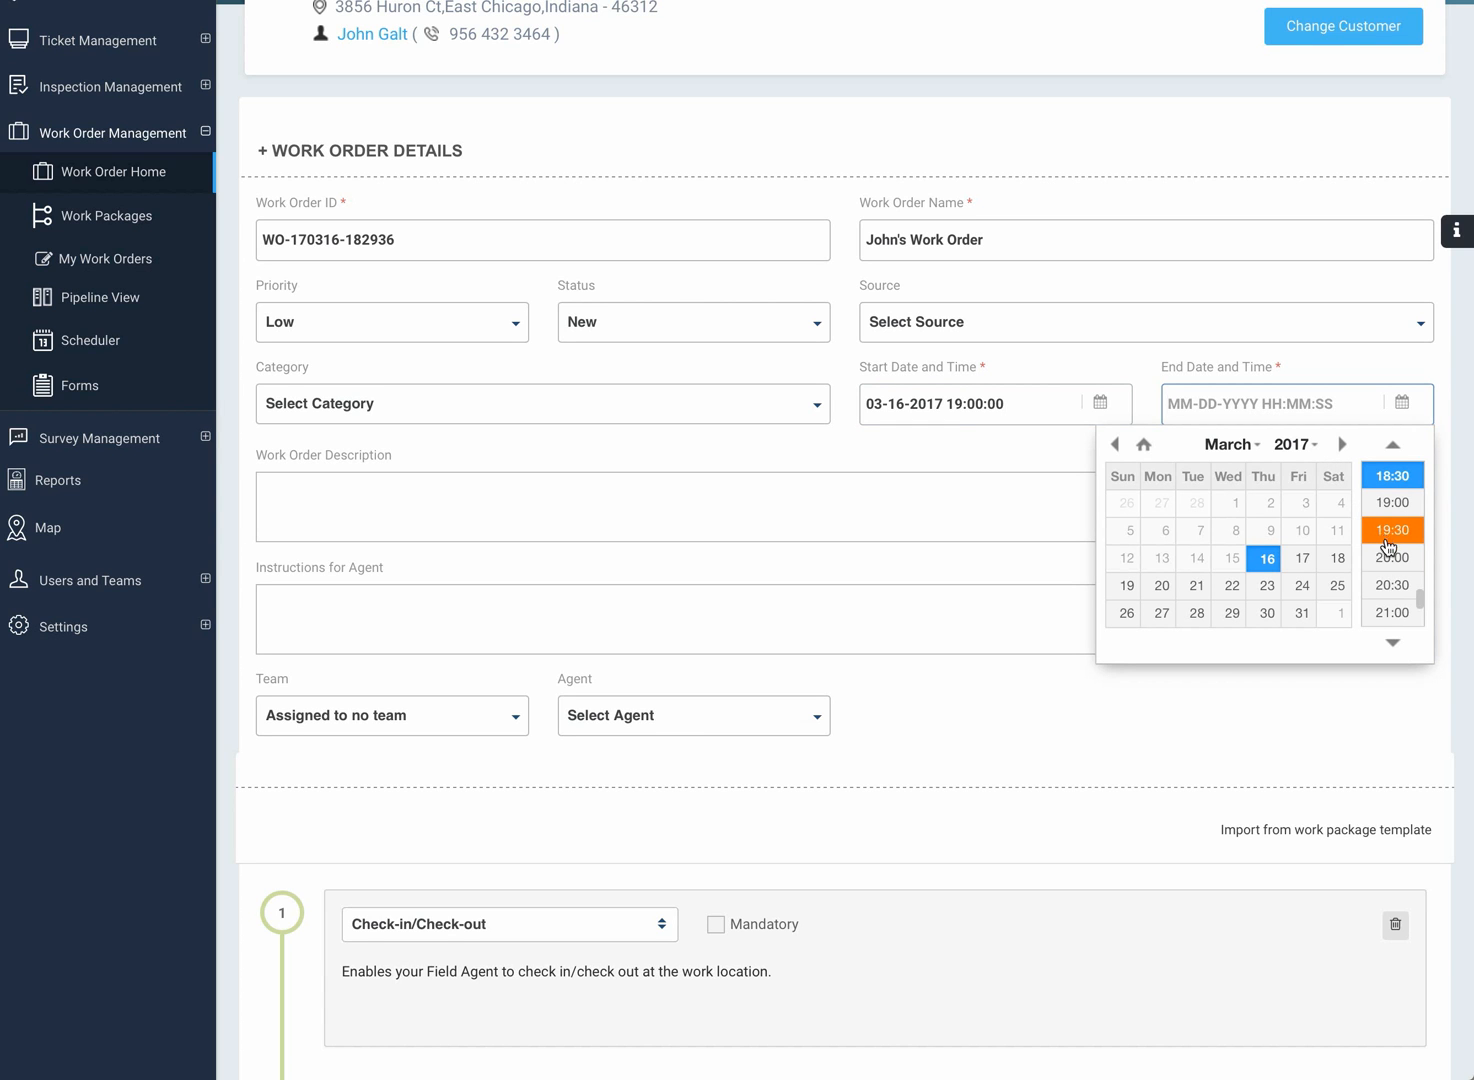
left_click(1390, 557)
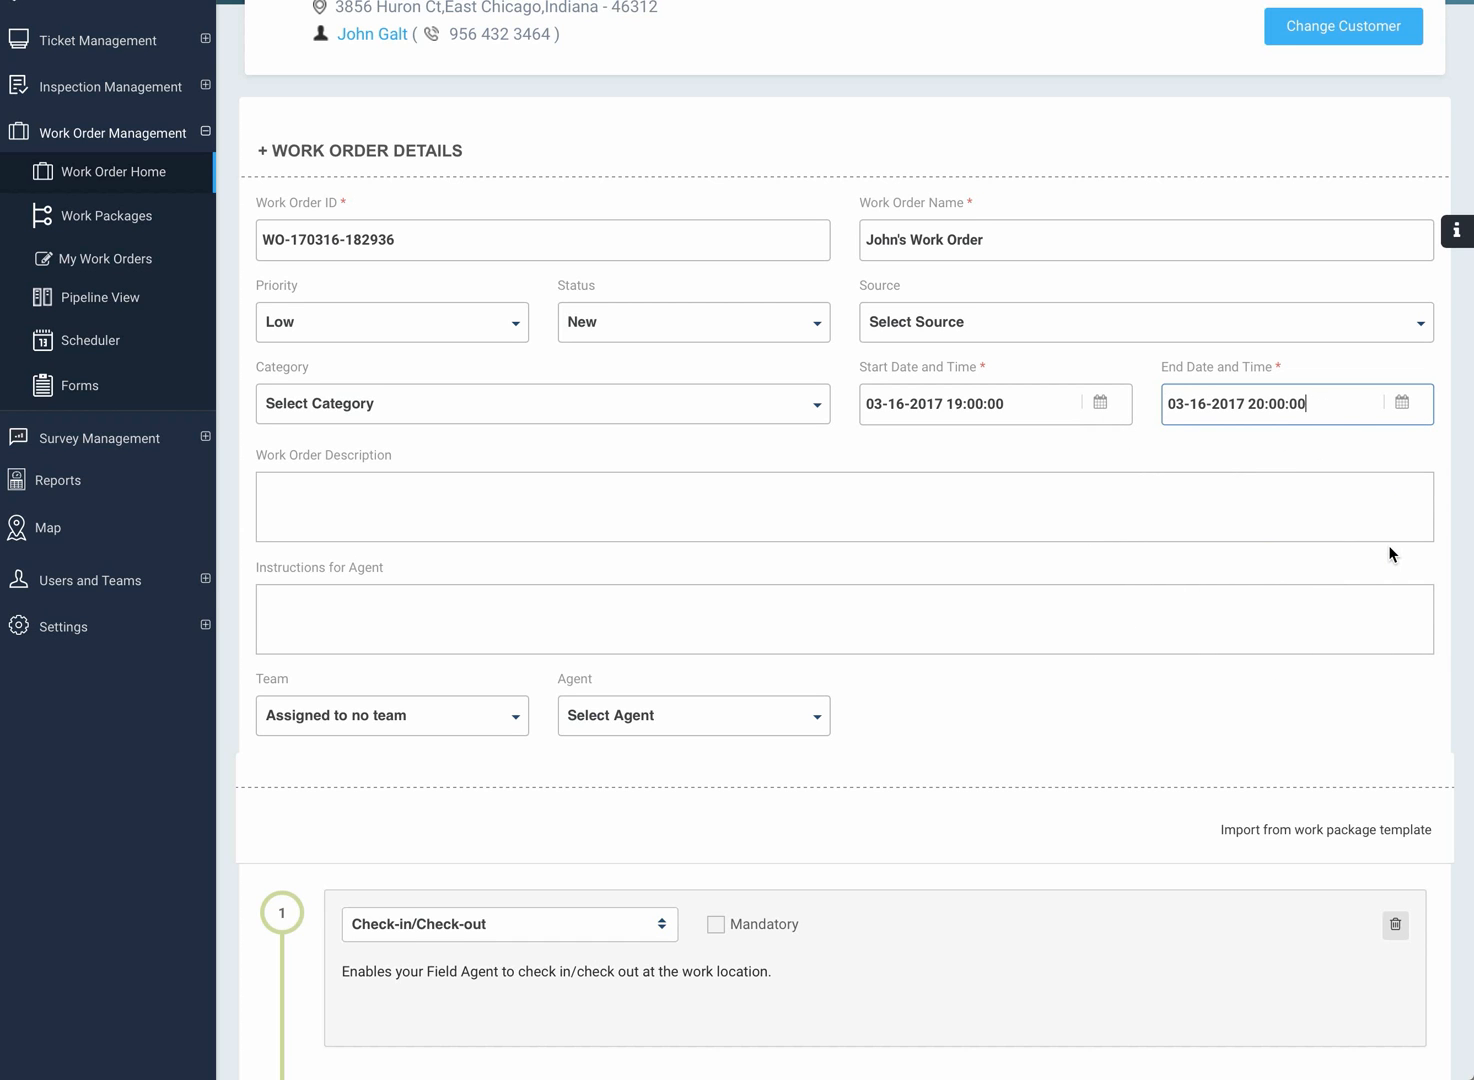
mouse_move(498, 491)
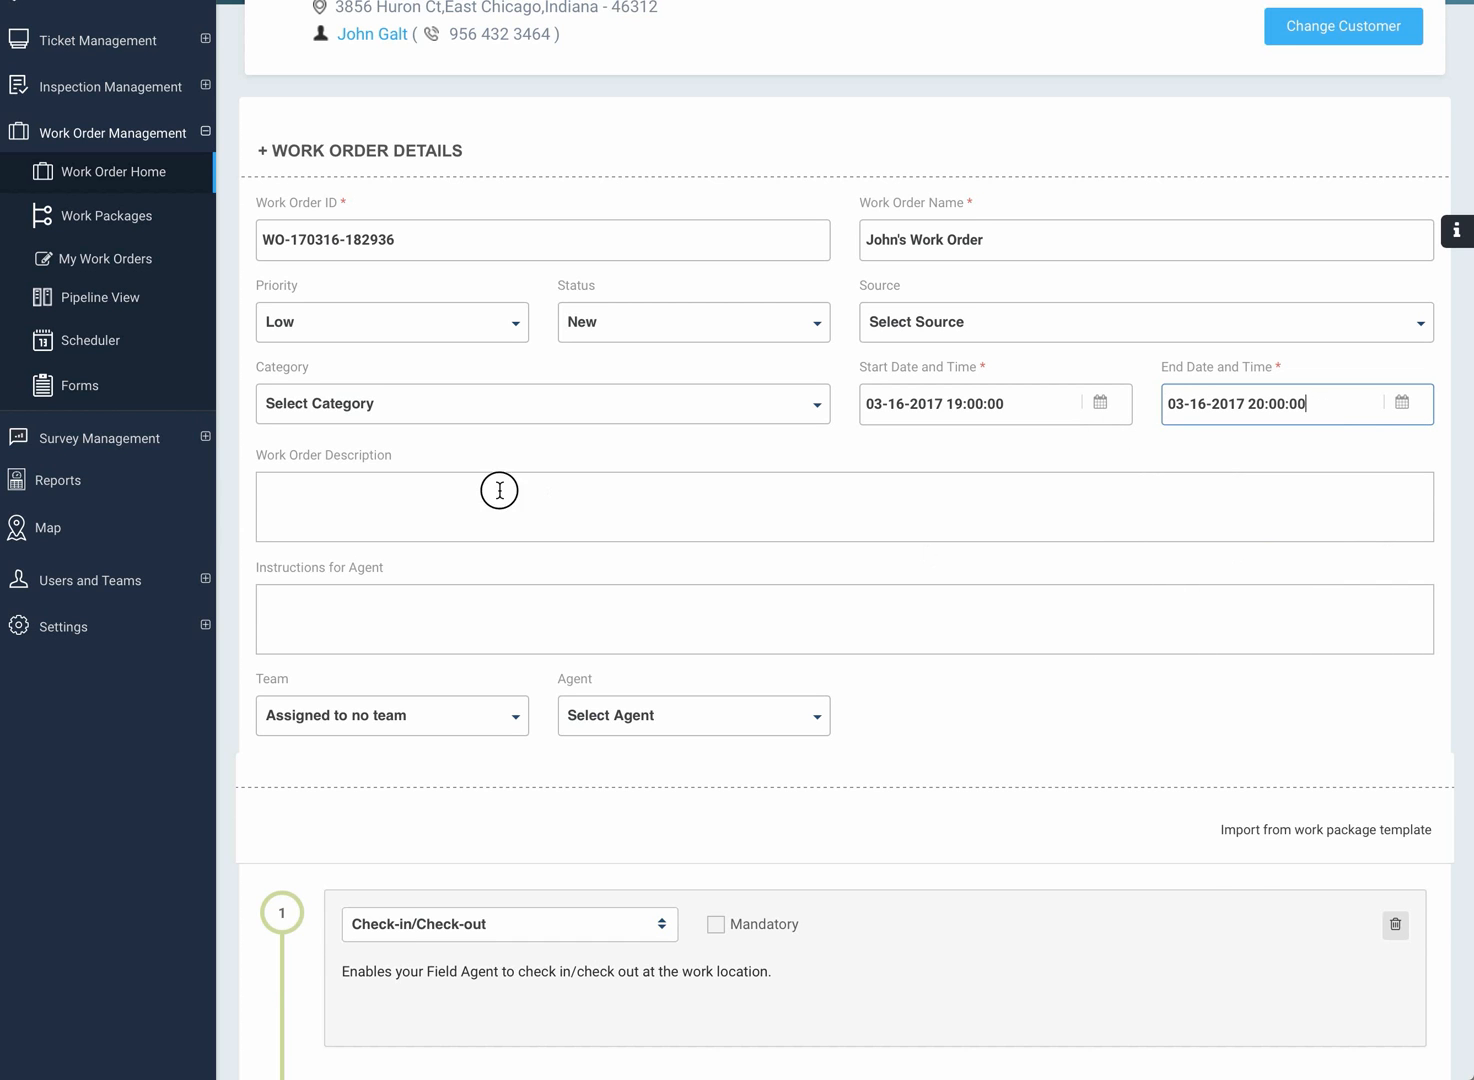
- Enter the description 'description ...' and agent instructions 'instruction ...'
type("desi")
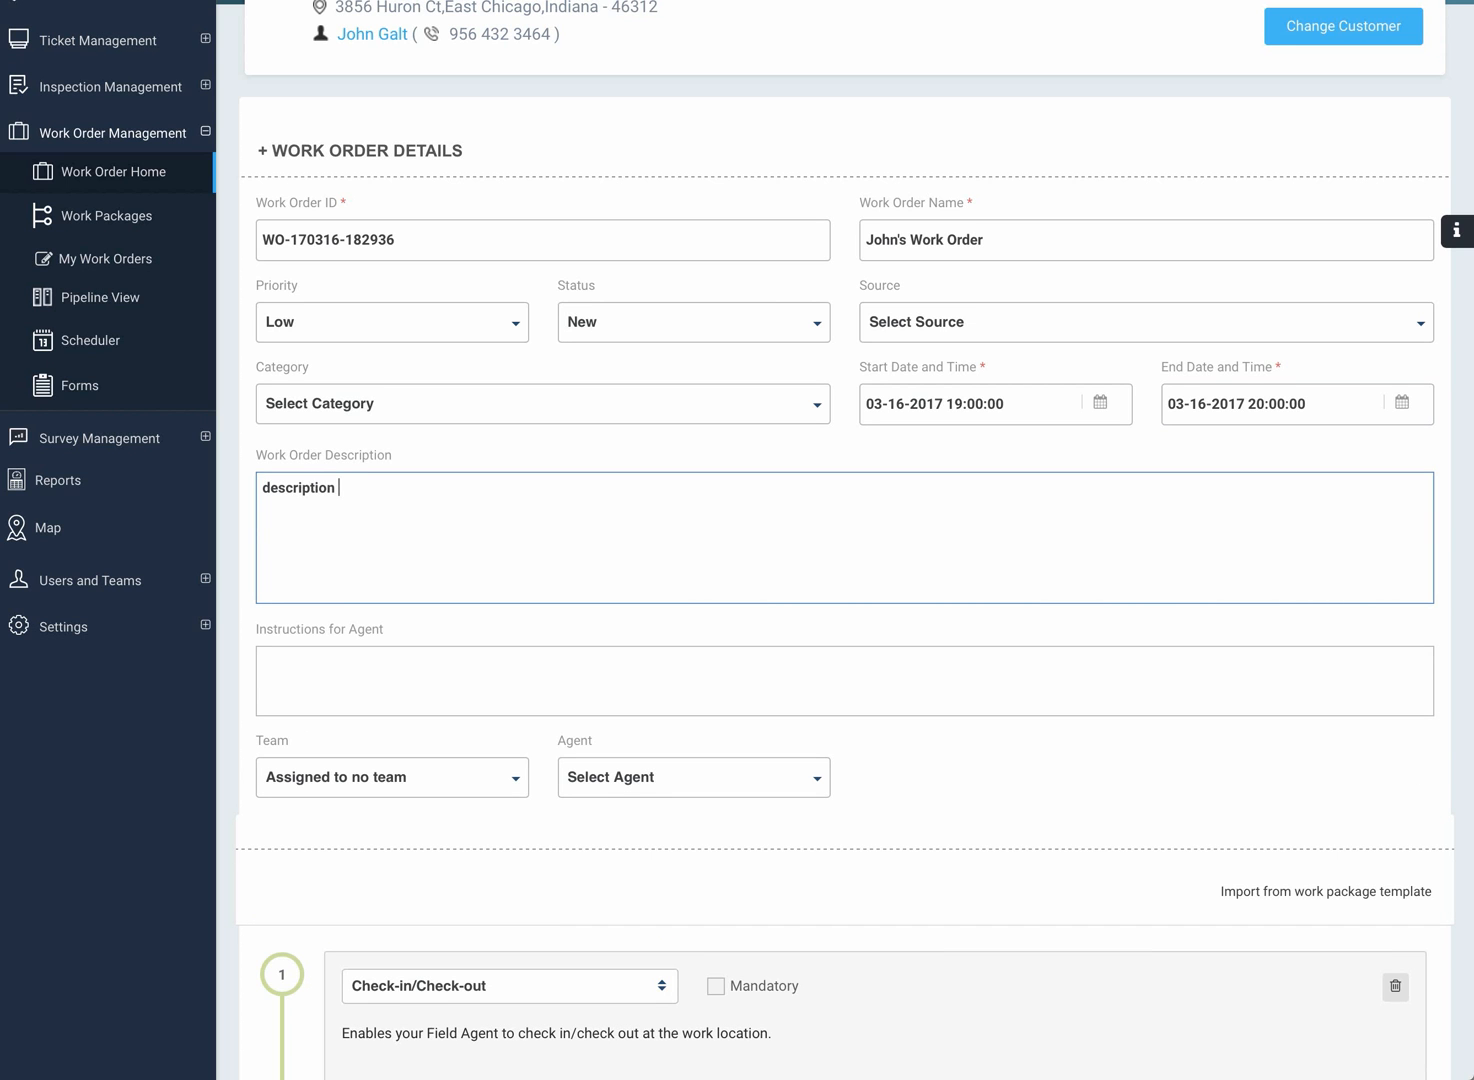
type("...")
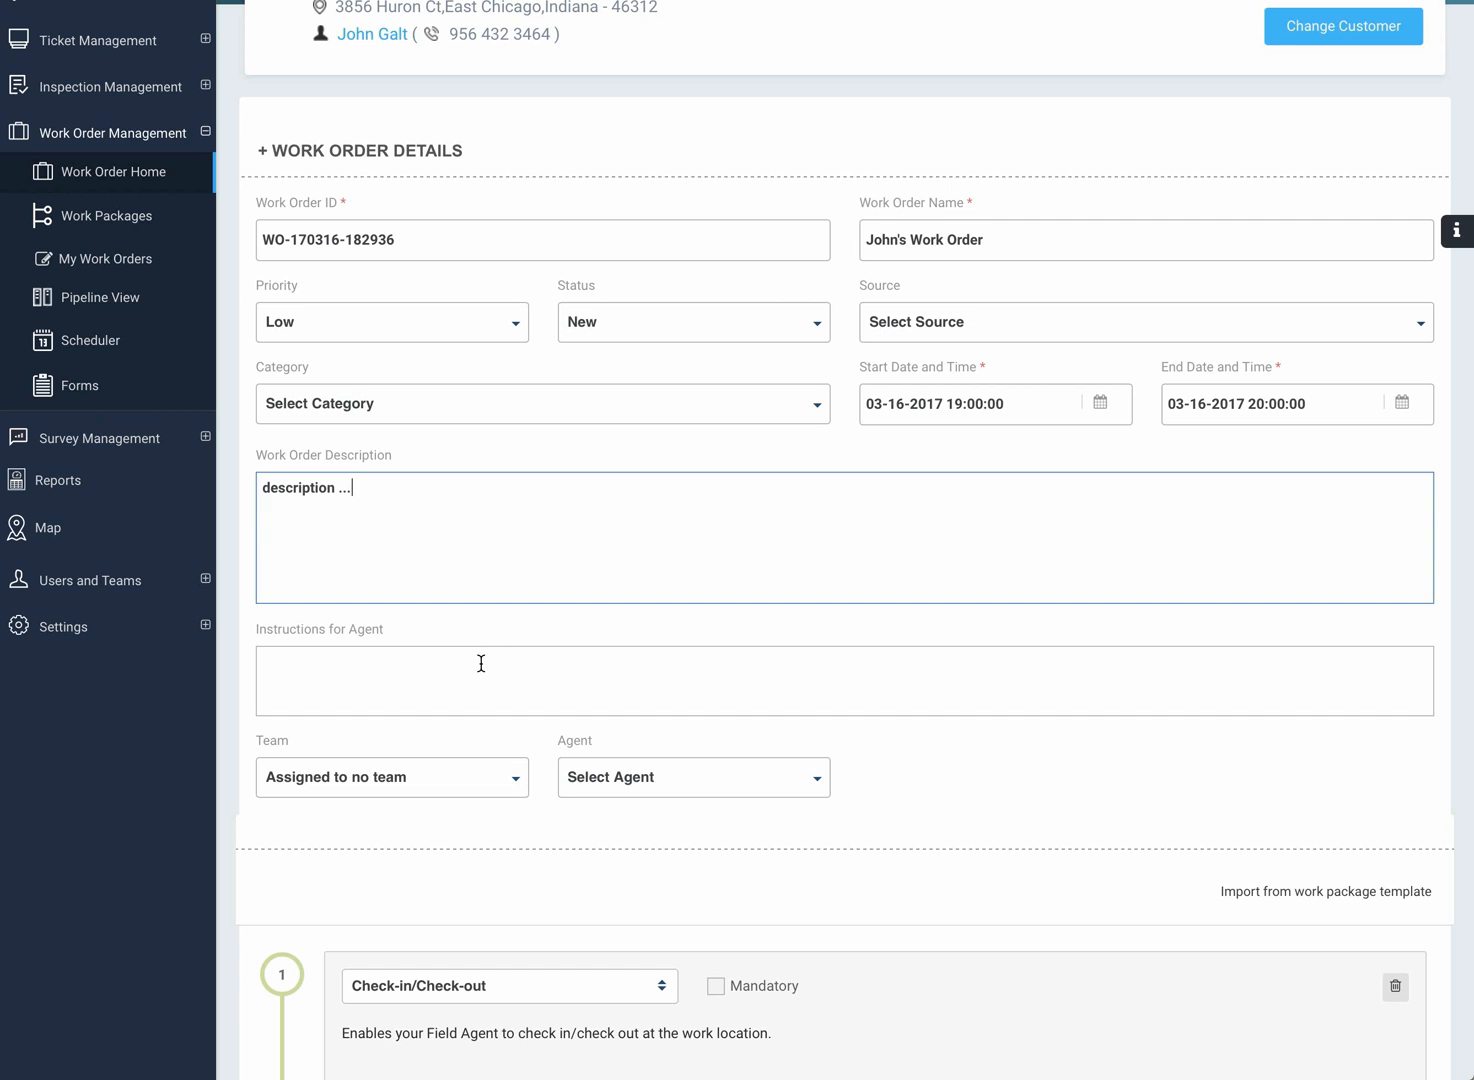
type("in")
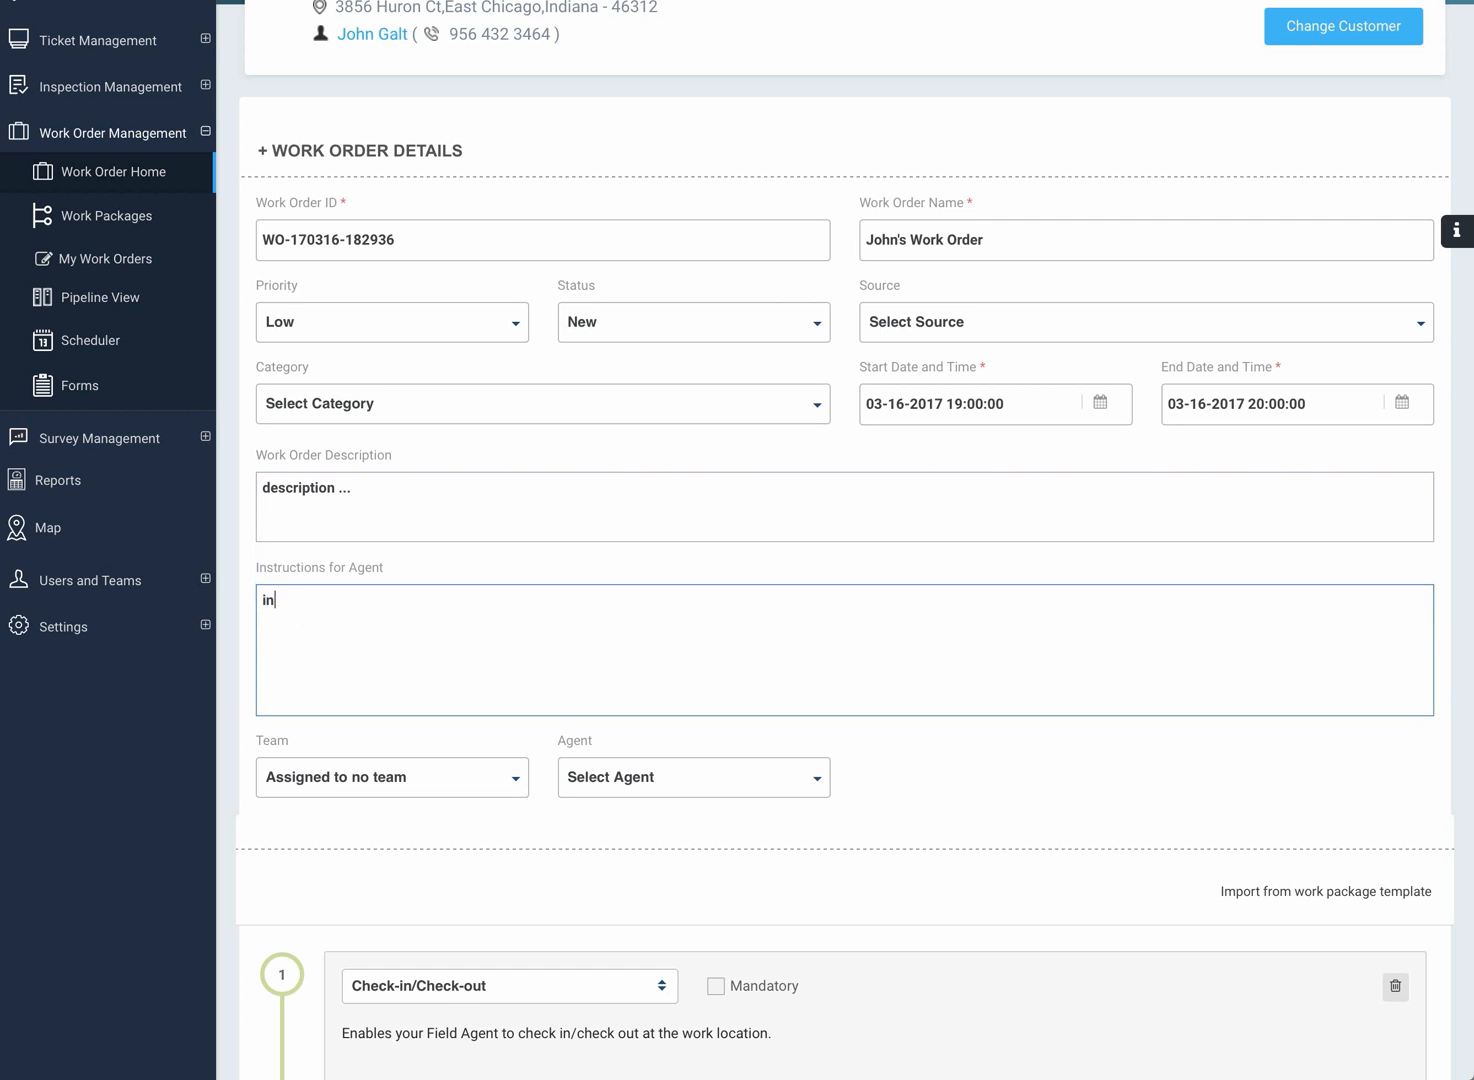
type("str")
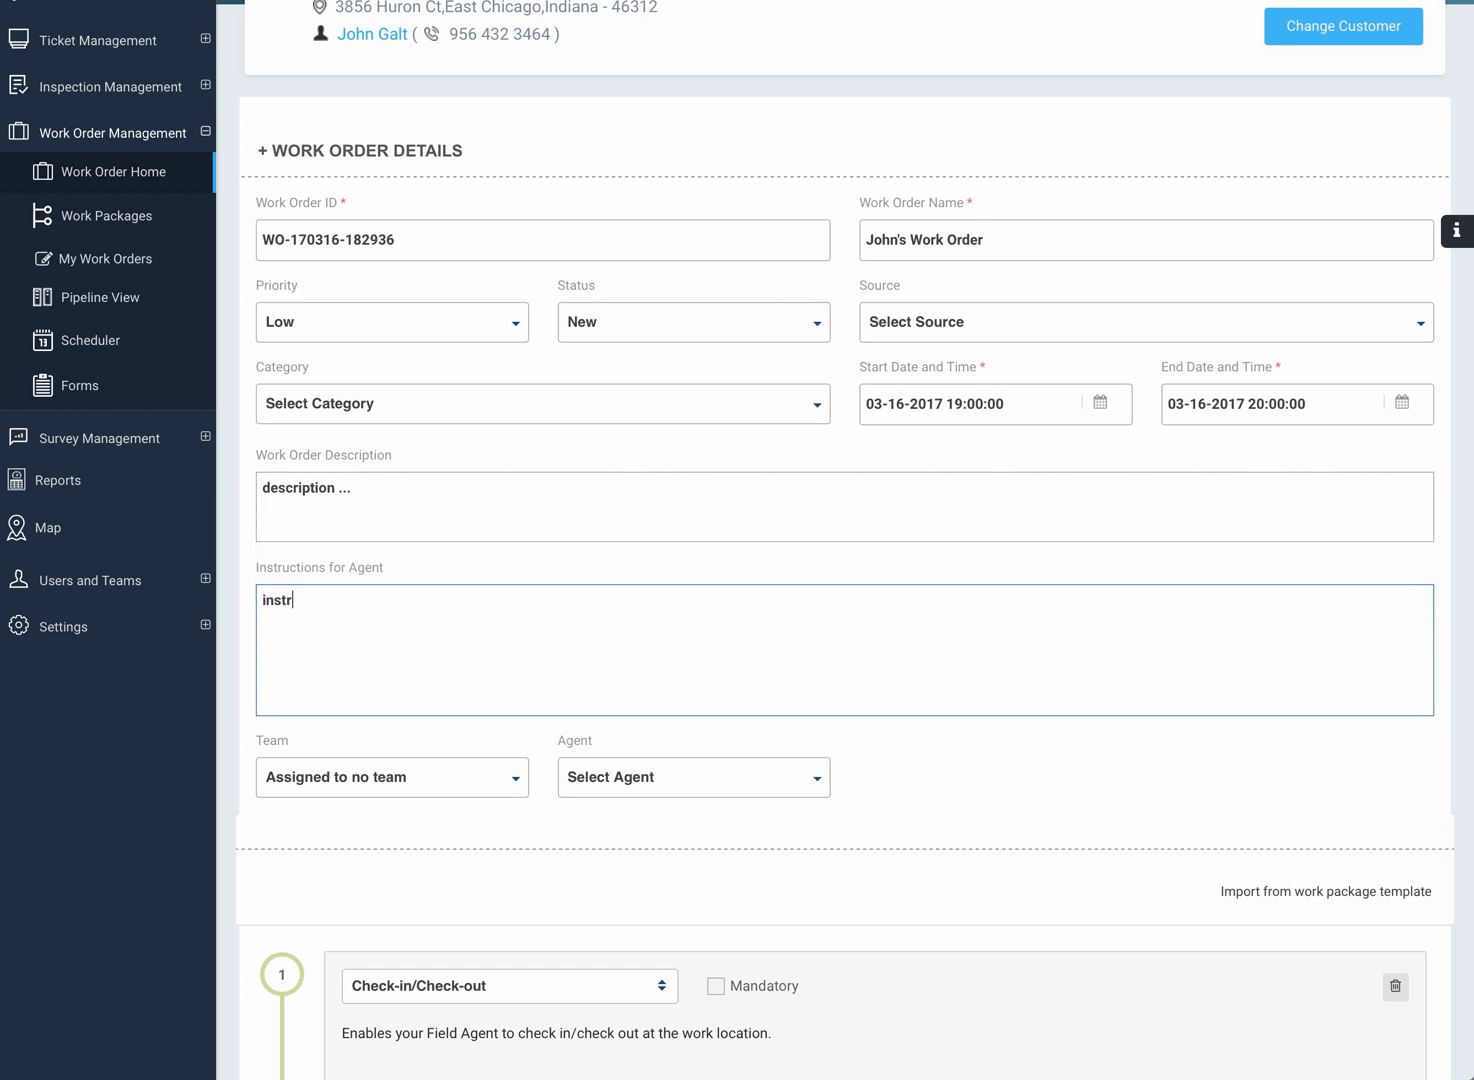
type("uction")
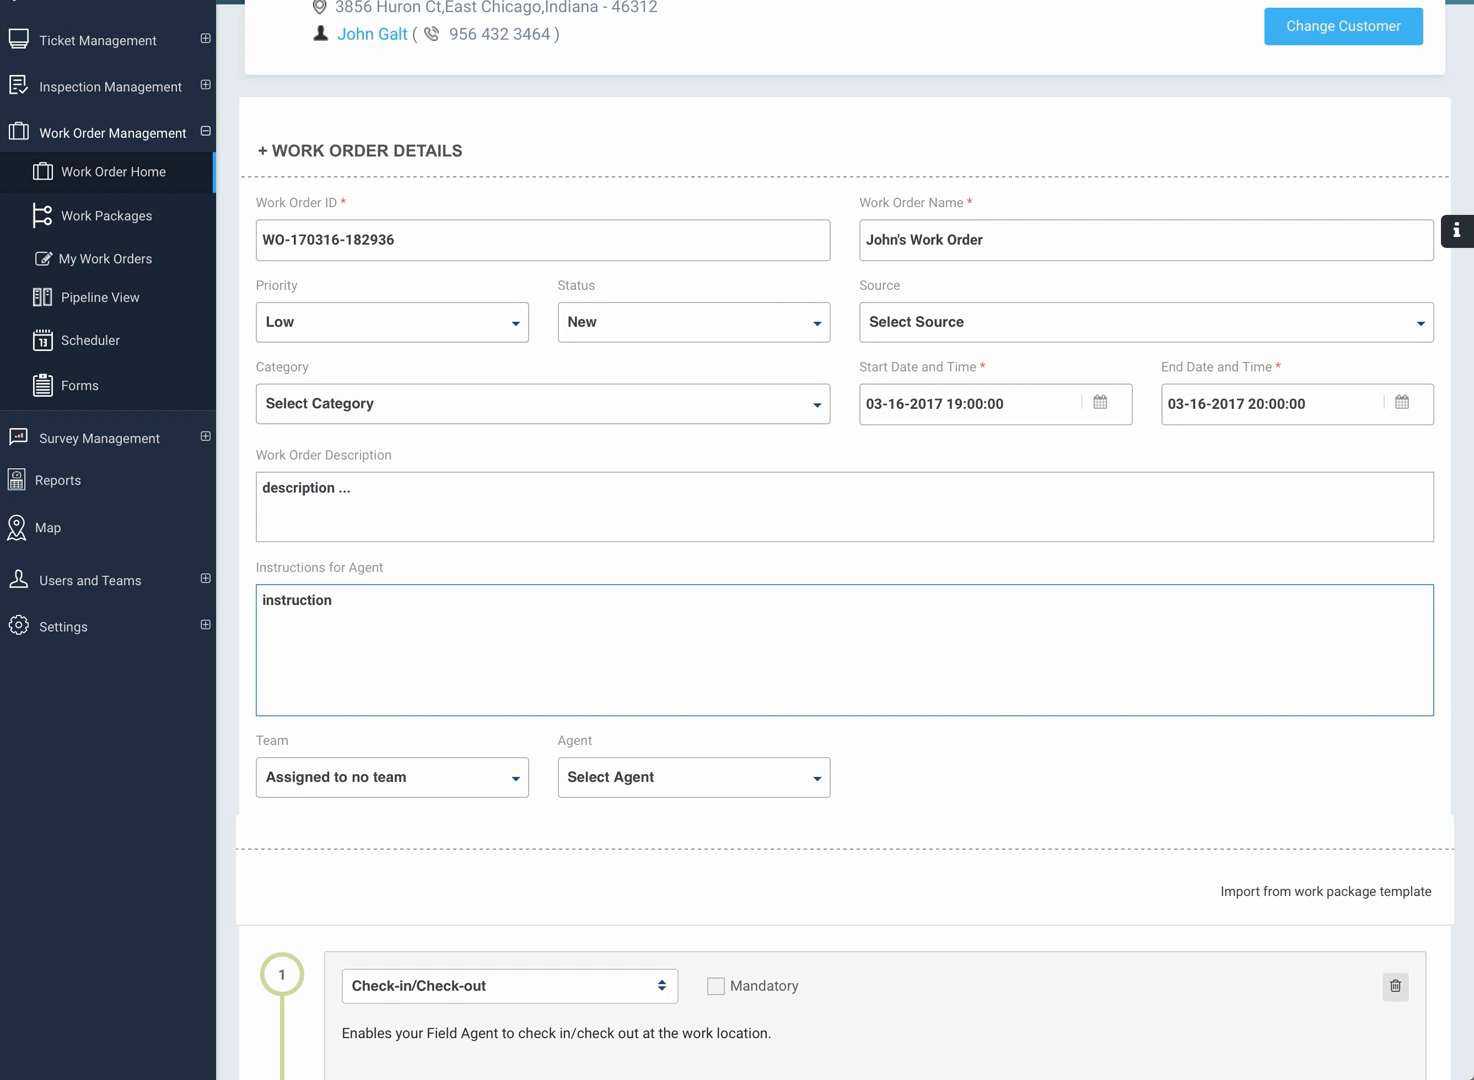
type(".")
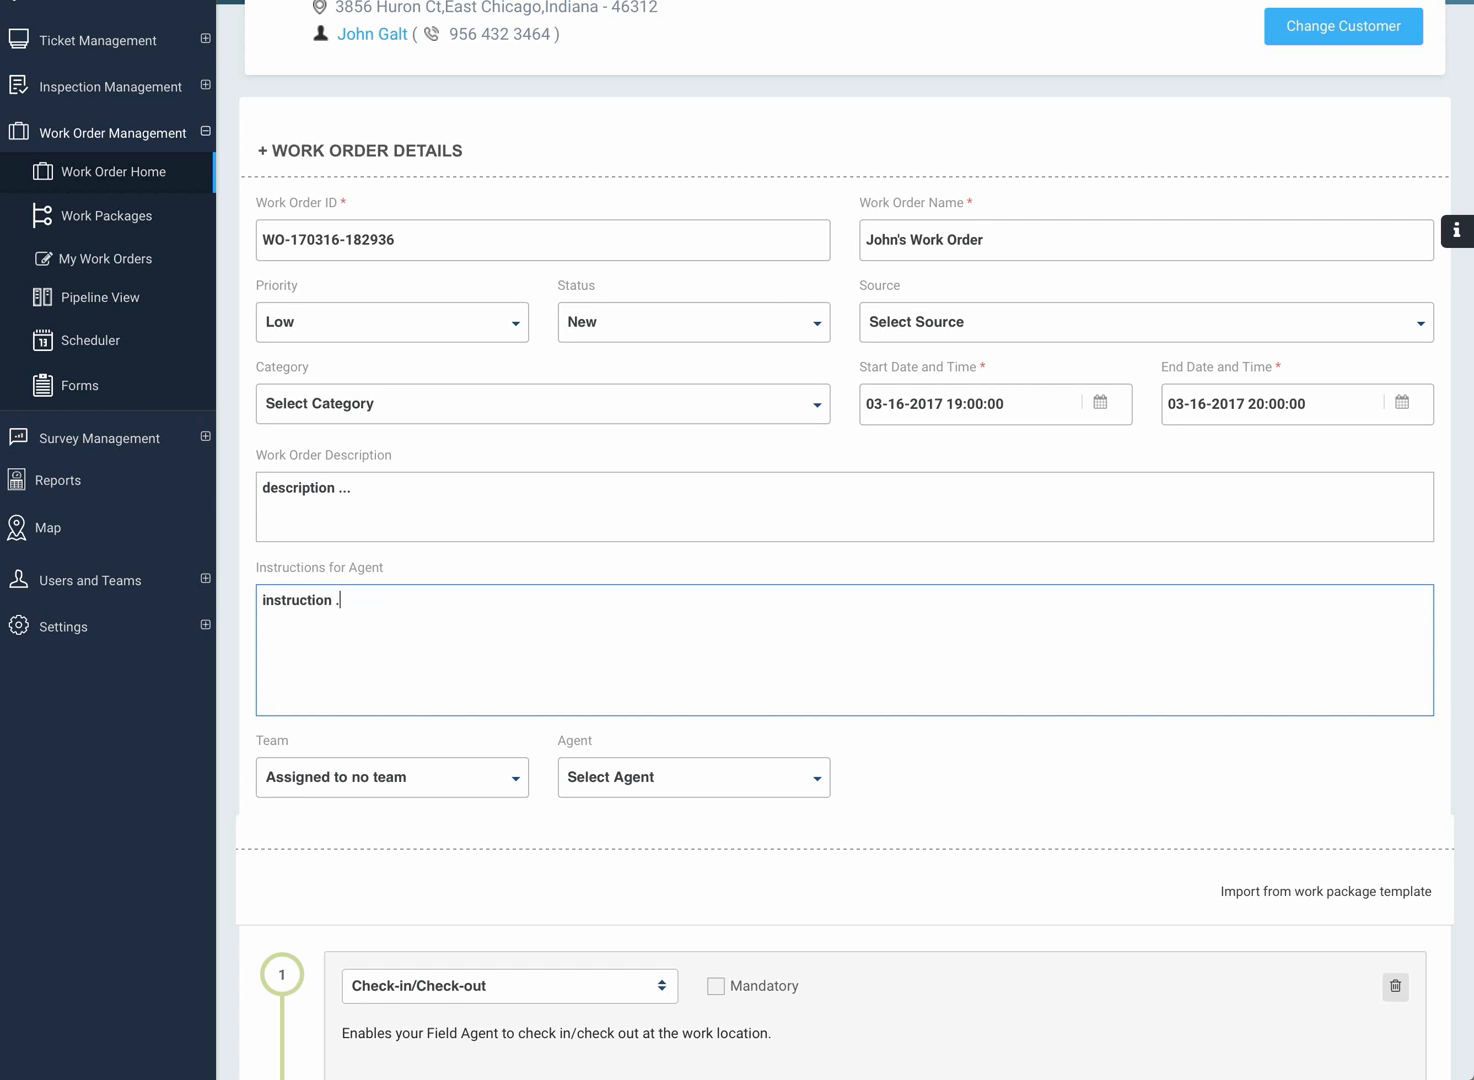
type("..")
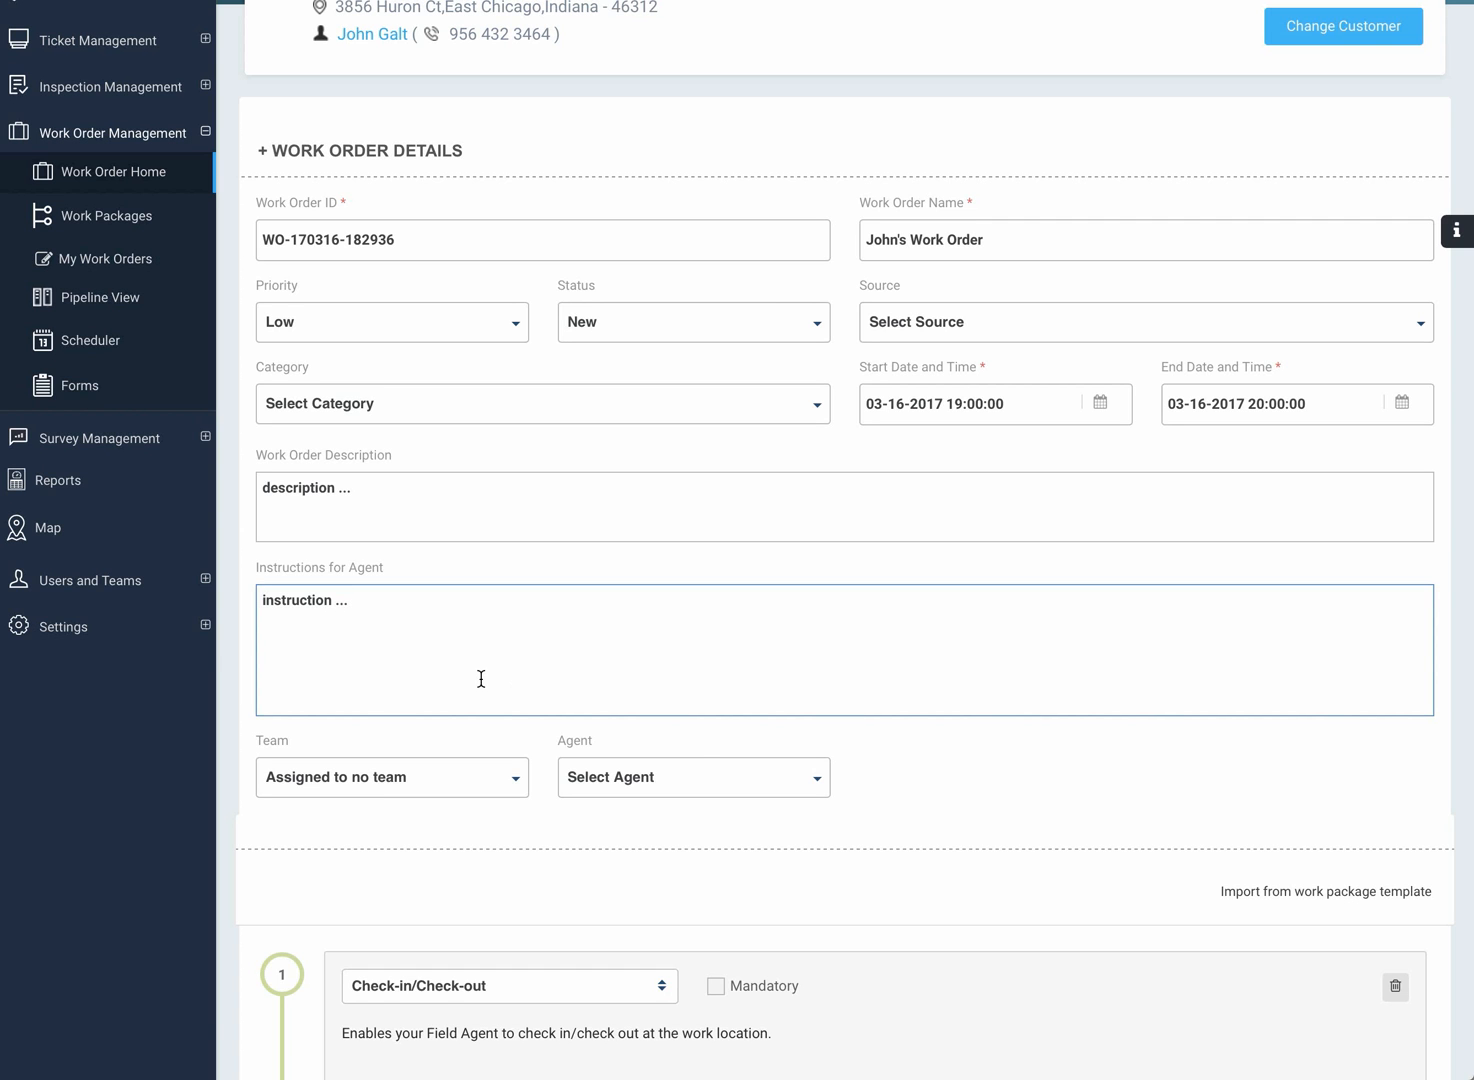
mouse_move(362, 776)
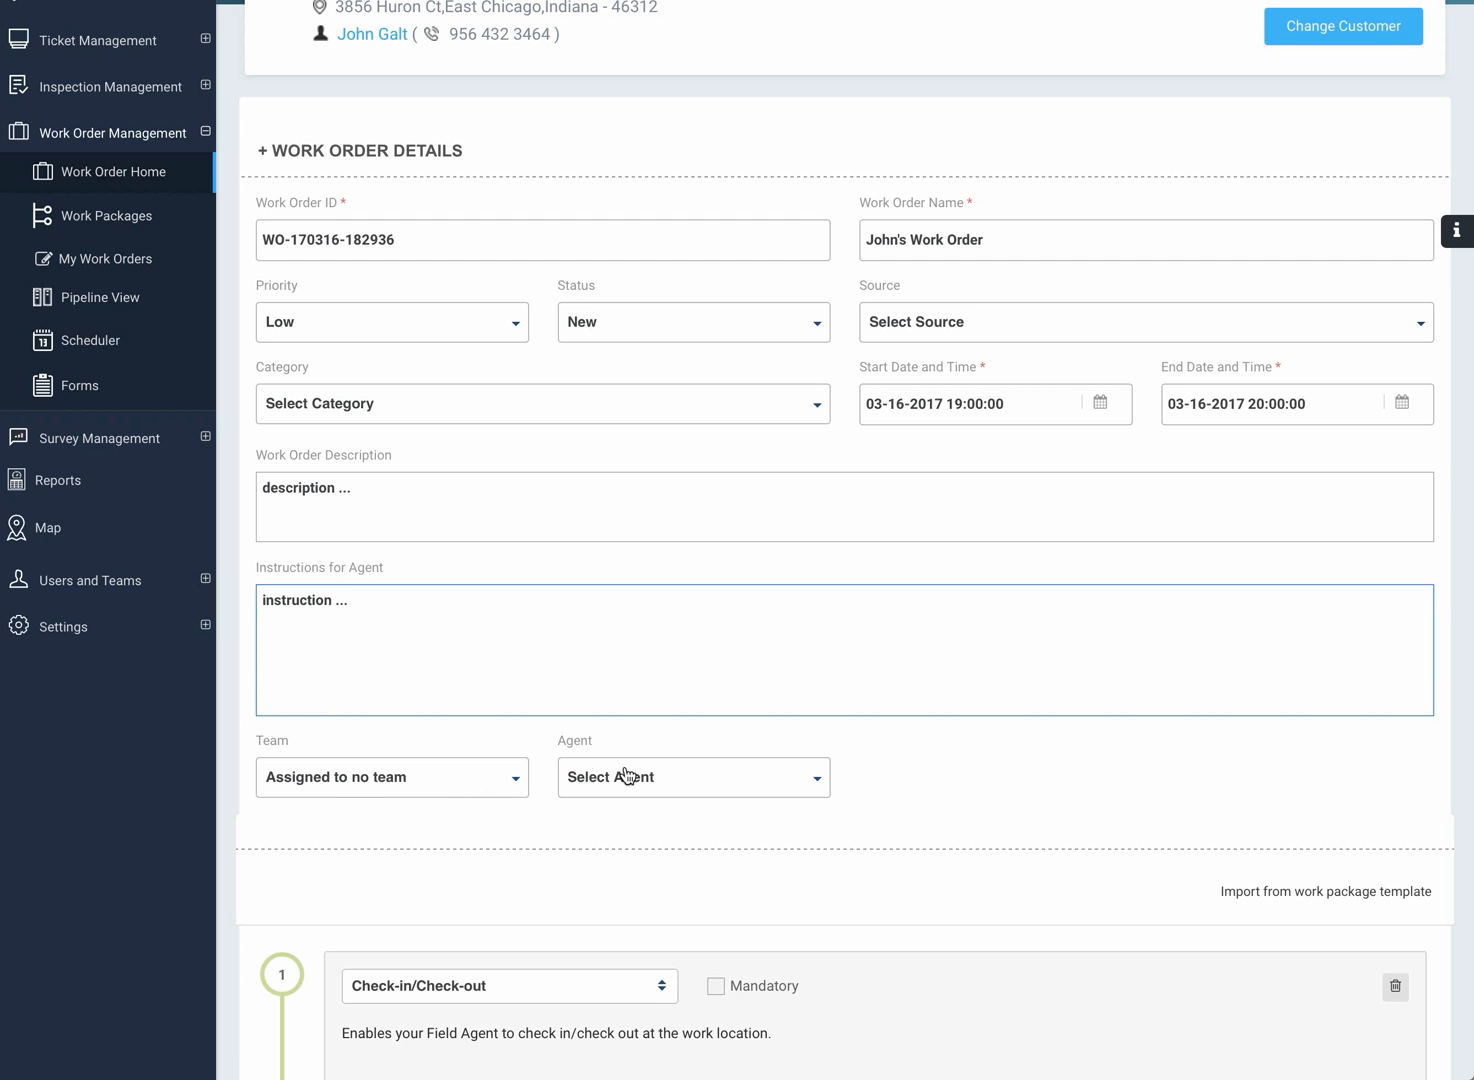
mouse_move(497, 789)
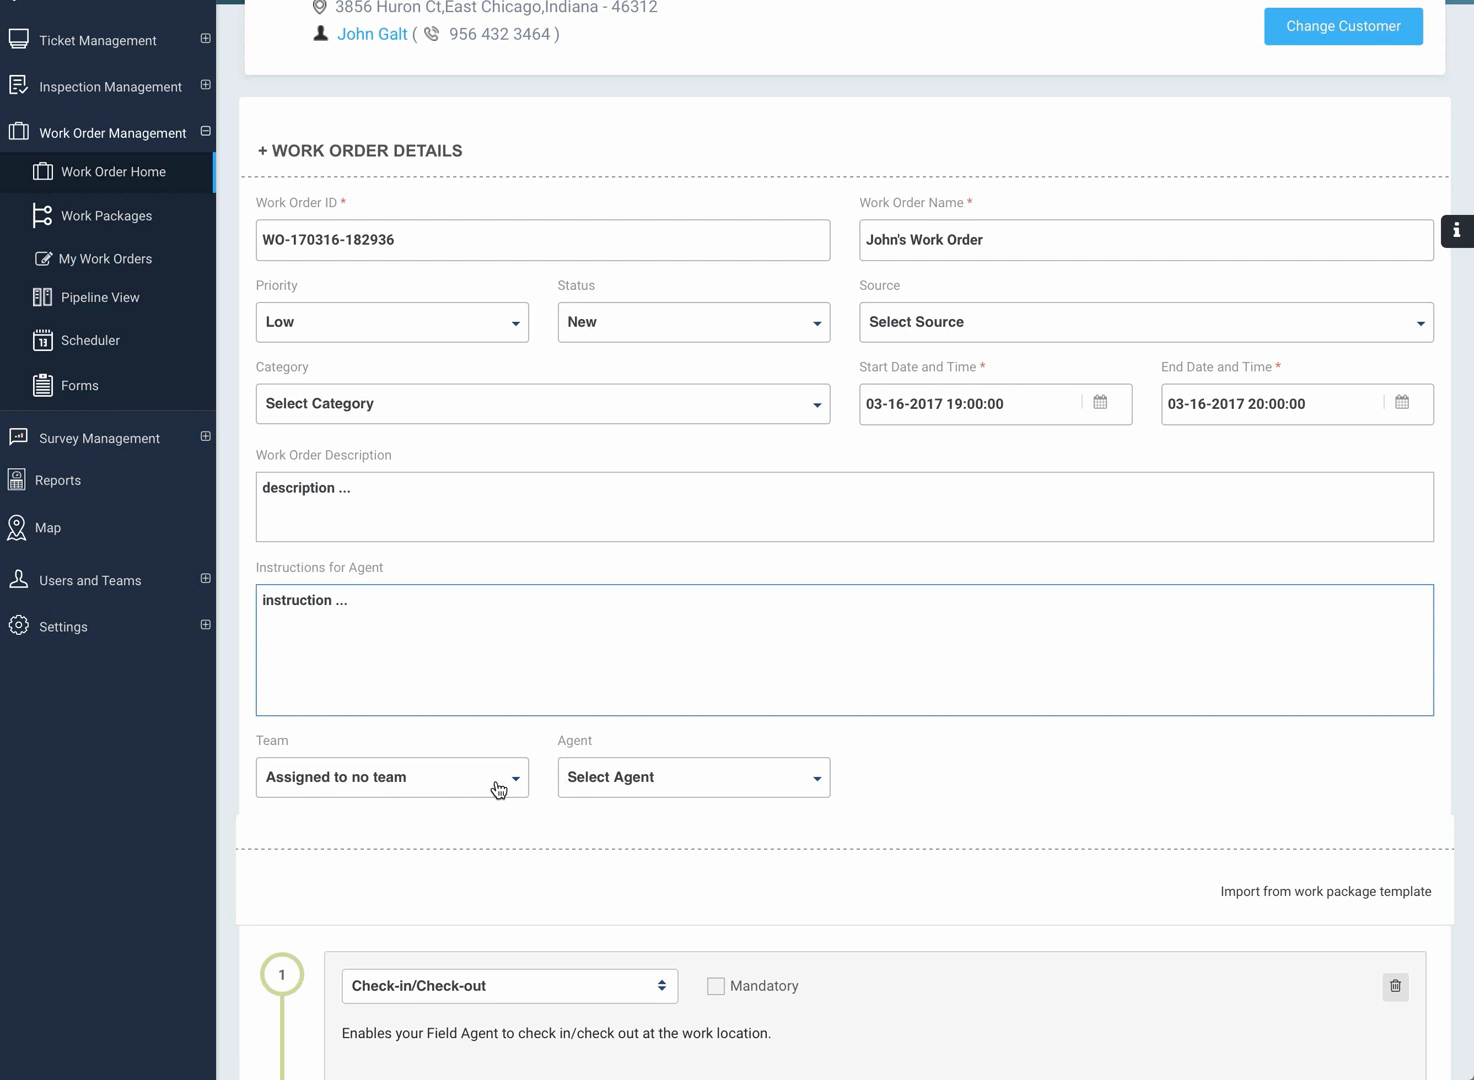
mouse_move(1022, 744)
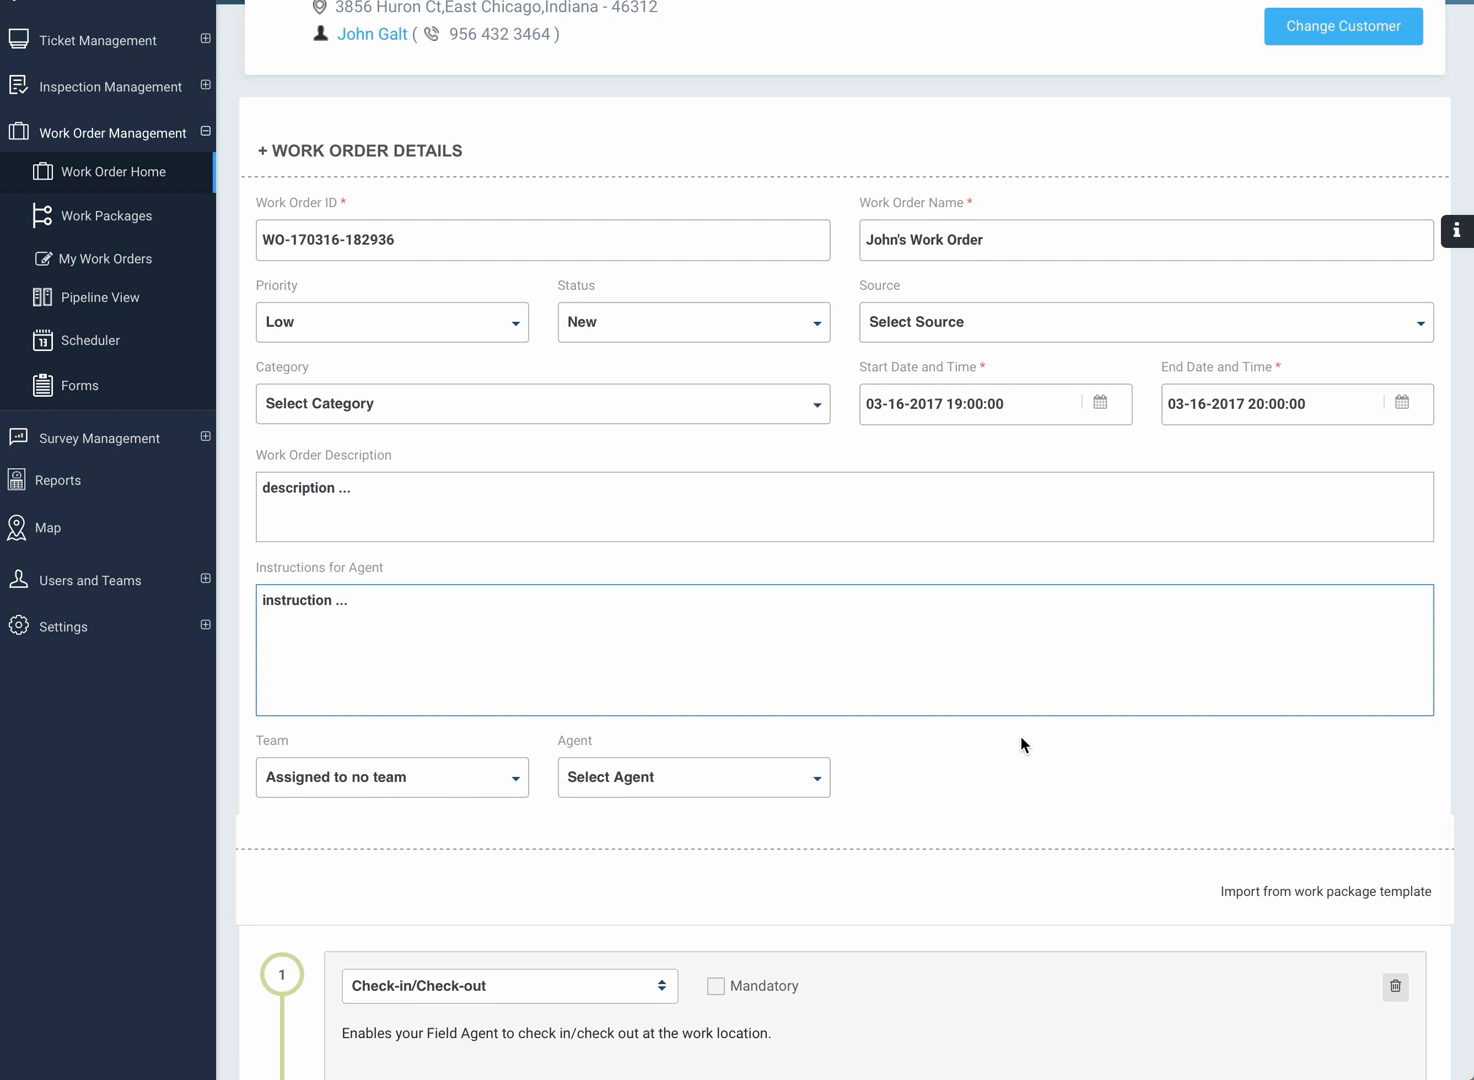
scroll("down", 3)
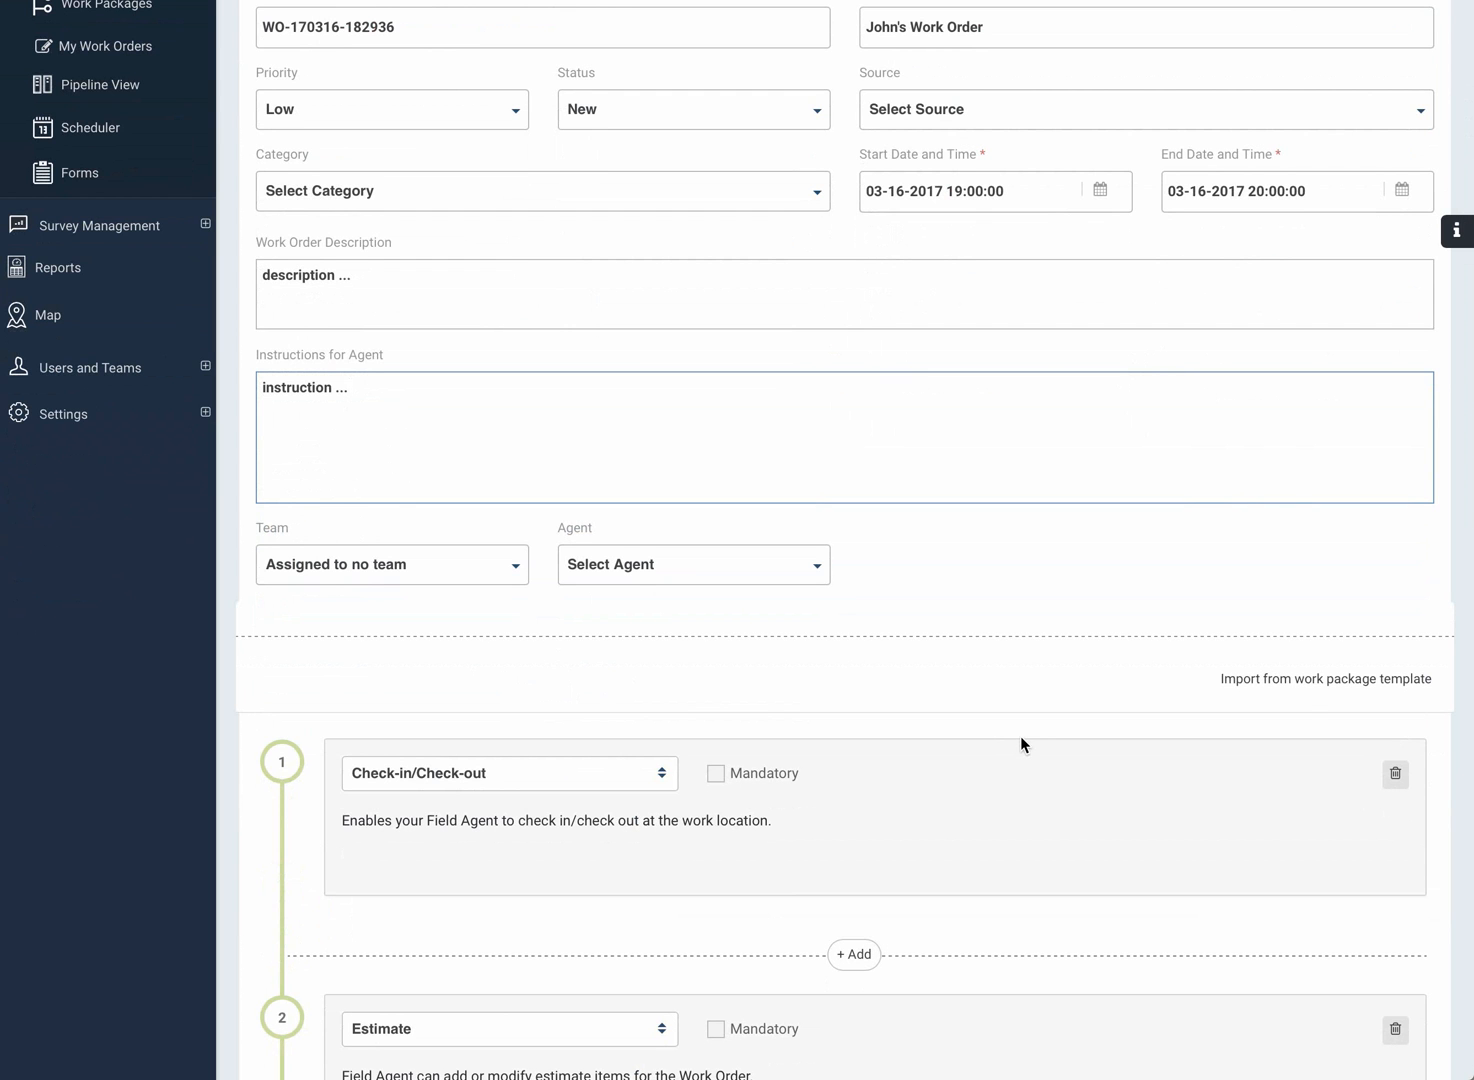
mouse_move(914, 563)
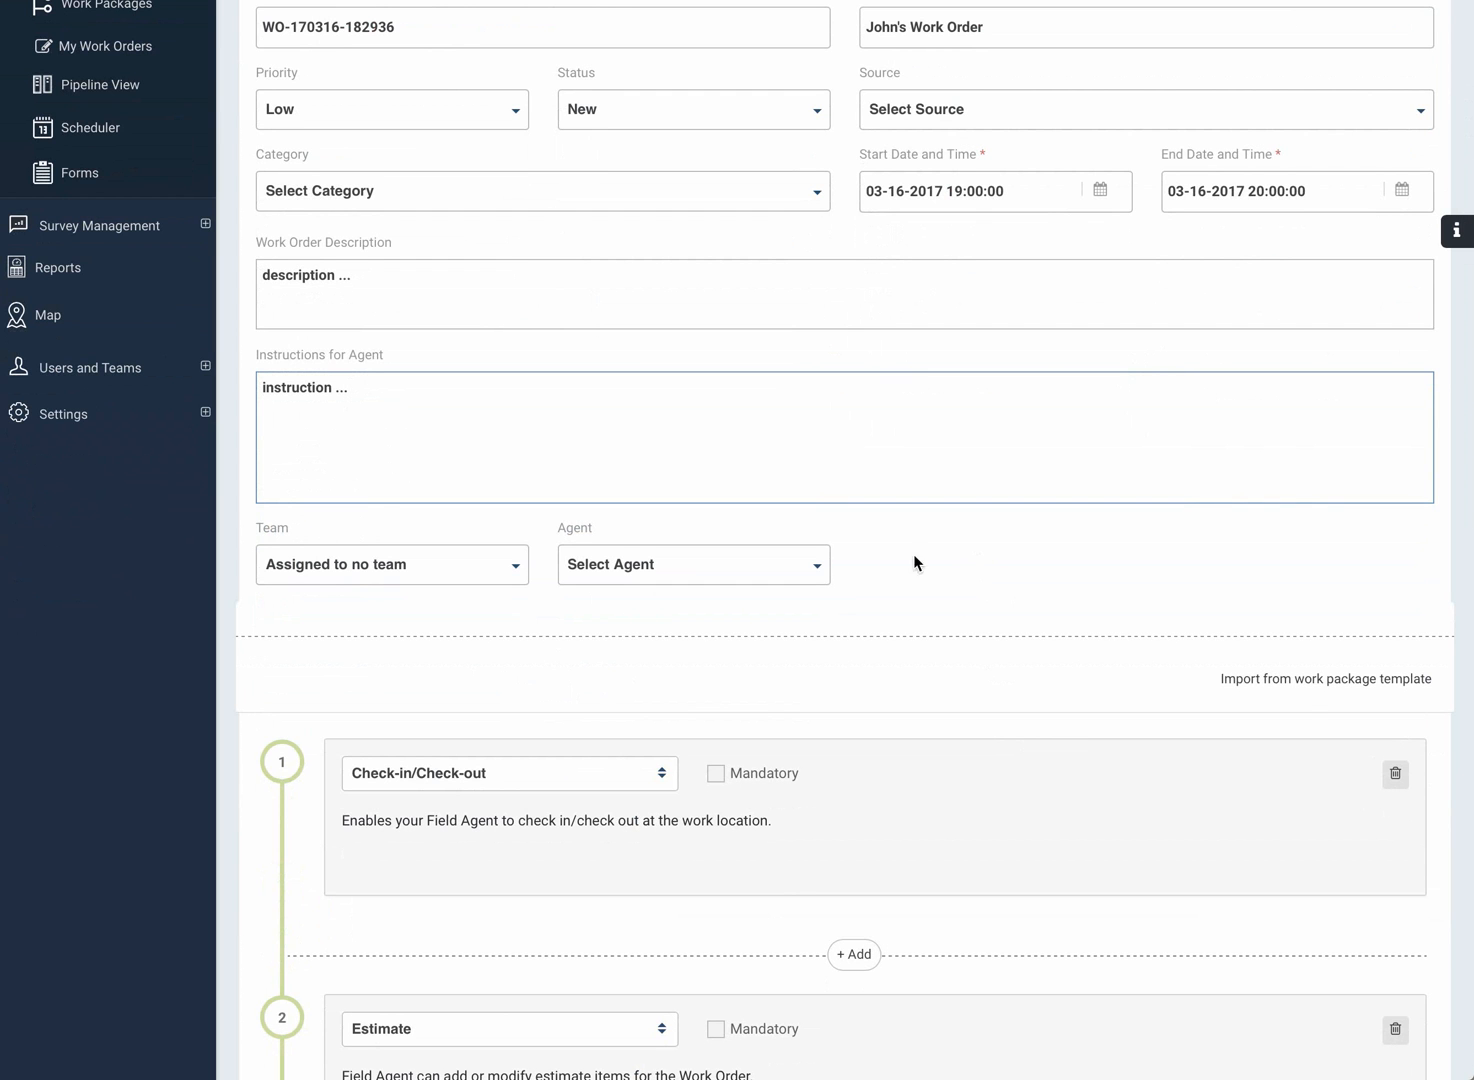
scroll("down", 3)
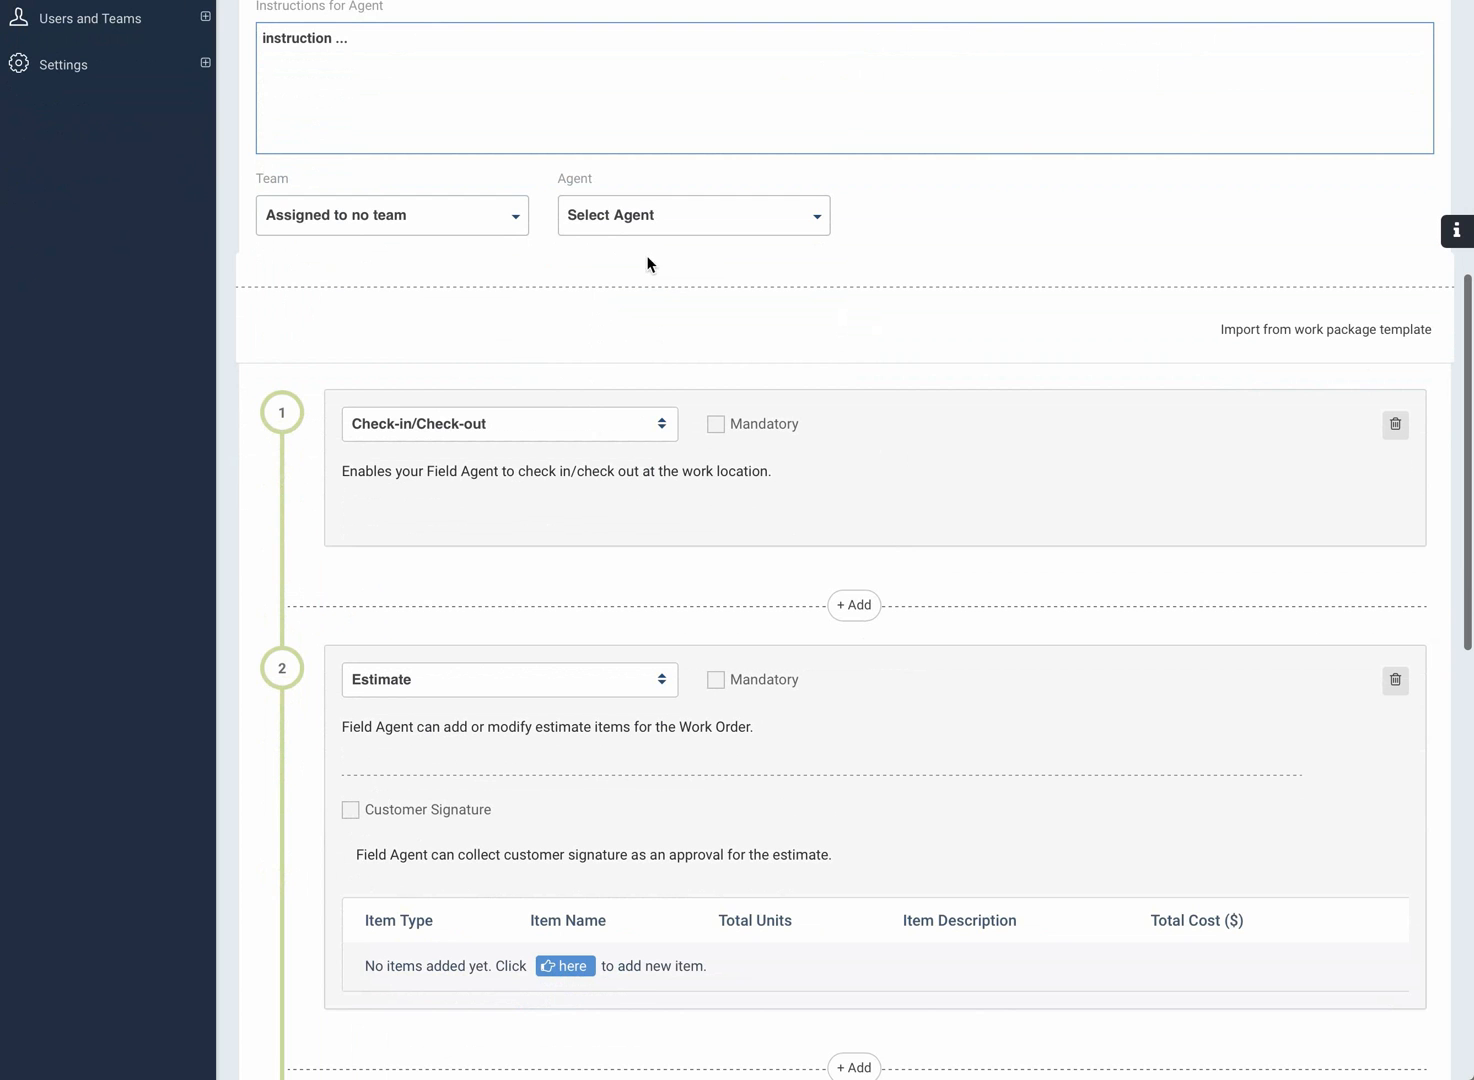
mouse_move(660, 208)
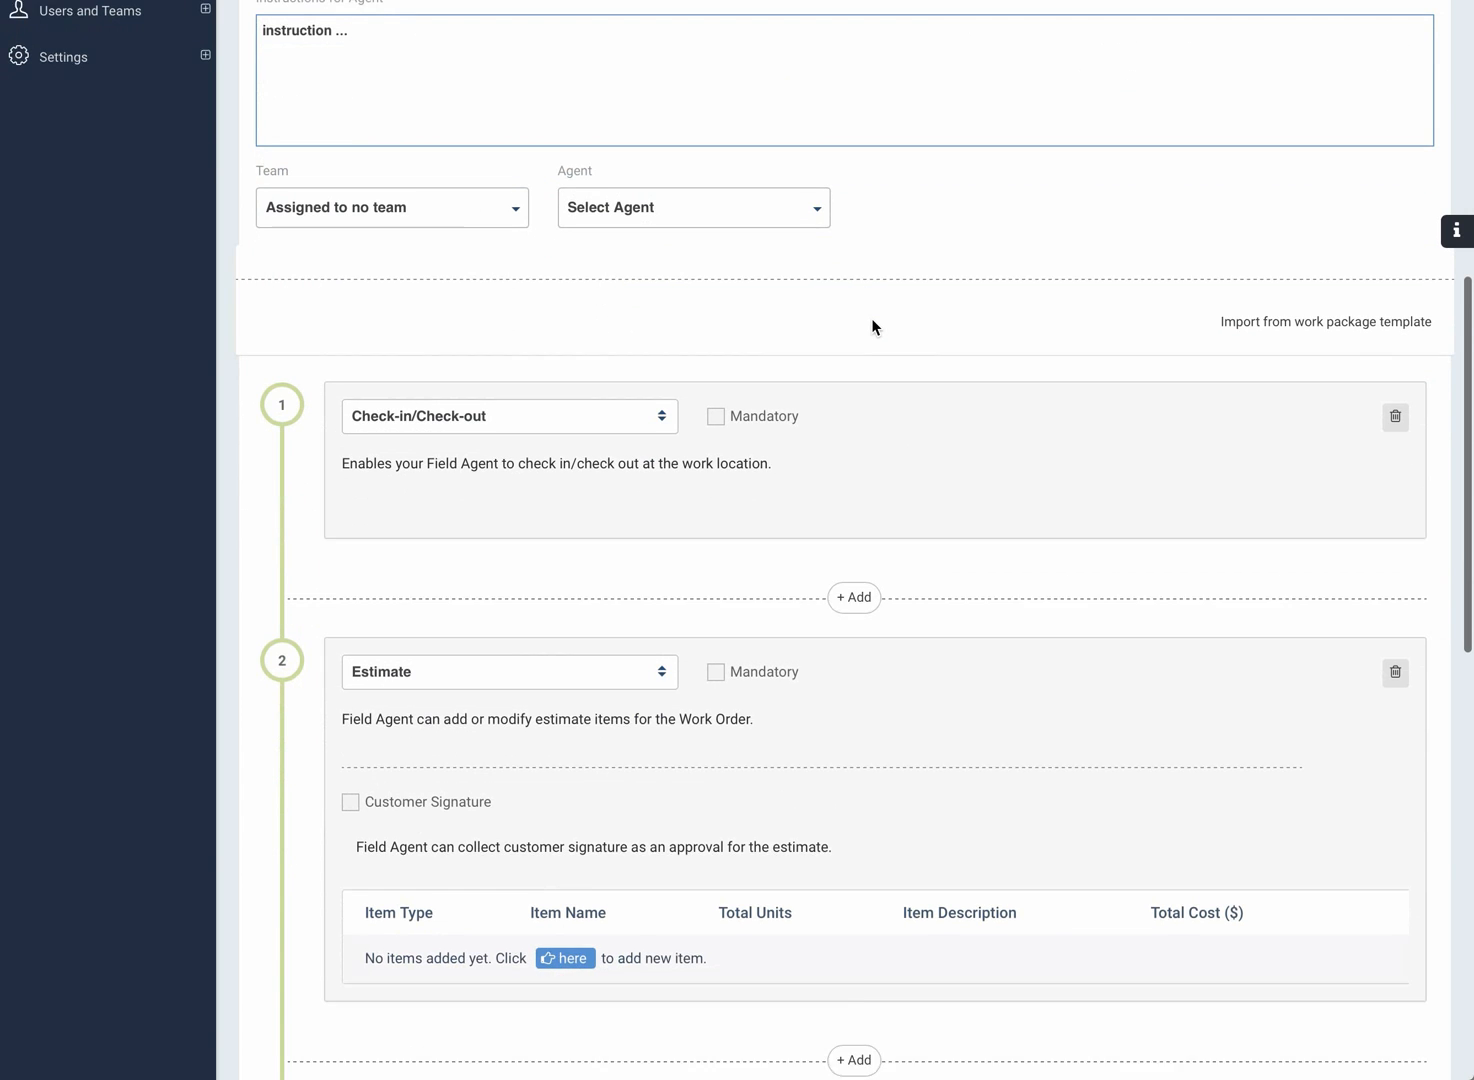
scroll("down", 3)
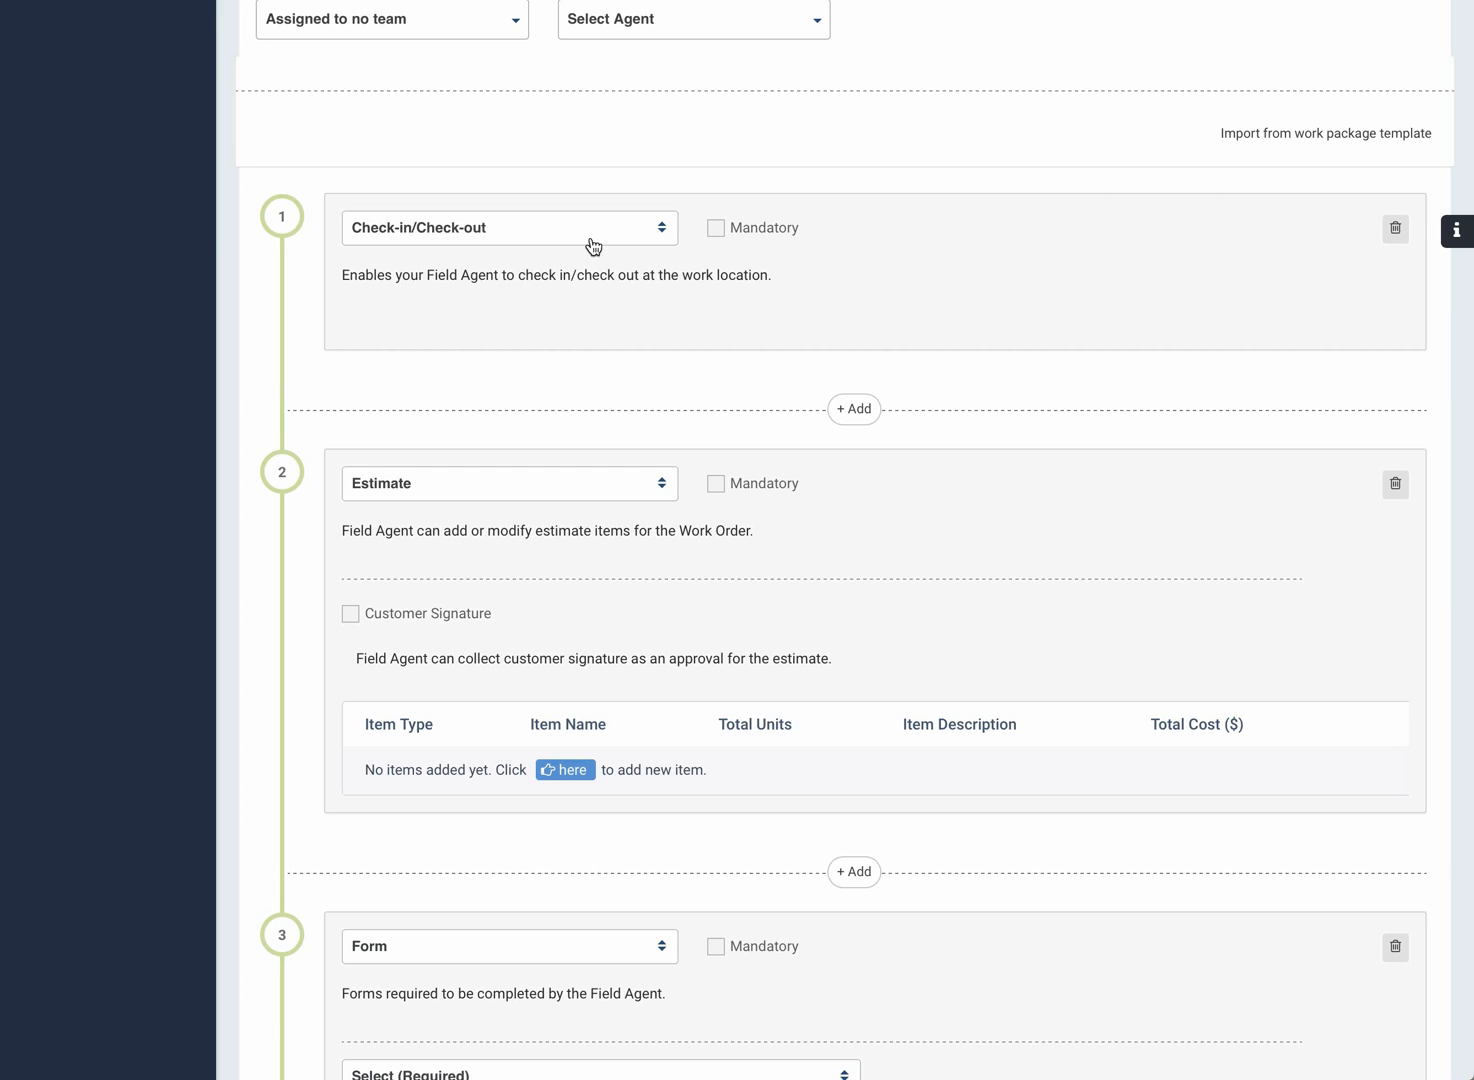
mouse_move(480, 245)
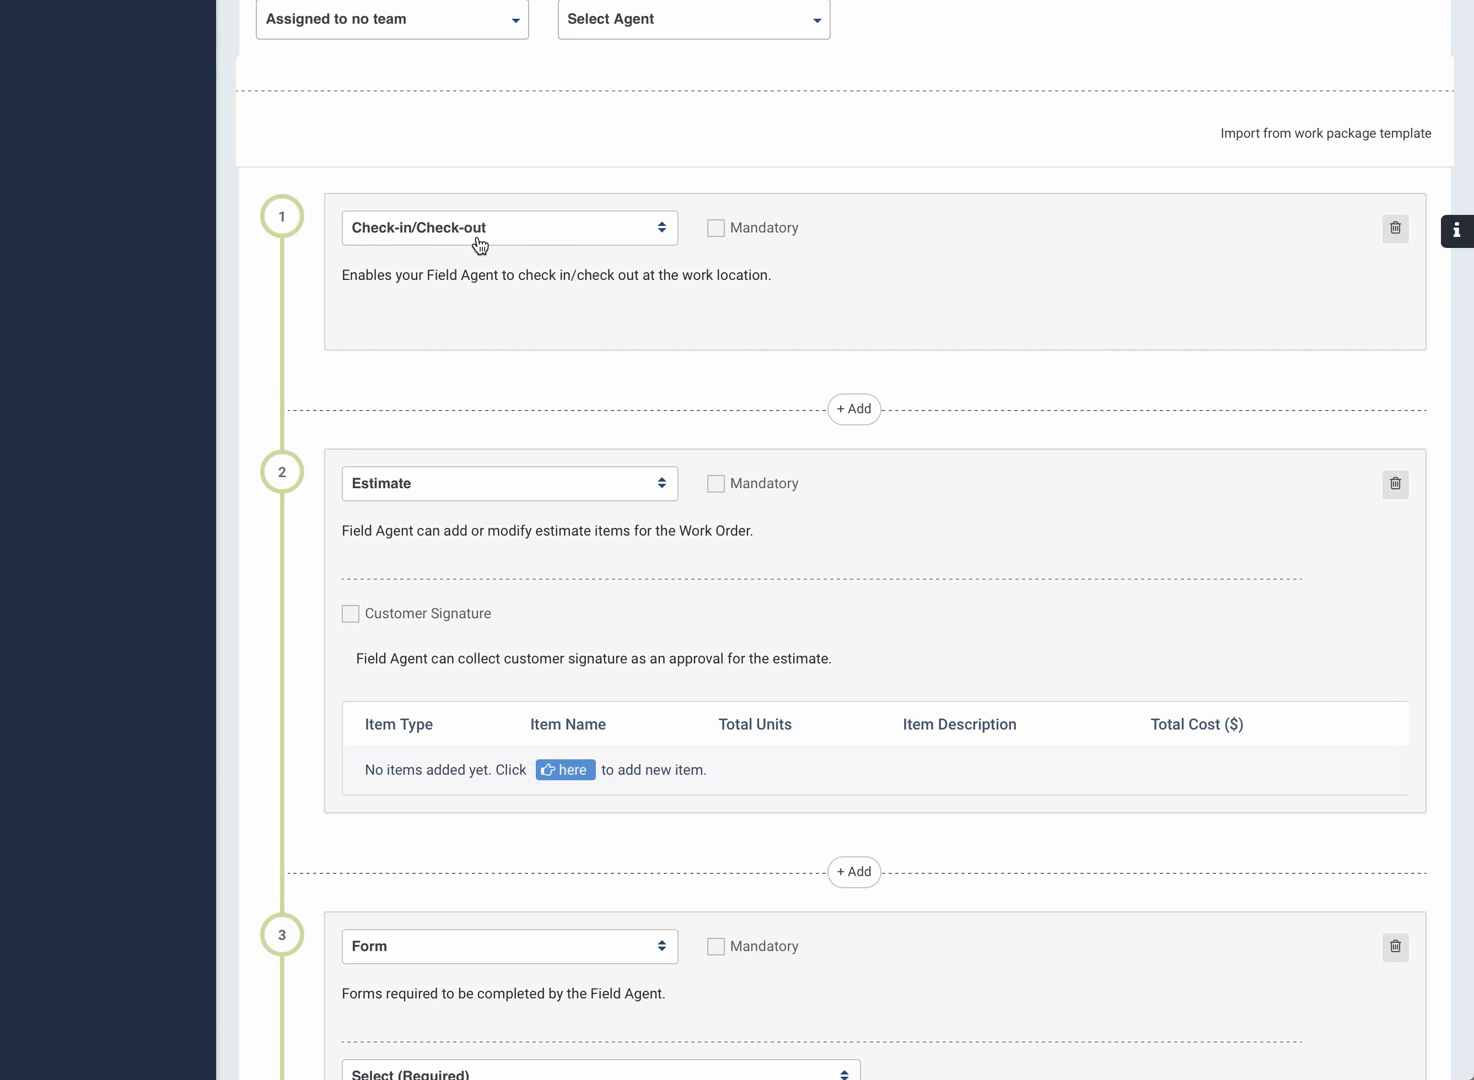
mouse_move(700, 225)
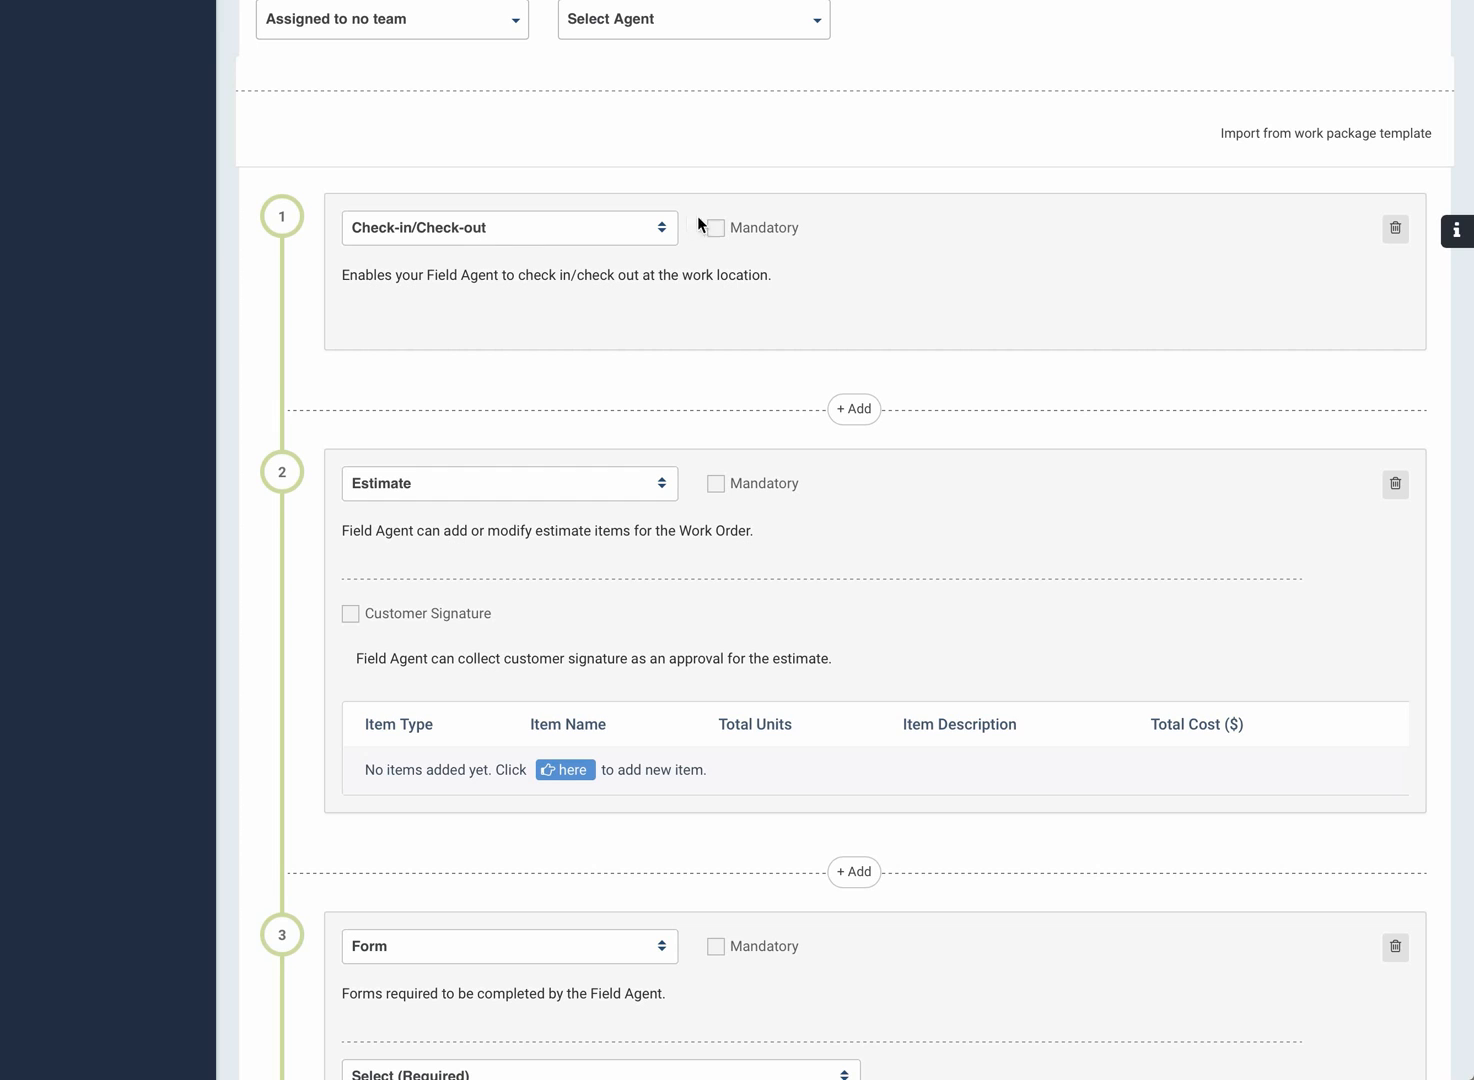
mouse_move(643, 256)
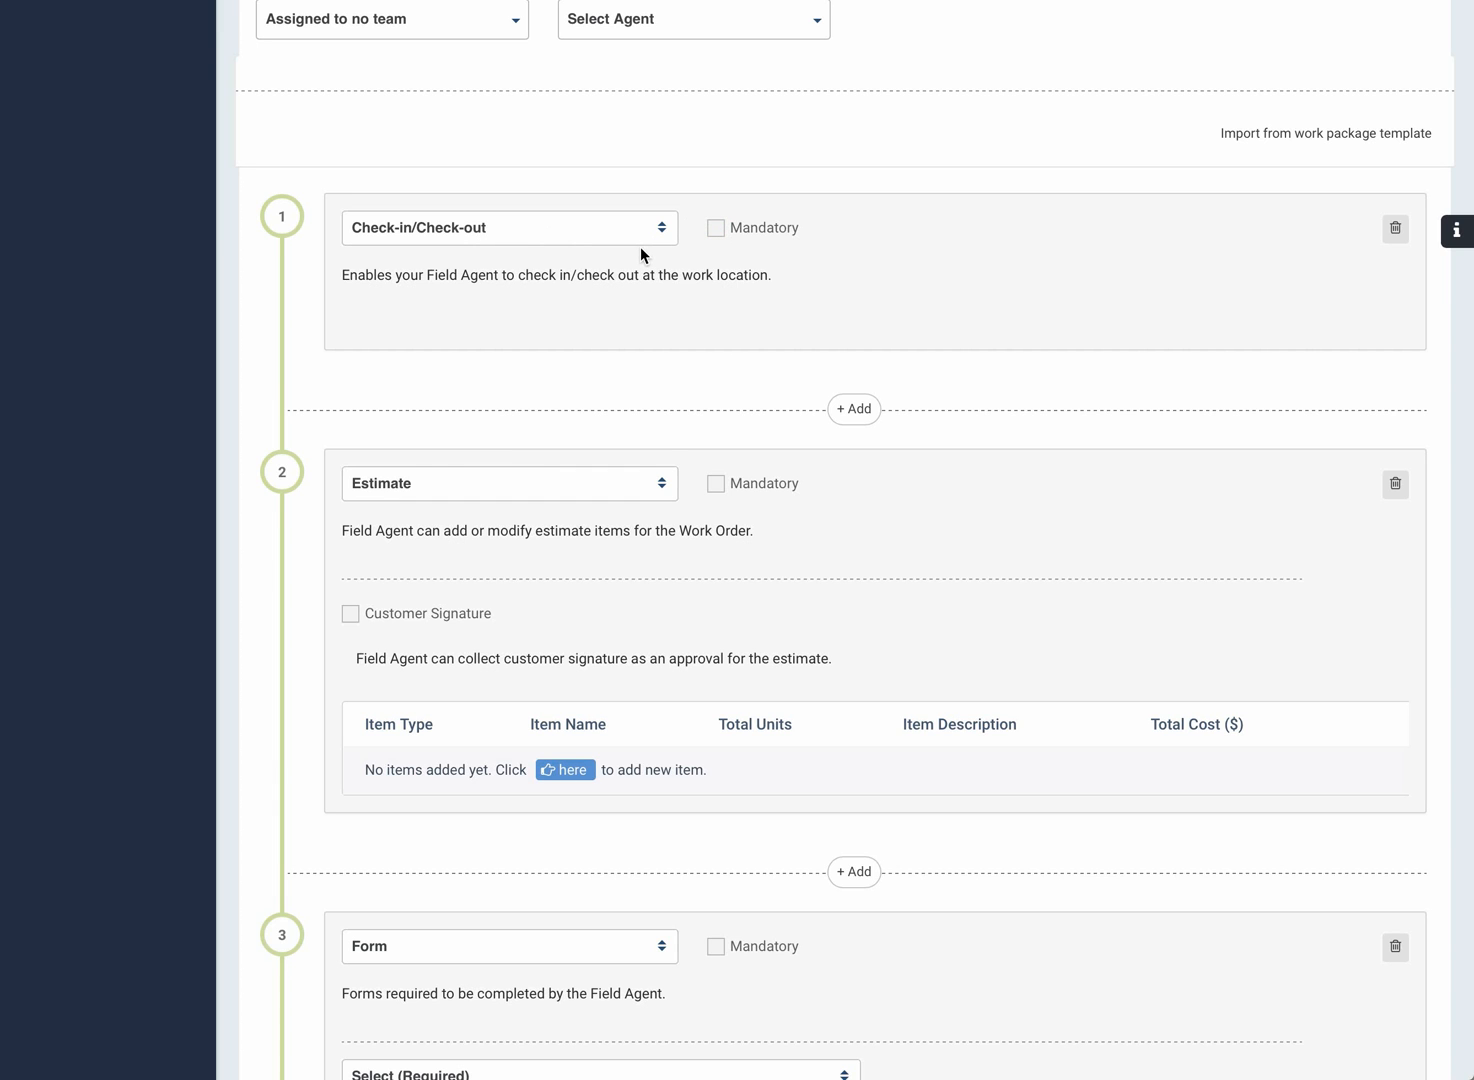
mouse_move(647, 256)
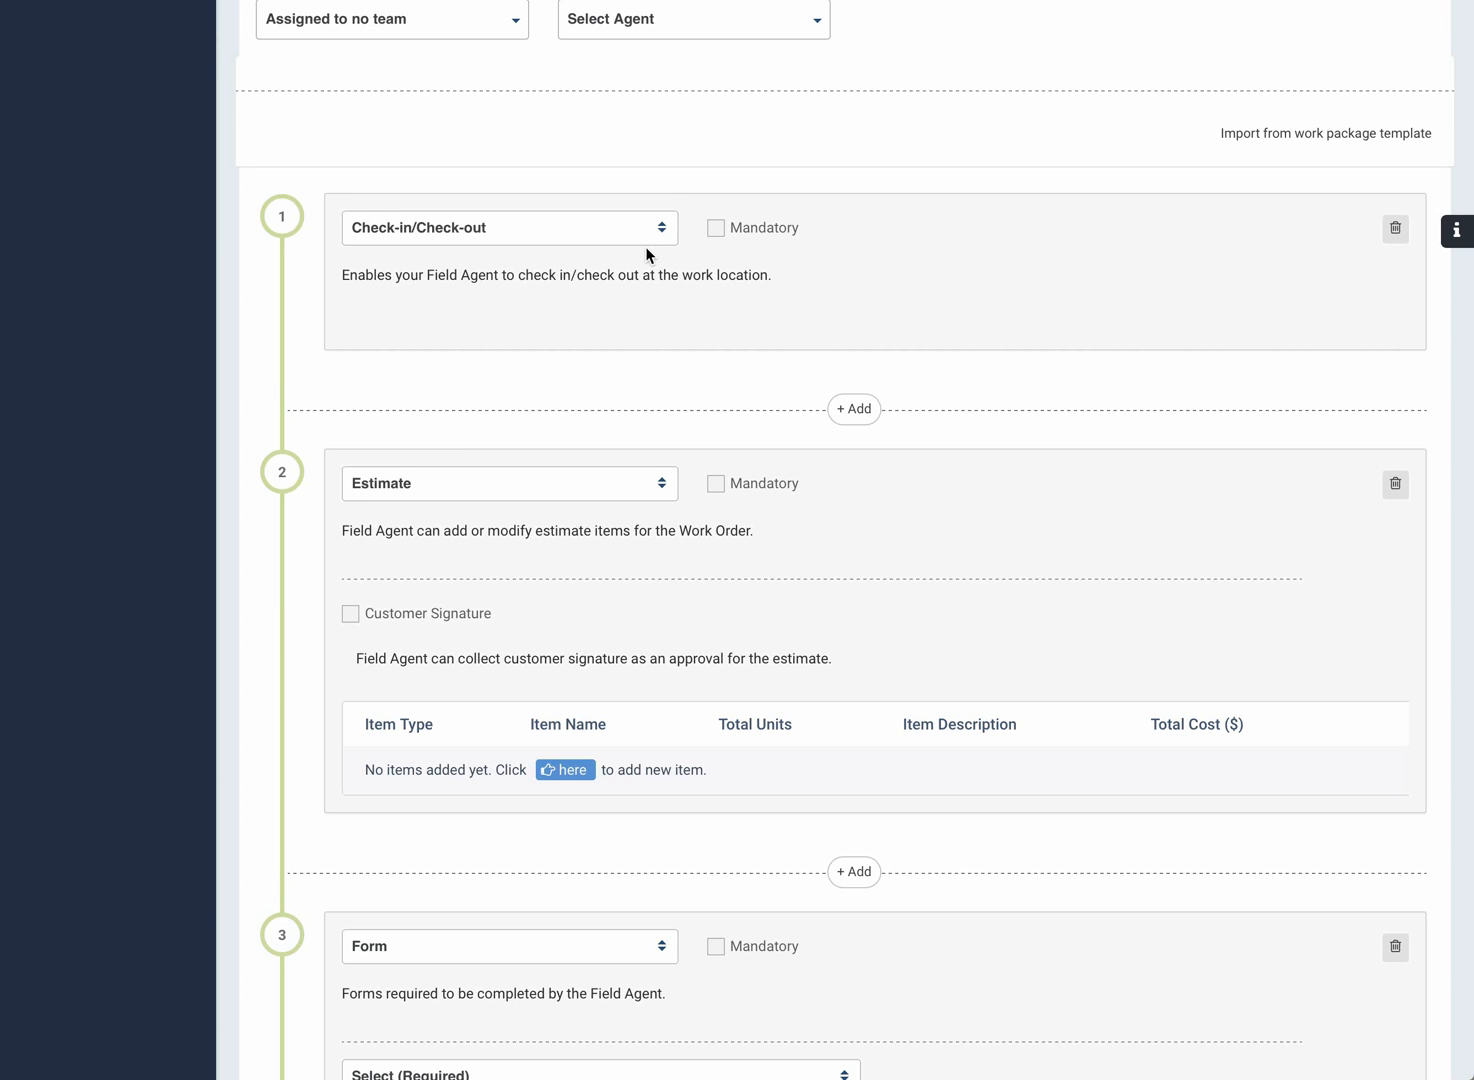
mouse_move(624, 253)
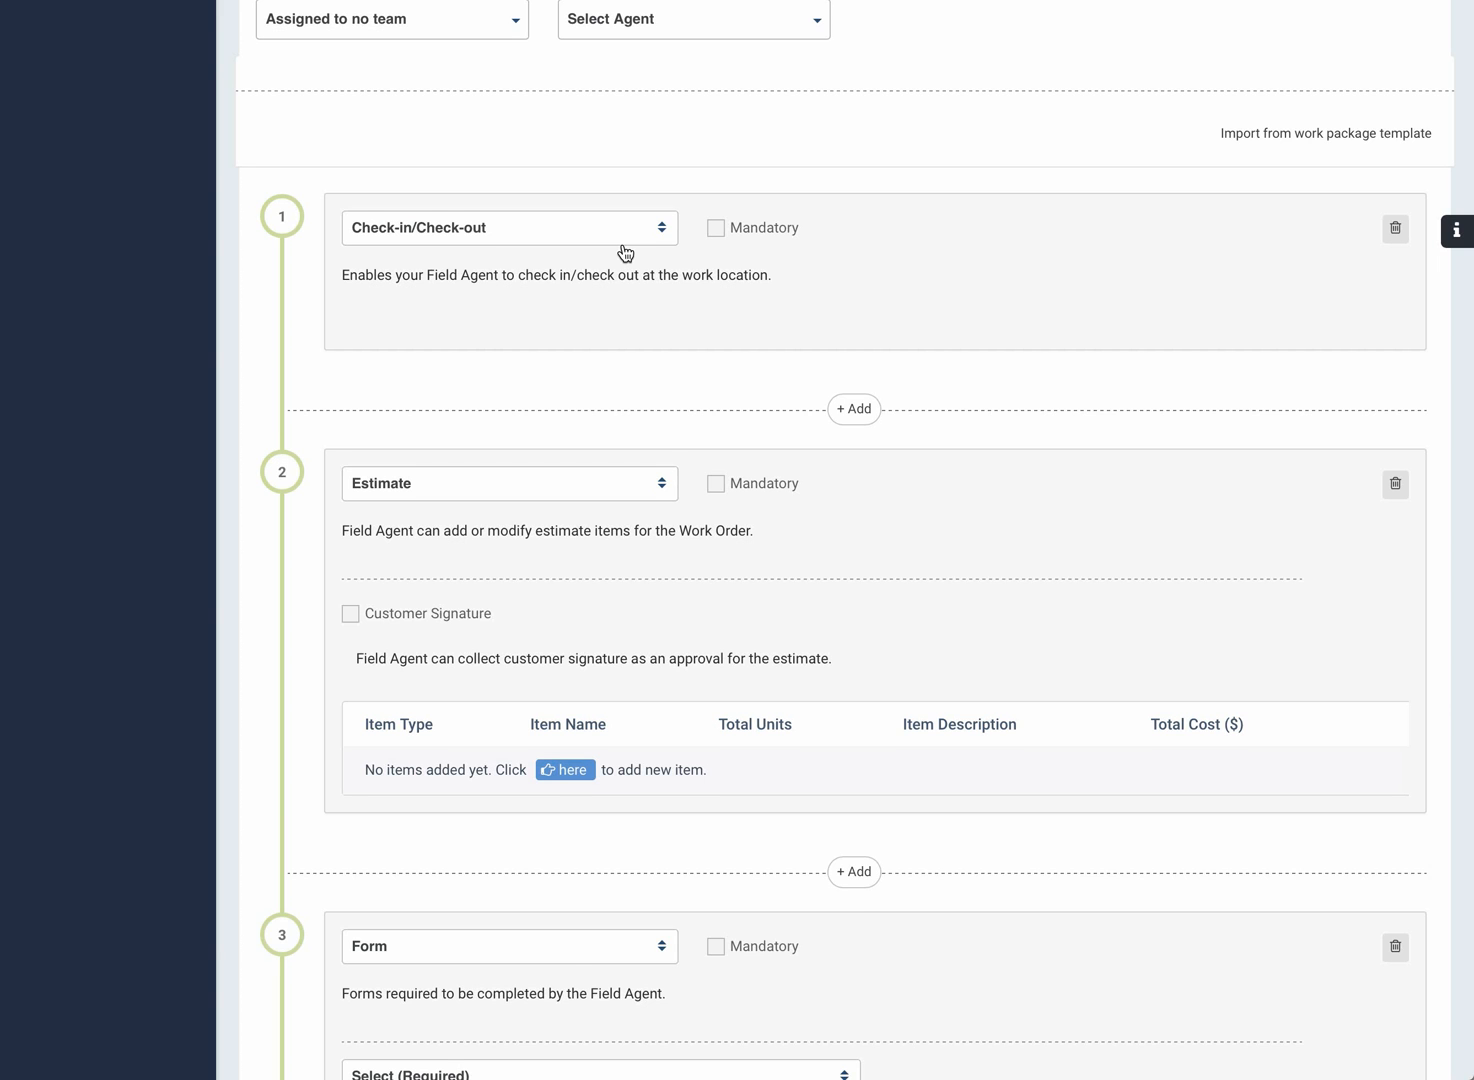
scroll("down", 3)
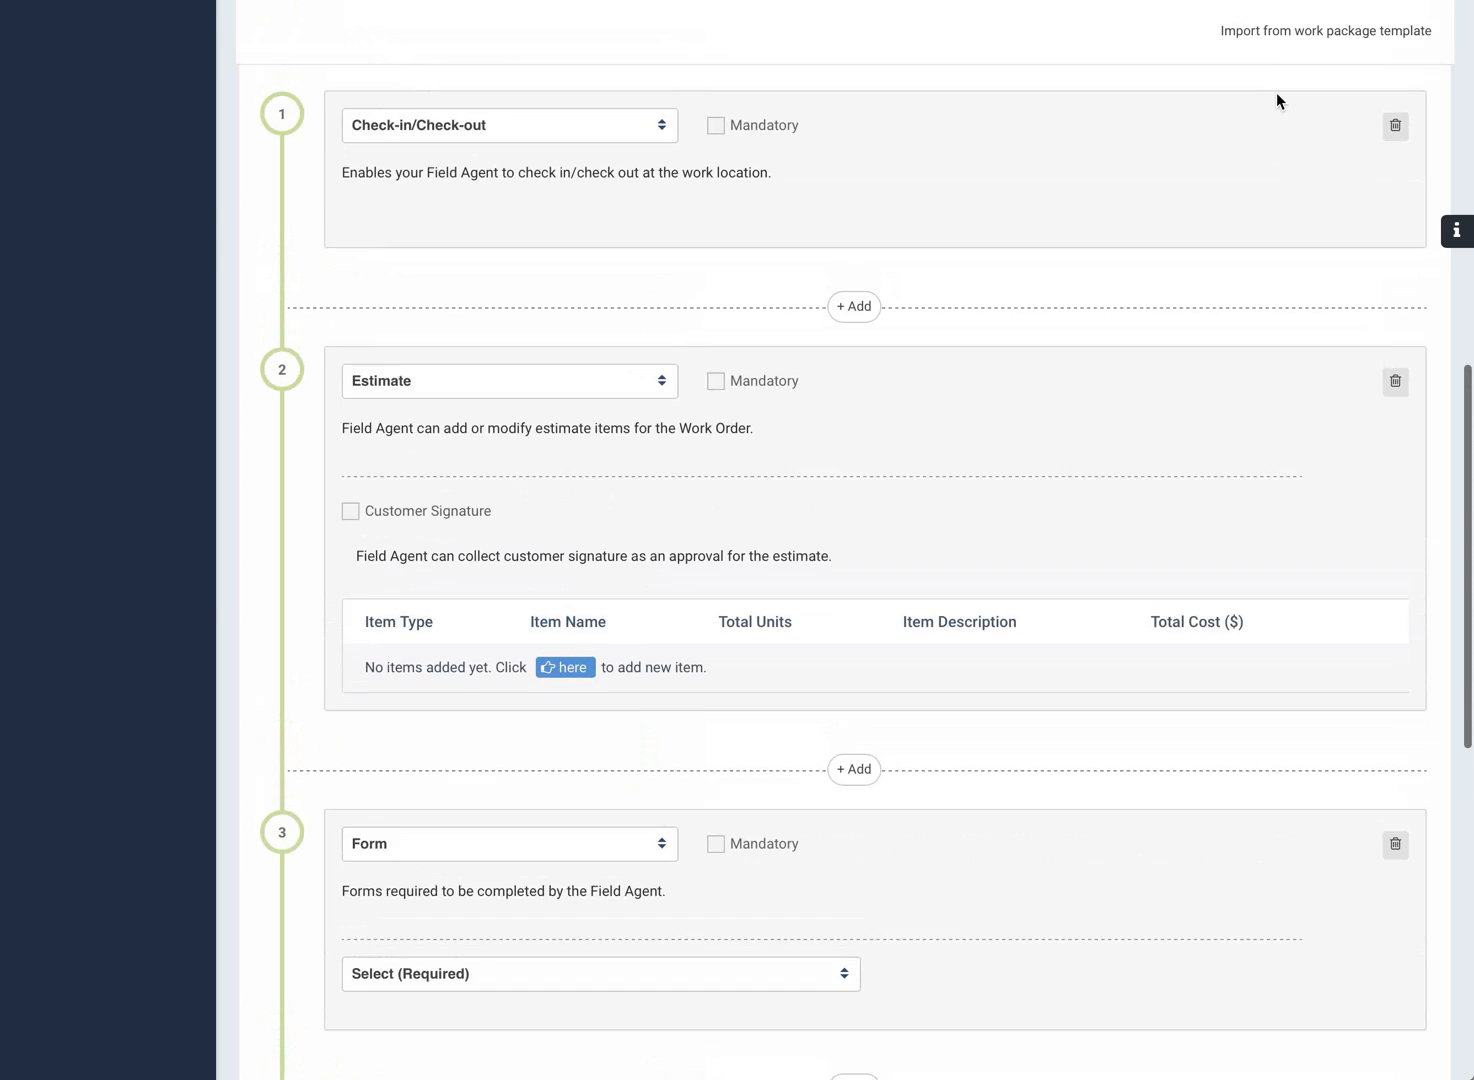
- Delete the Check-in/Check-out step, leaving Estimate, Form and Invoice in view
left_click(1394, 130)
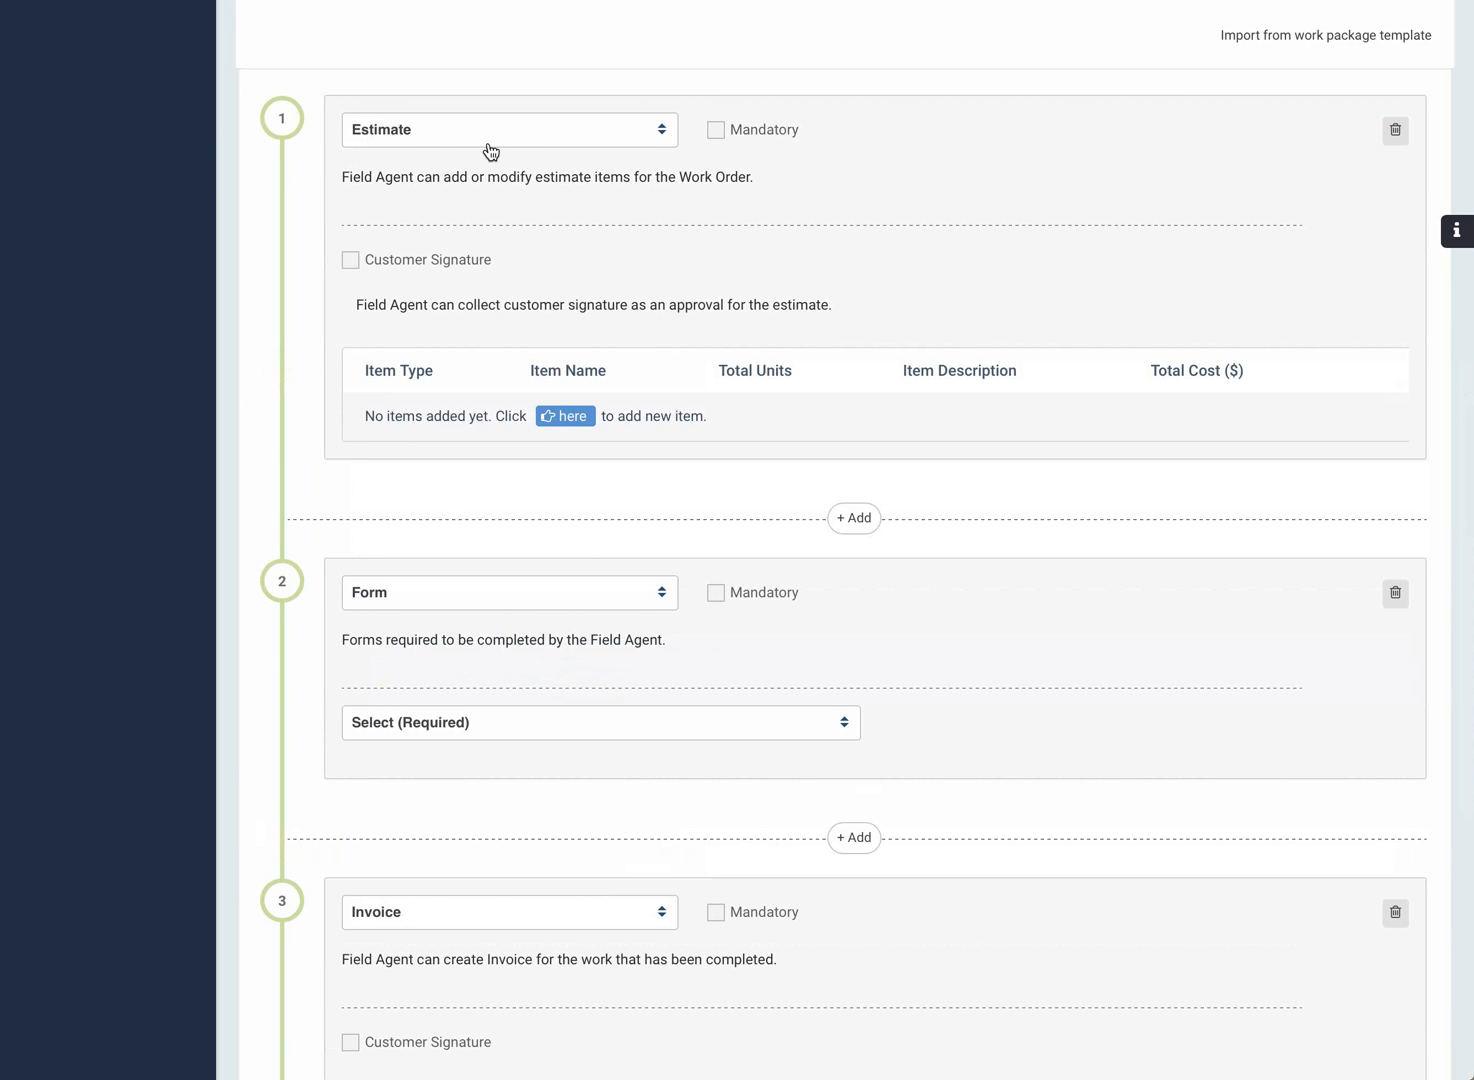
mouse_move(551, 158)
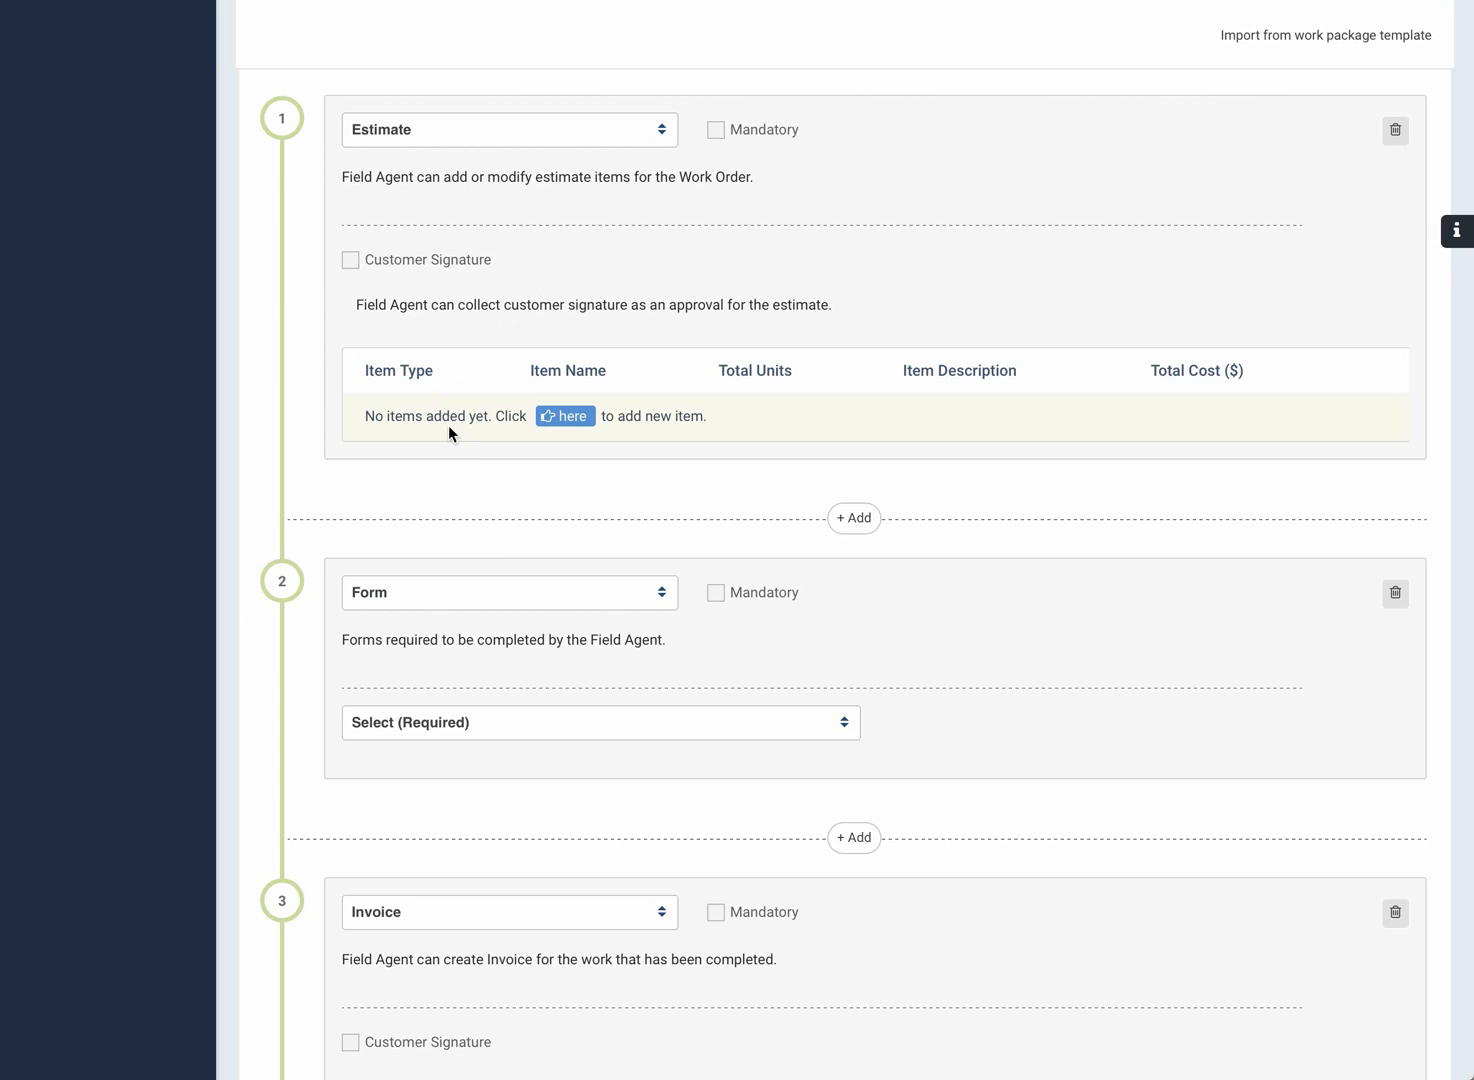
mouse_move(469, 449)
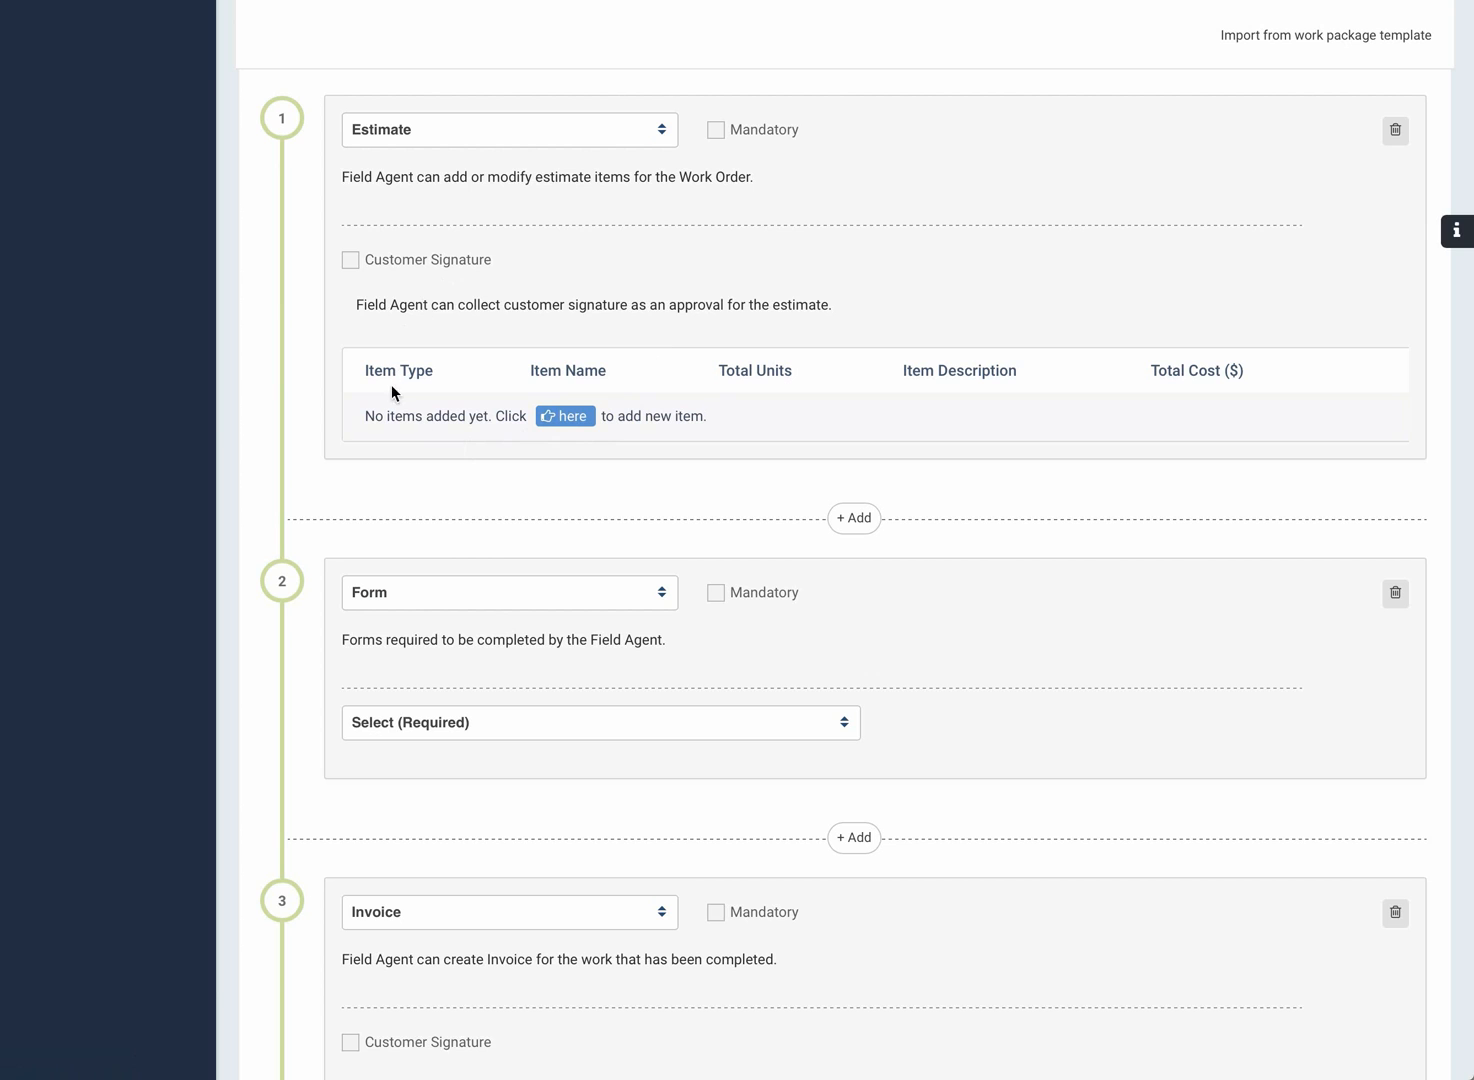
mouse_move(728, 402)
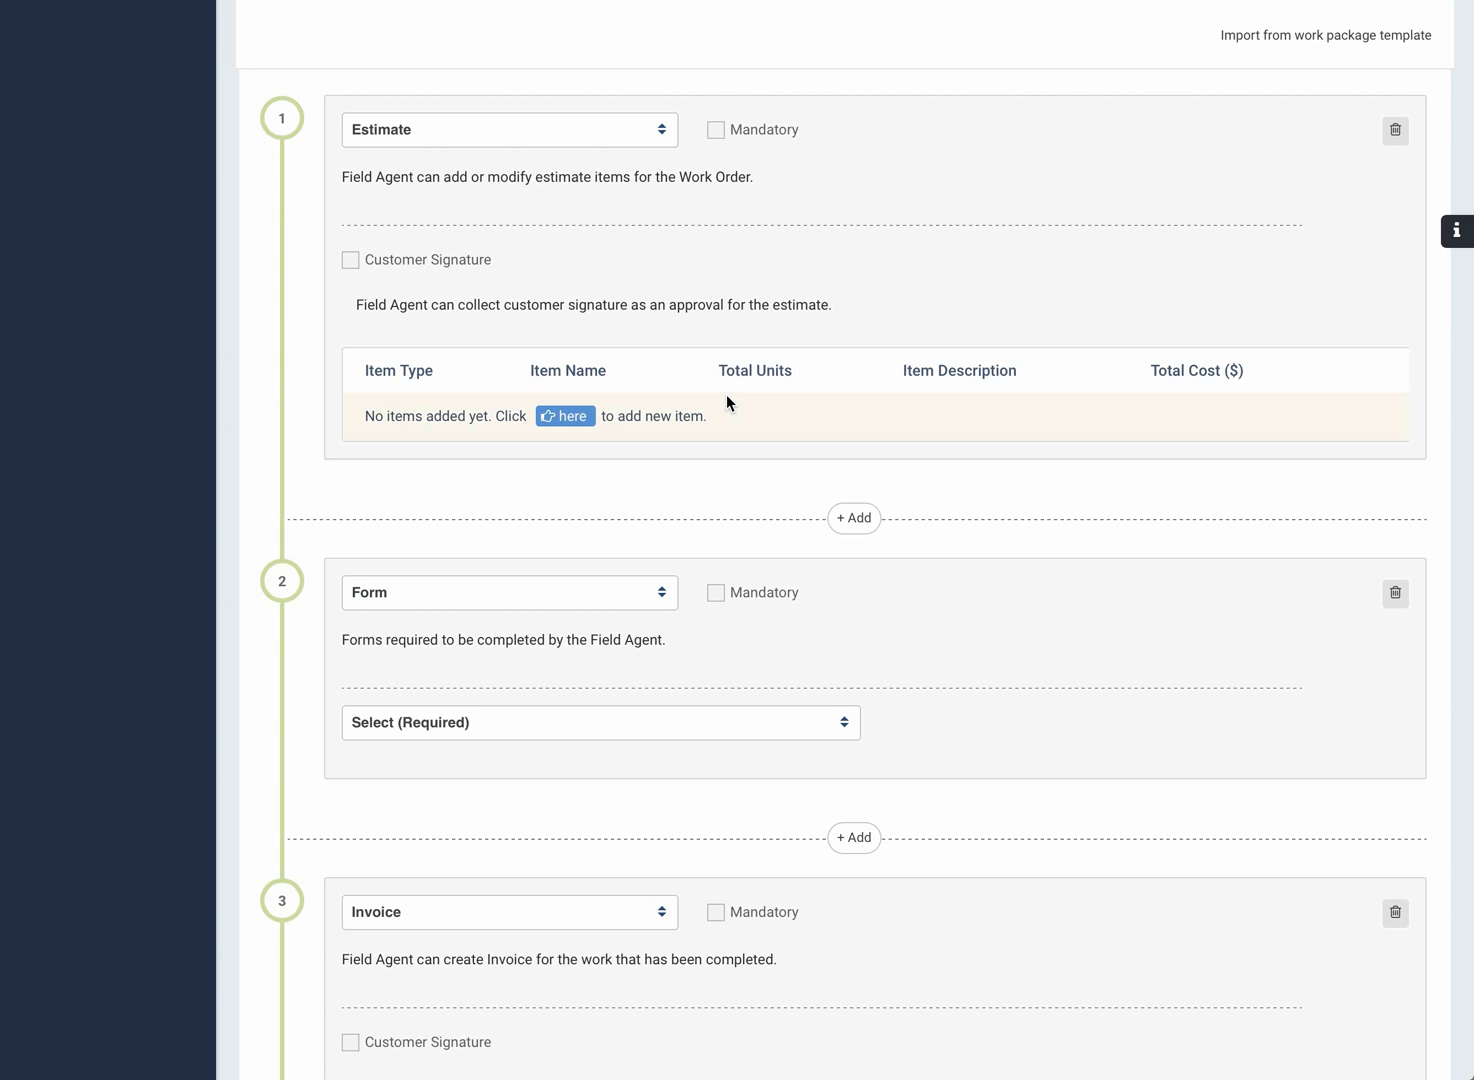
mouse_move(765, 368)
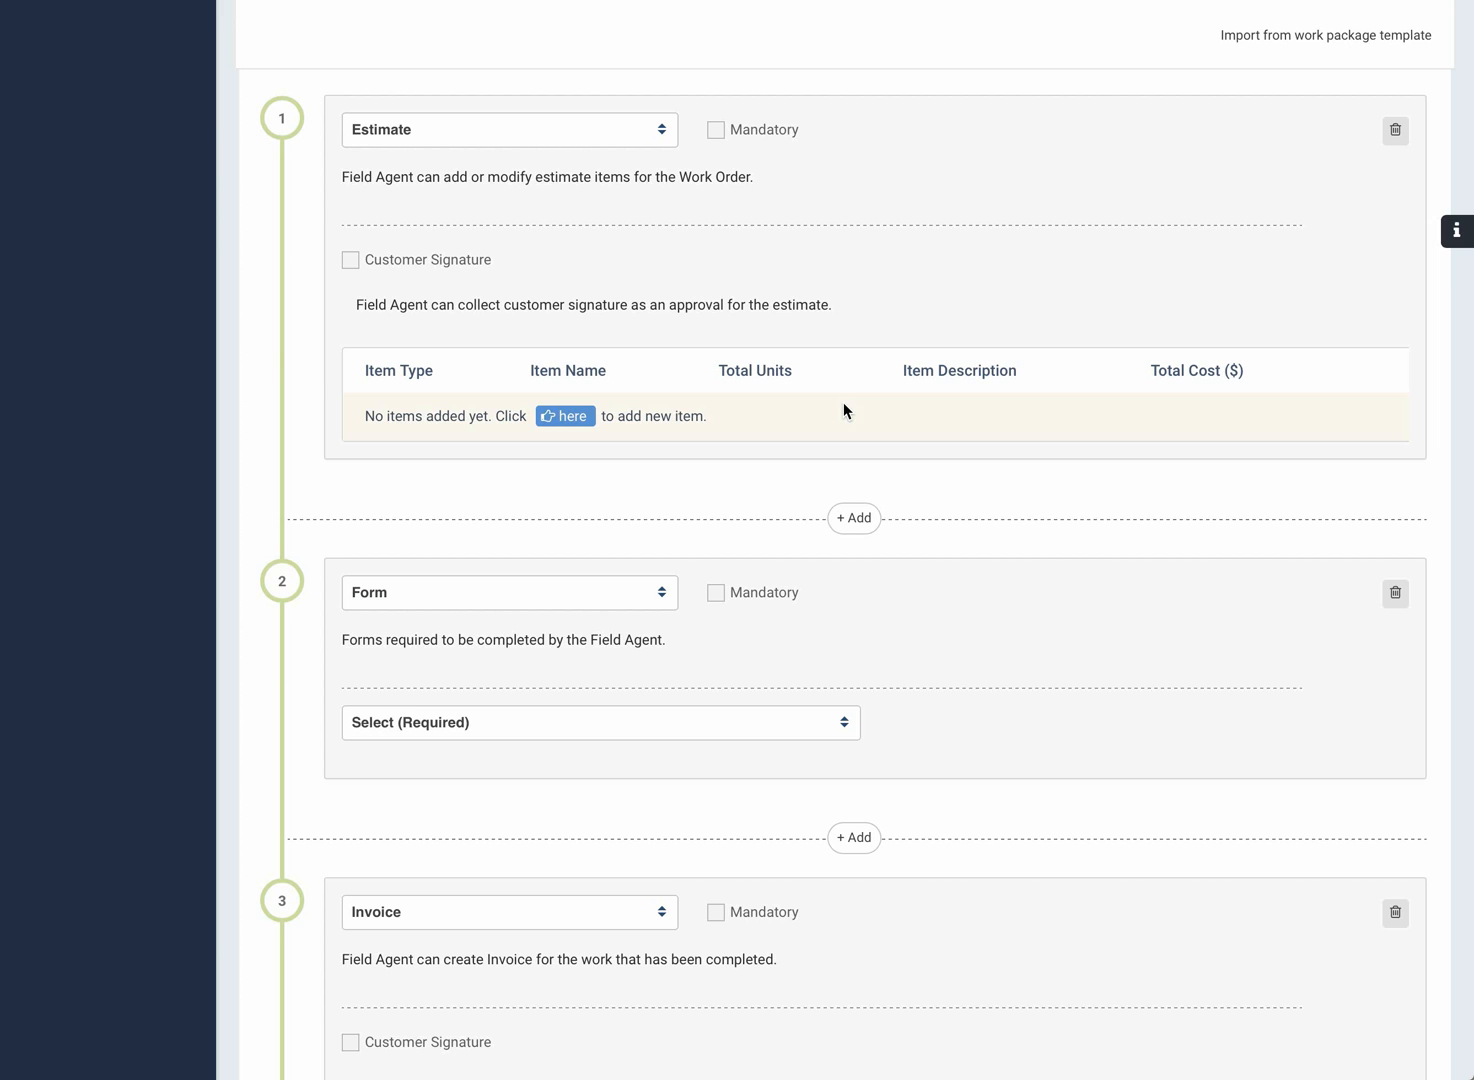
scroll("down", 3)
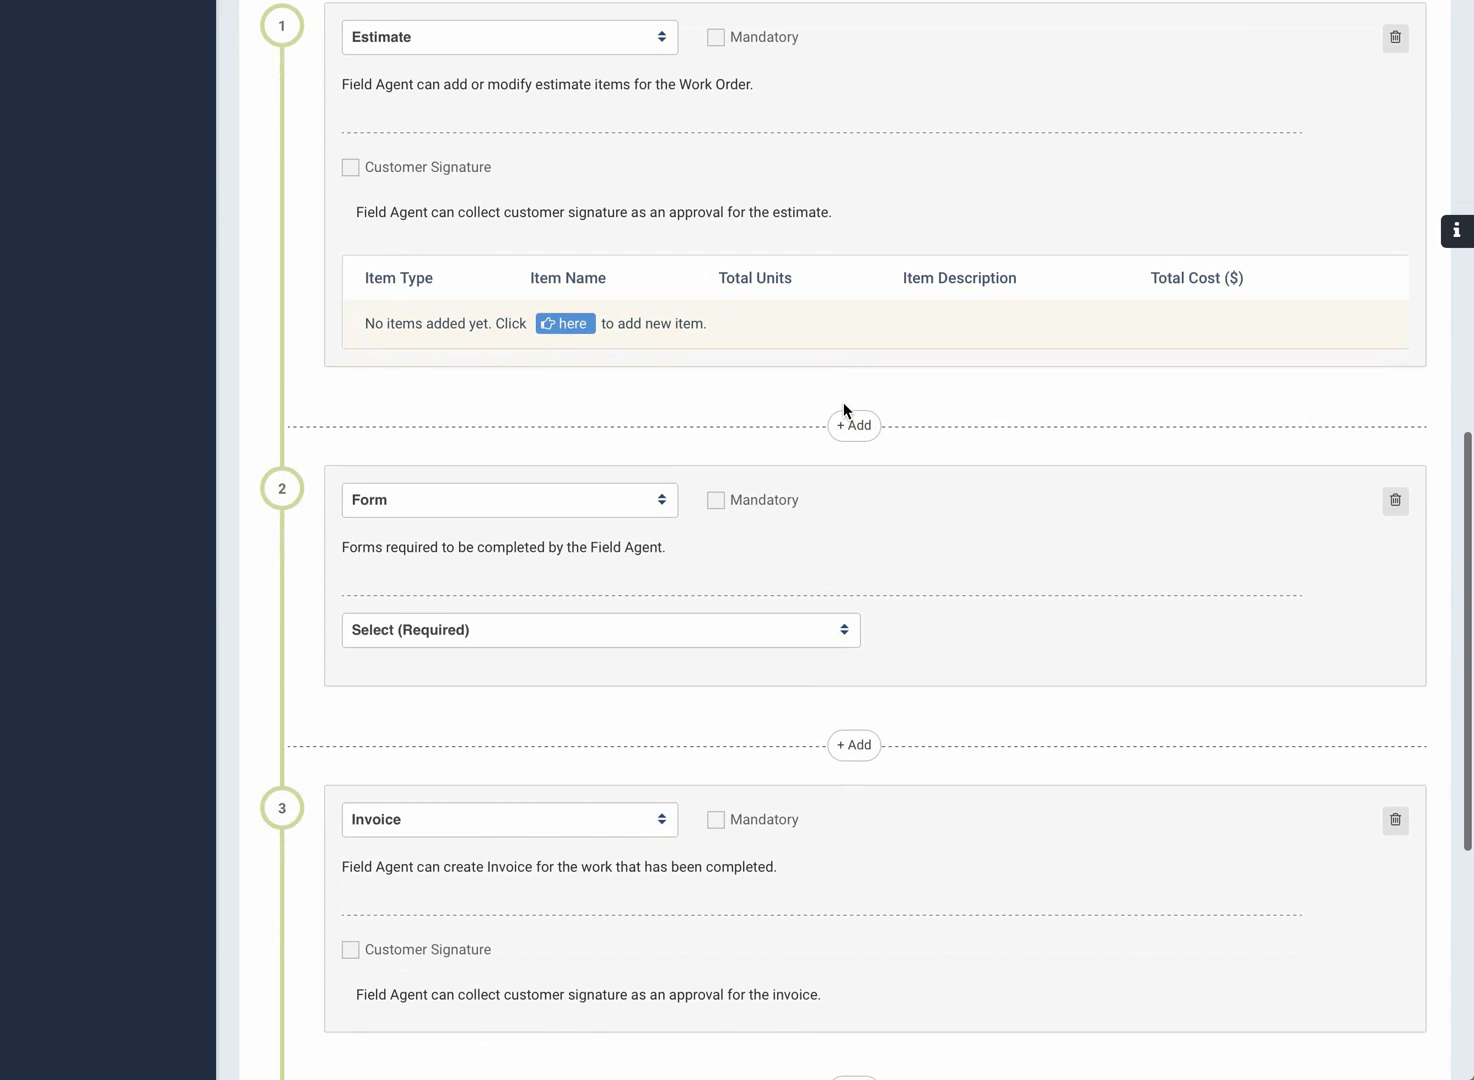
scroll("up", 3)
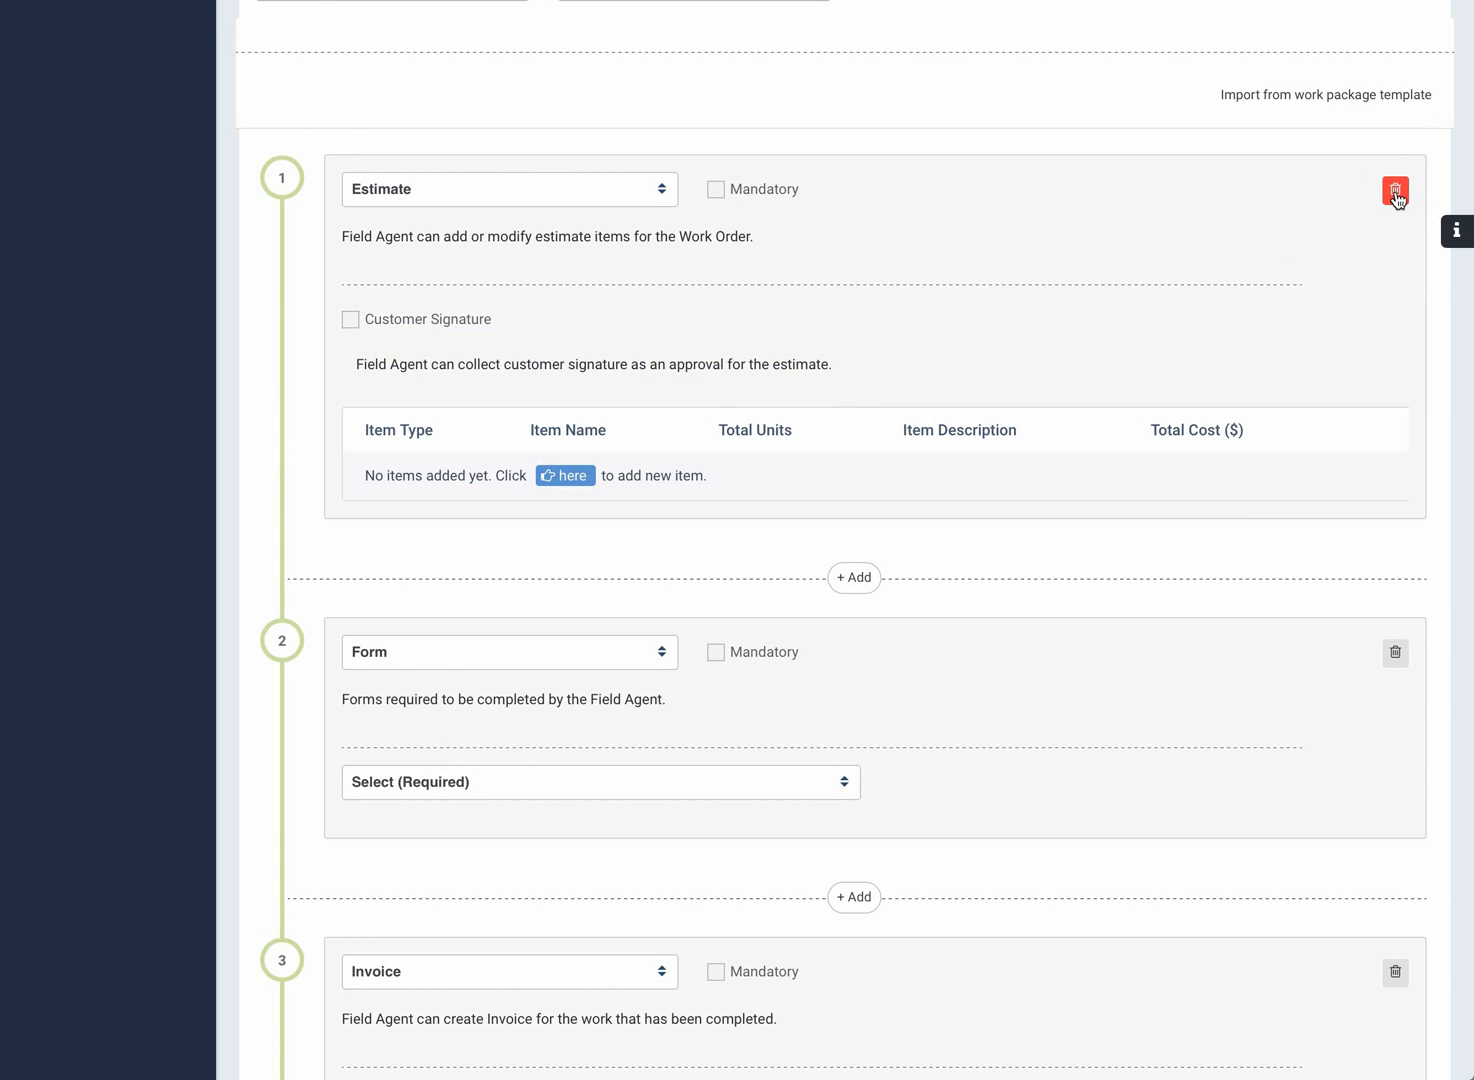
- Delete the Estimate step, then review the Form step's type and available forms
left_click(1394, 190)
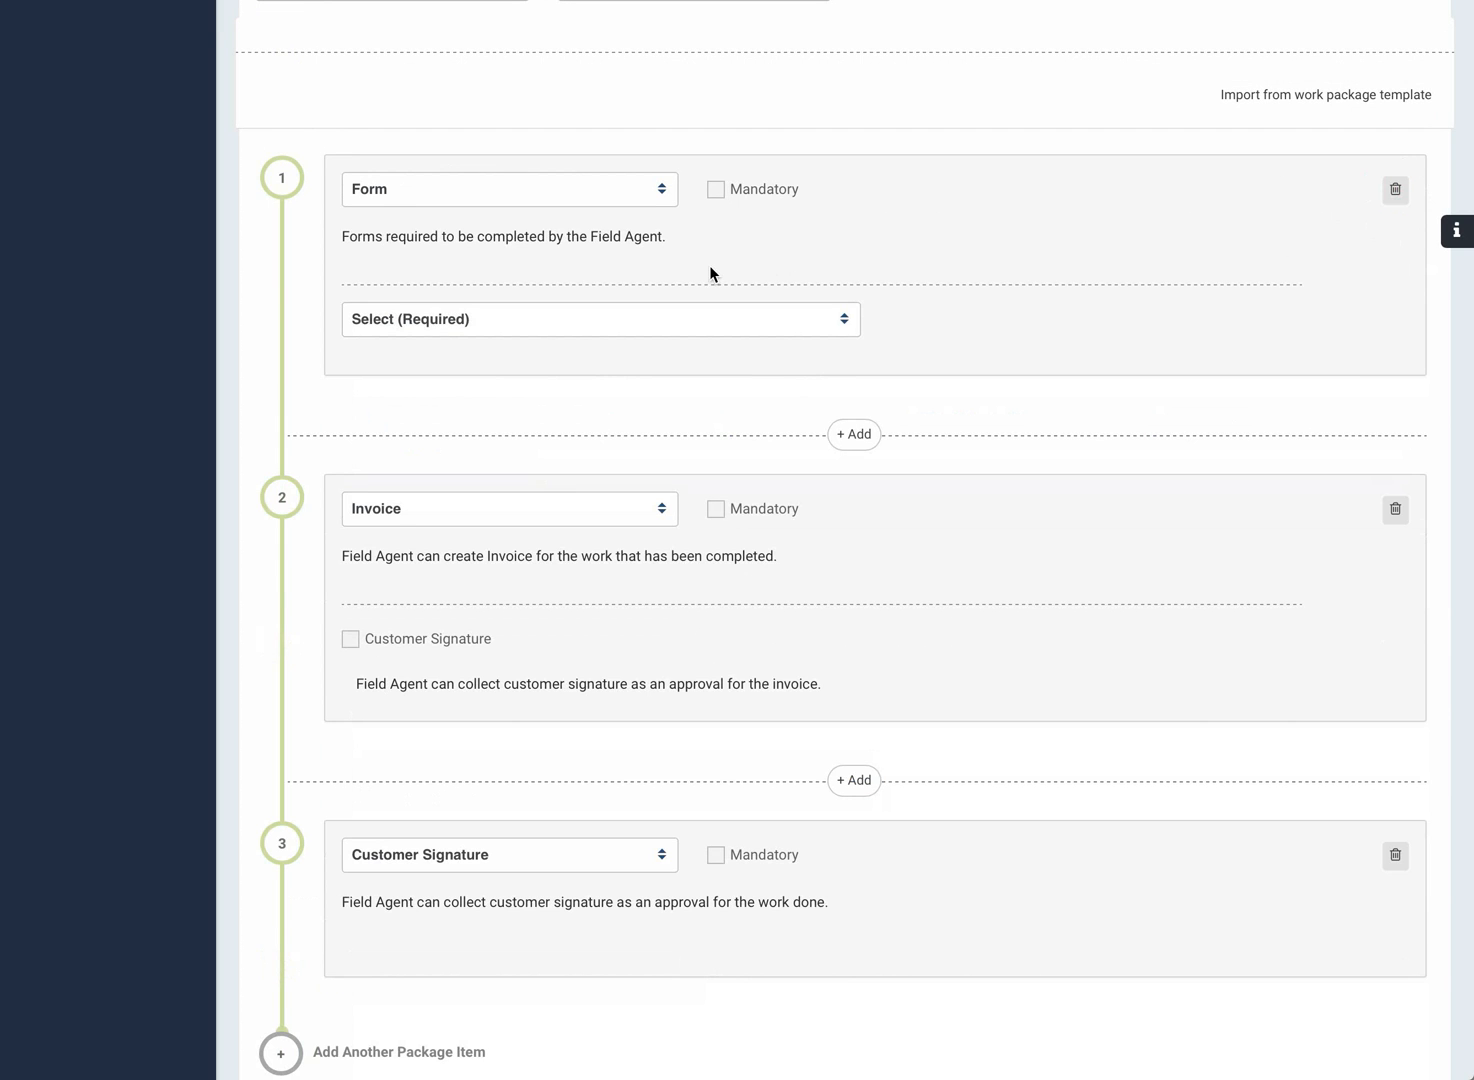
mouse_move(366, 221)
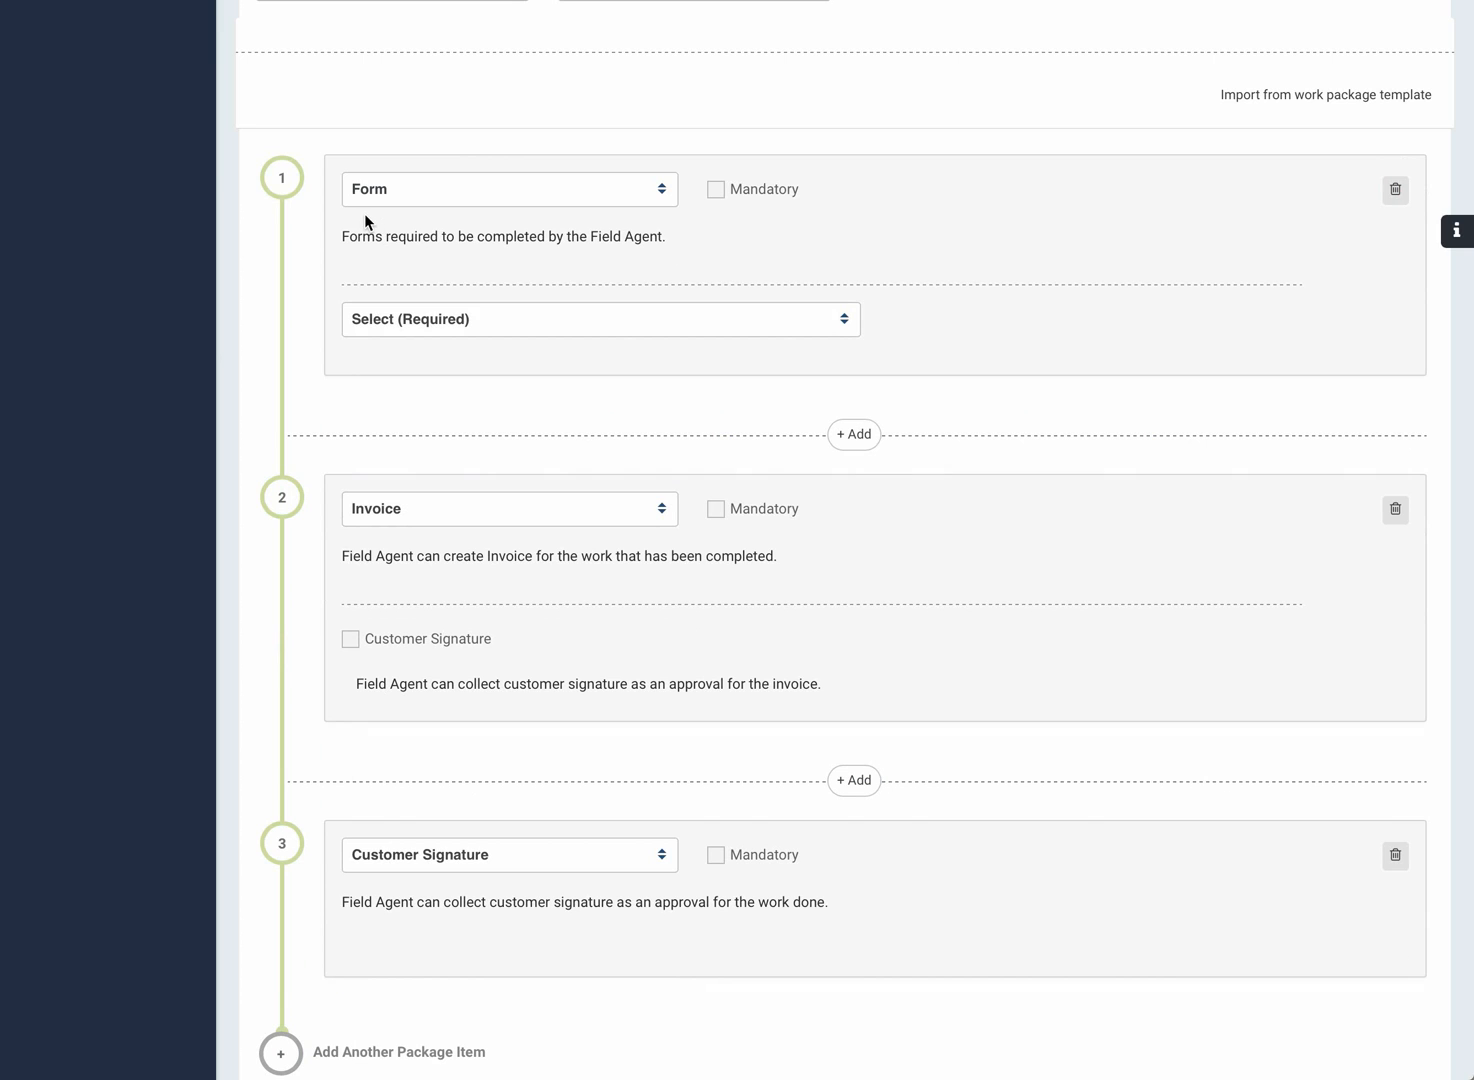
mouse_move(516, 218)
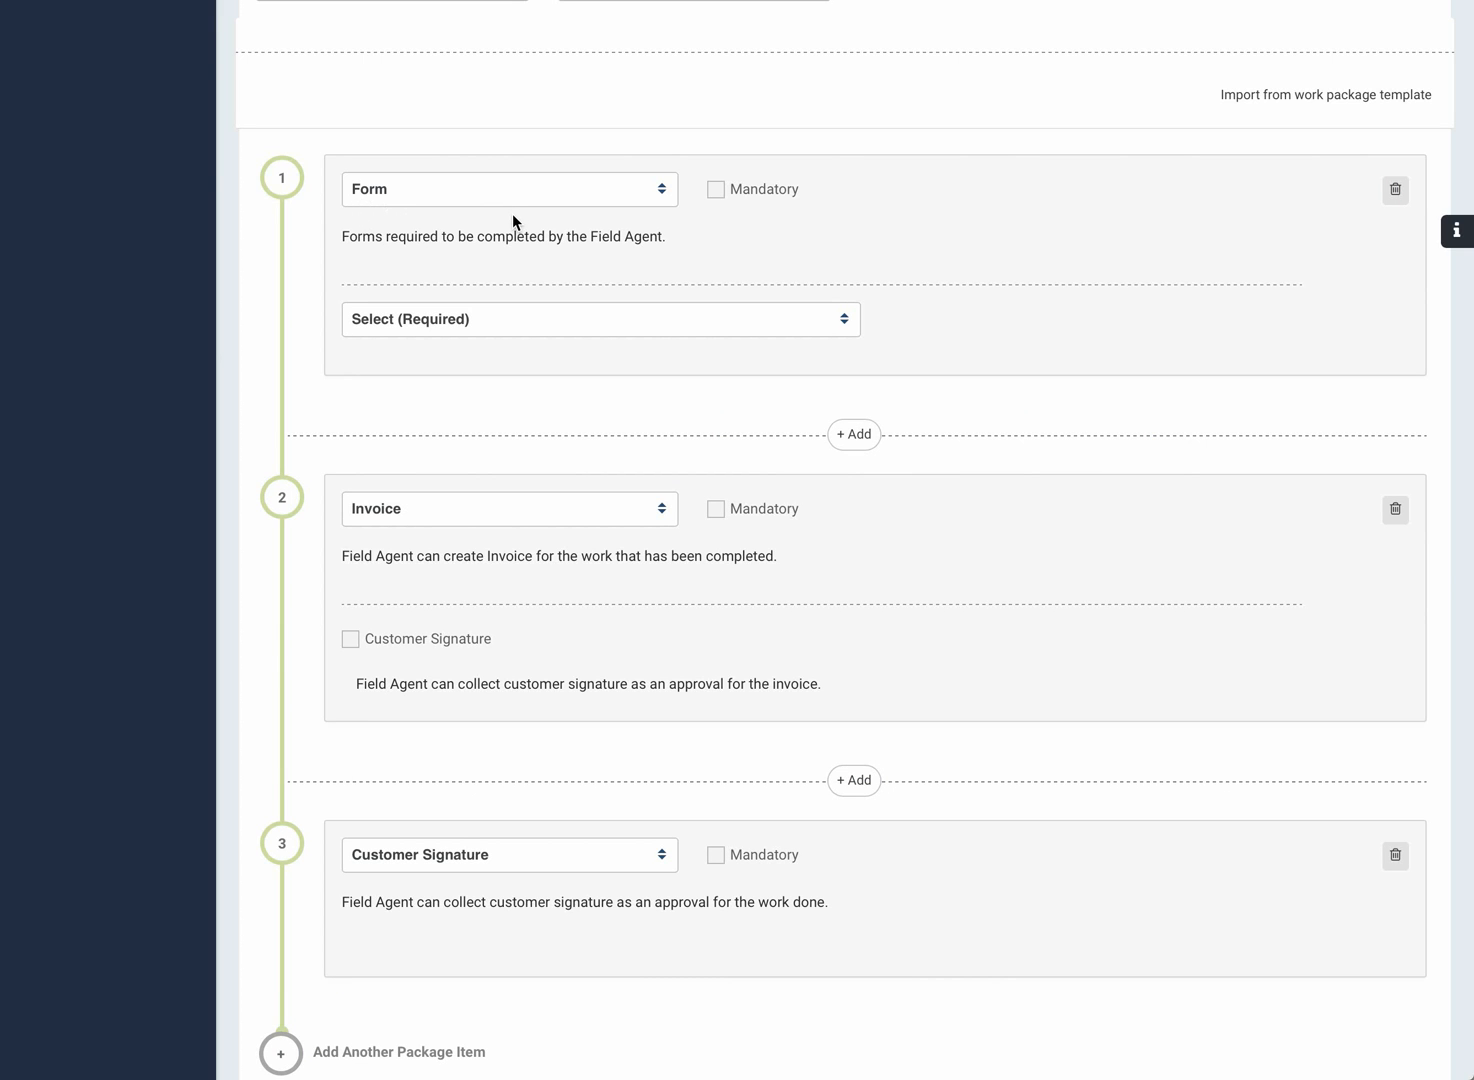
left_click(508, 189)
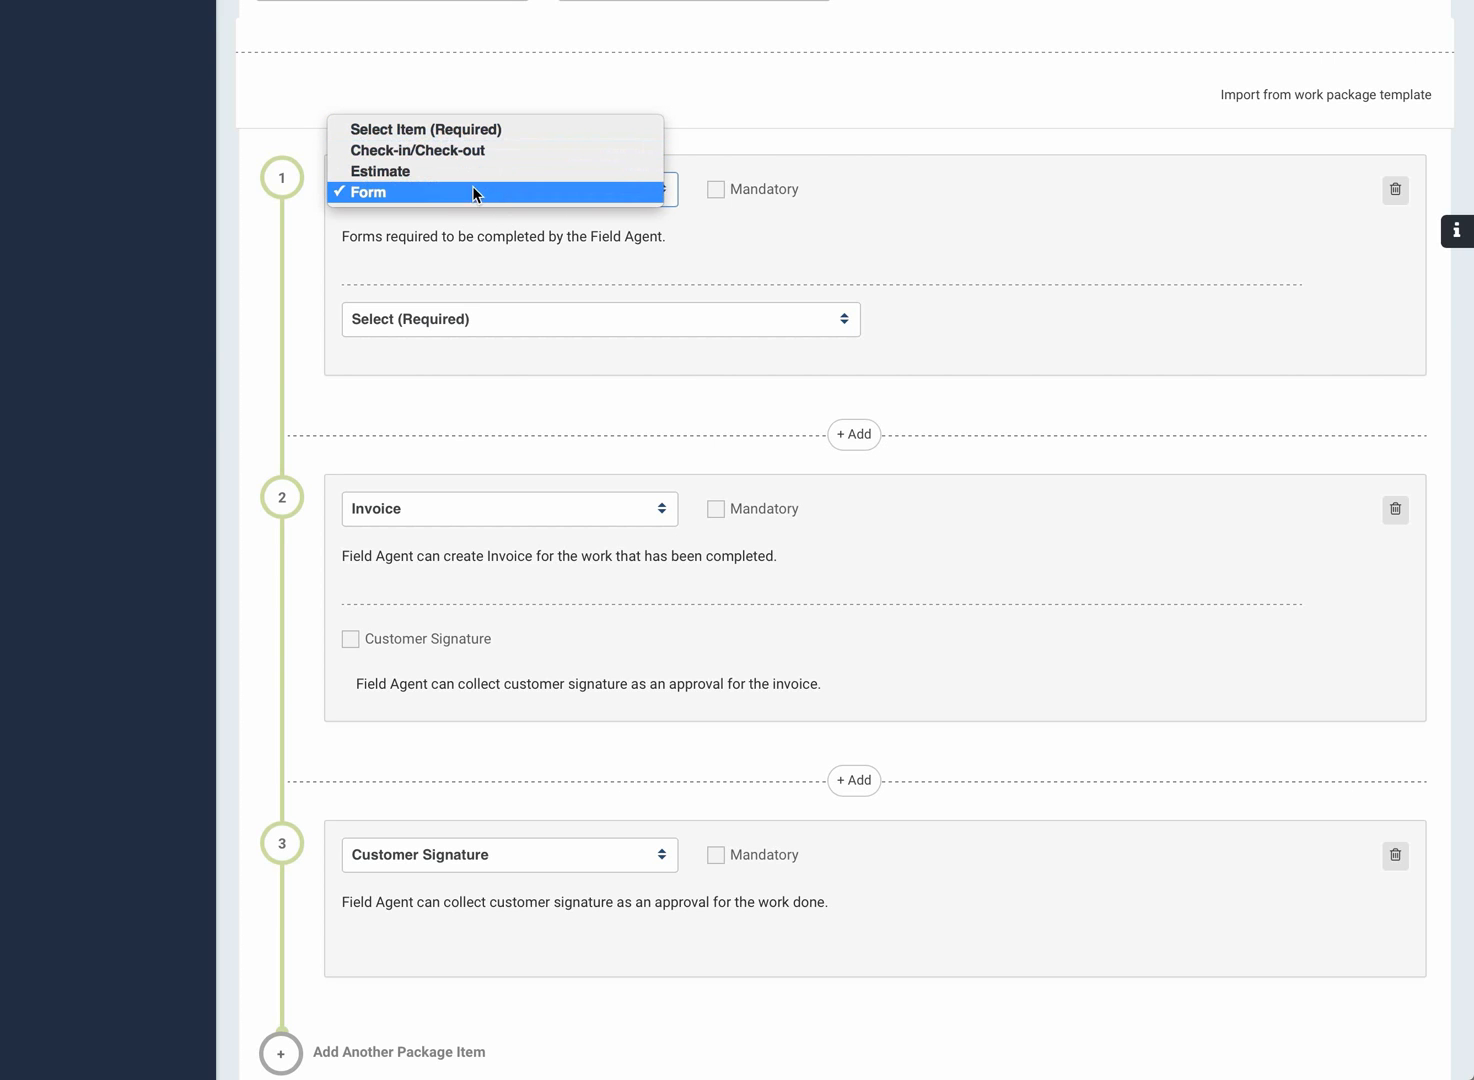
left_click(367, 191)
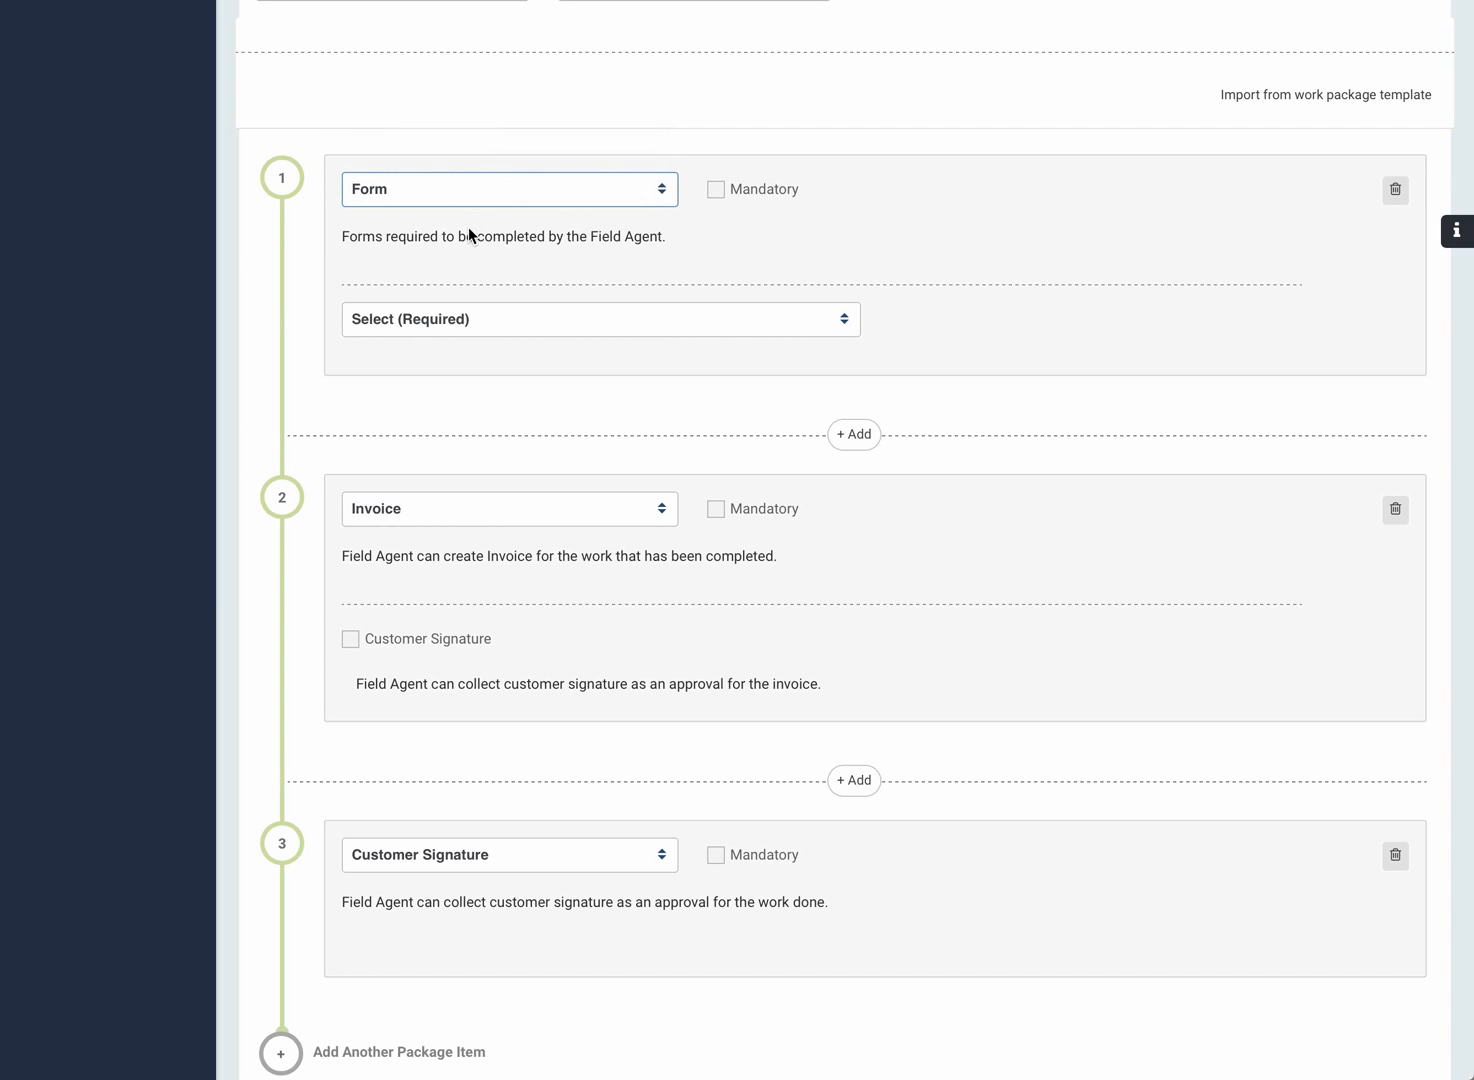
left_click(600, 319)
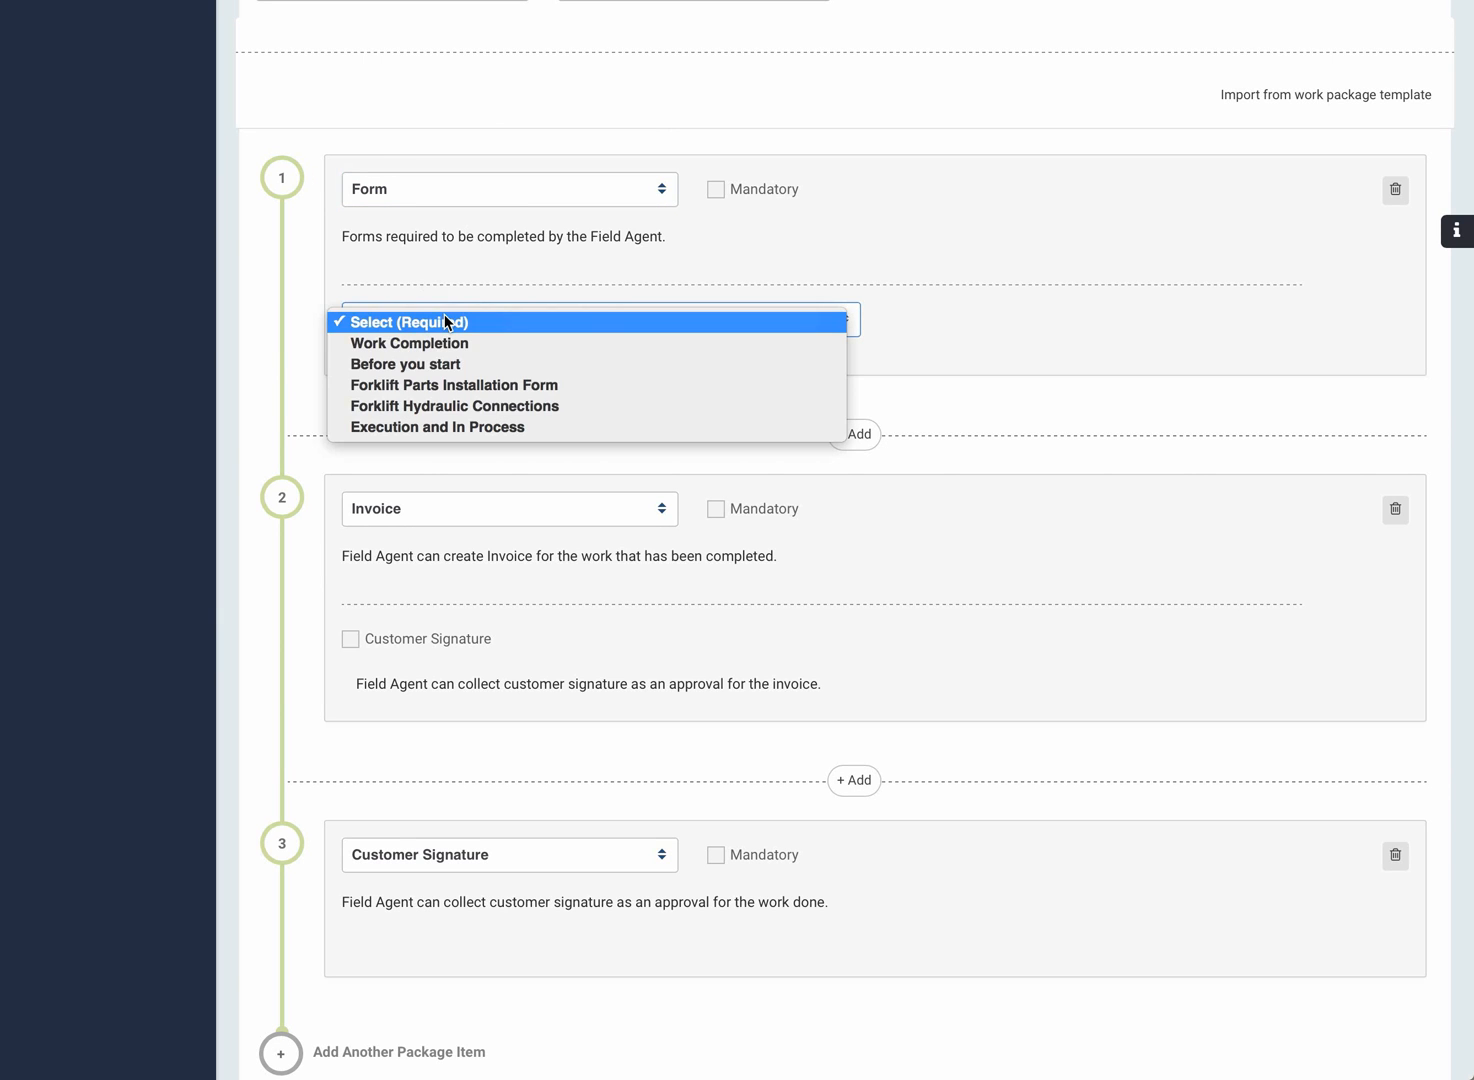
mouse_move(405, 363)
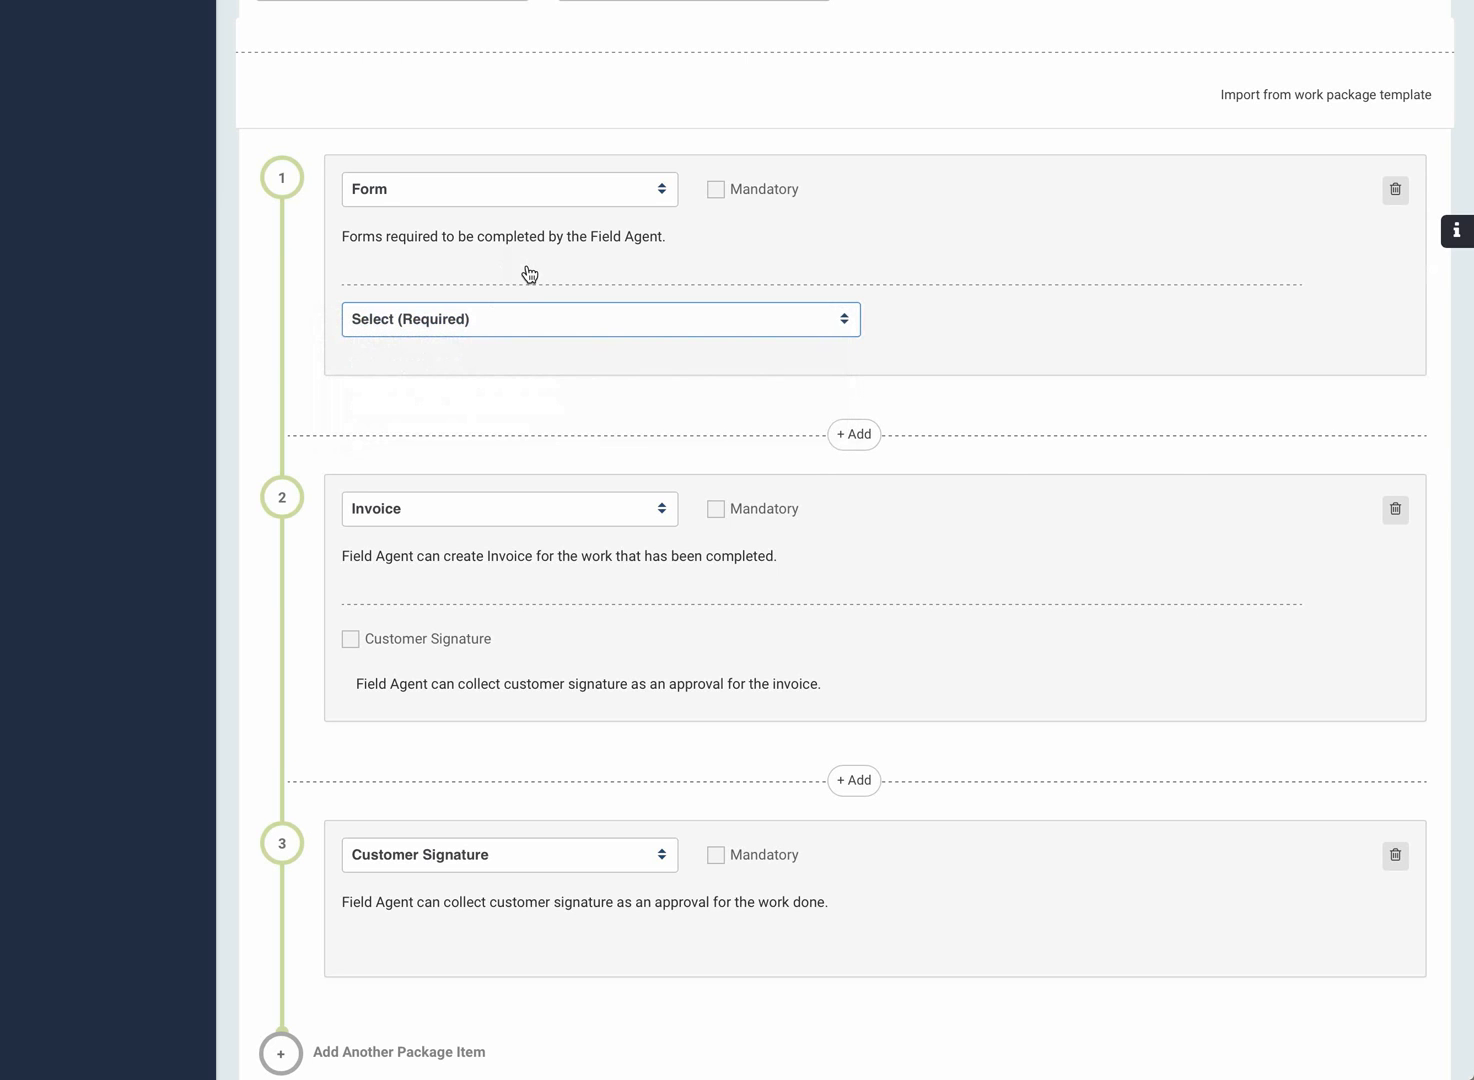
mouse_move(928, 301)
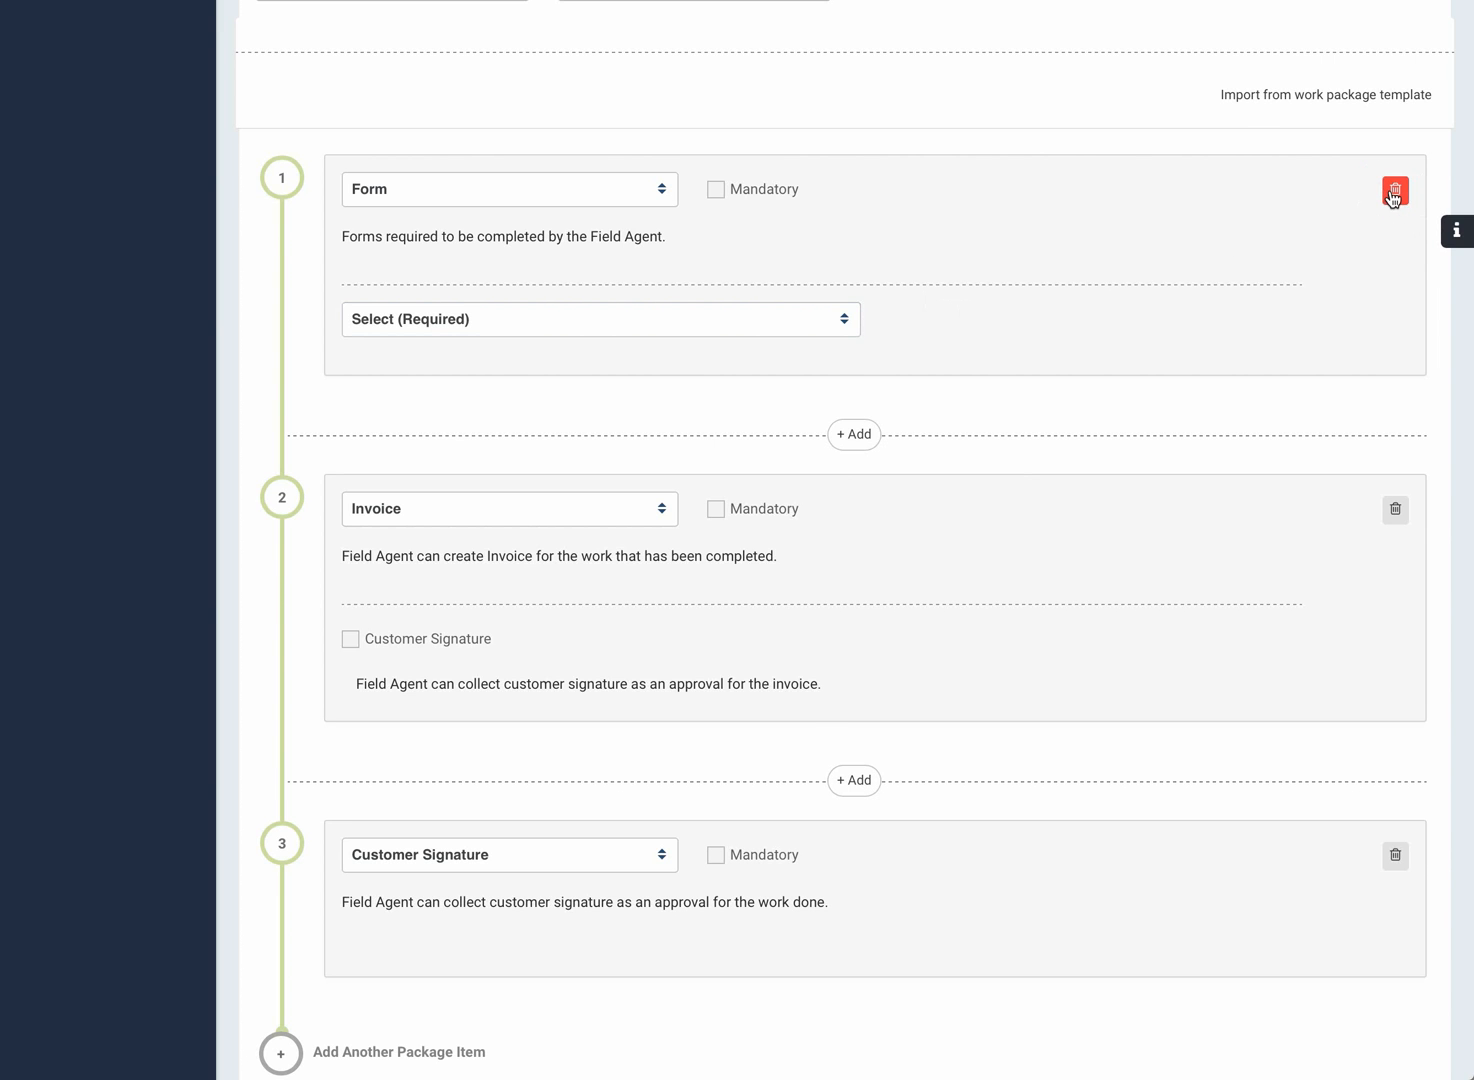
- Delete the Form step from the package items
left_click(1395, 190)
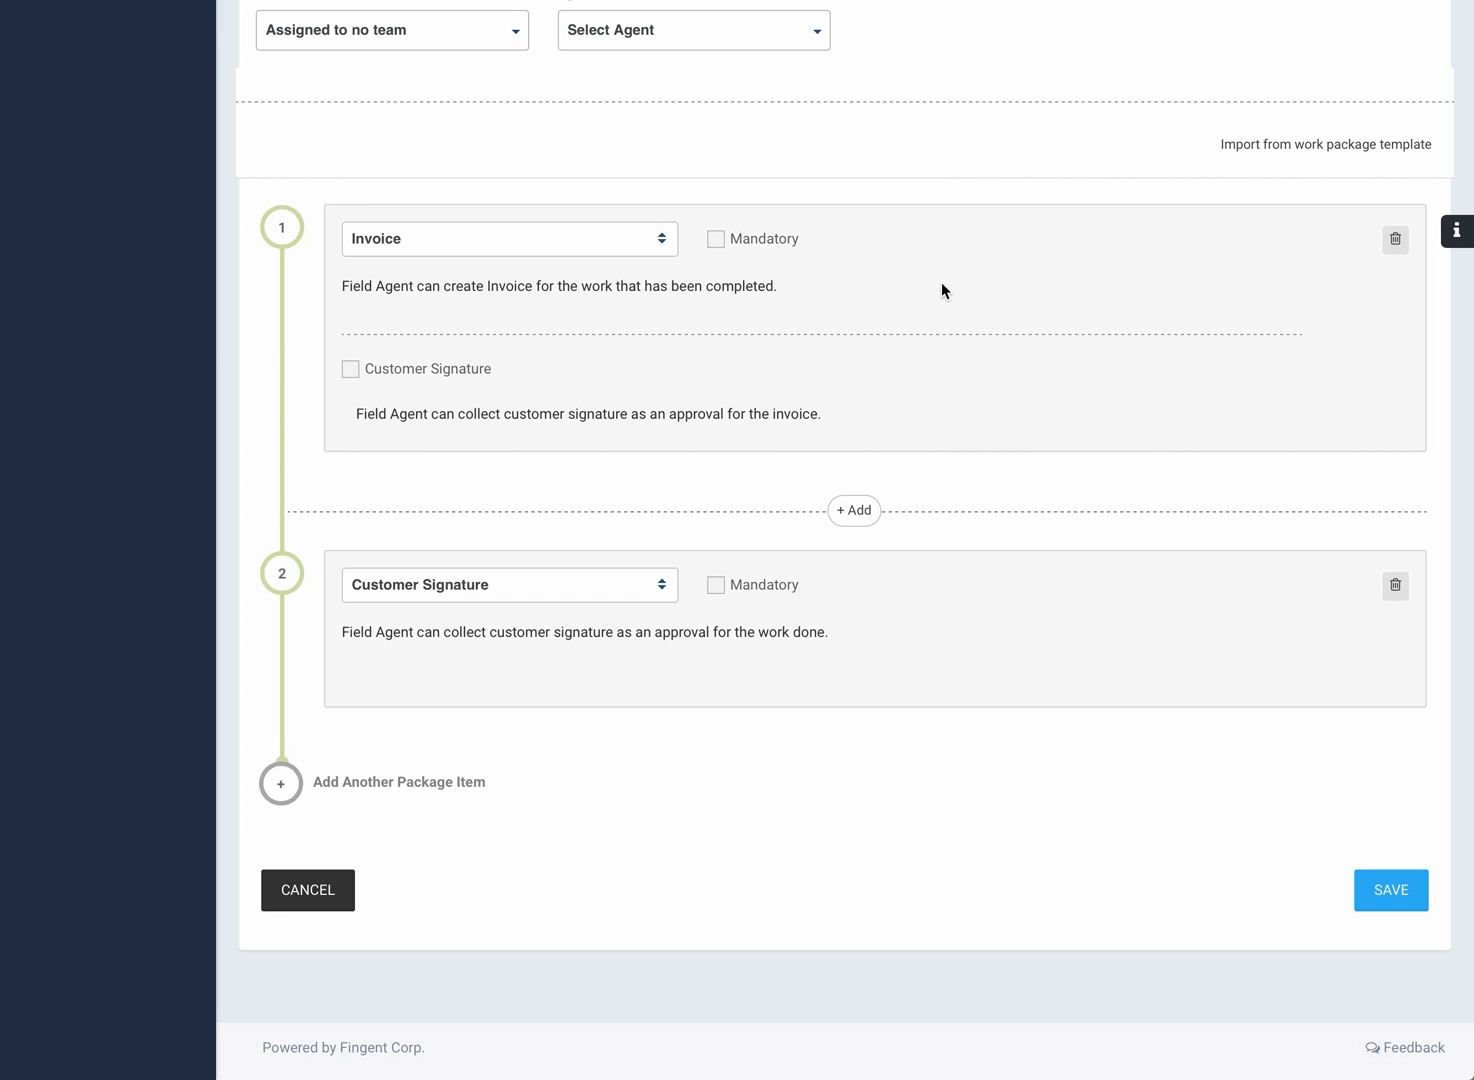
mouse_move(897, 295)
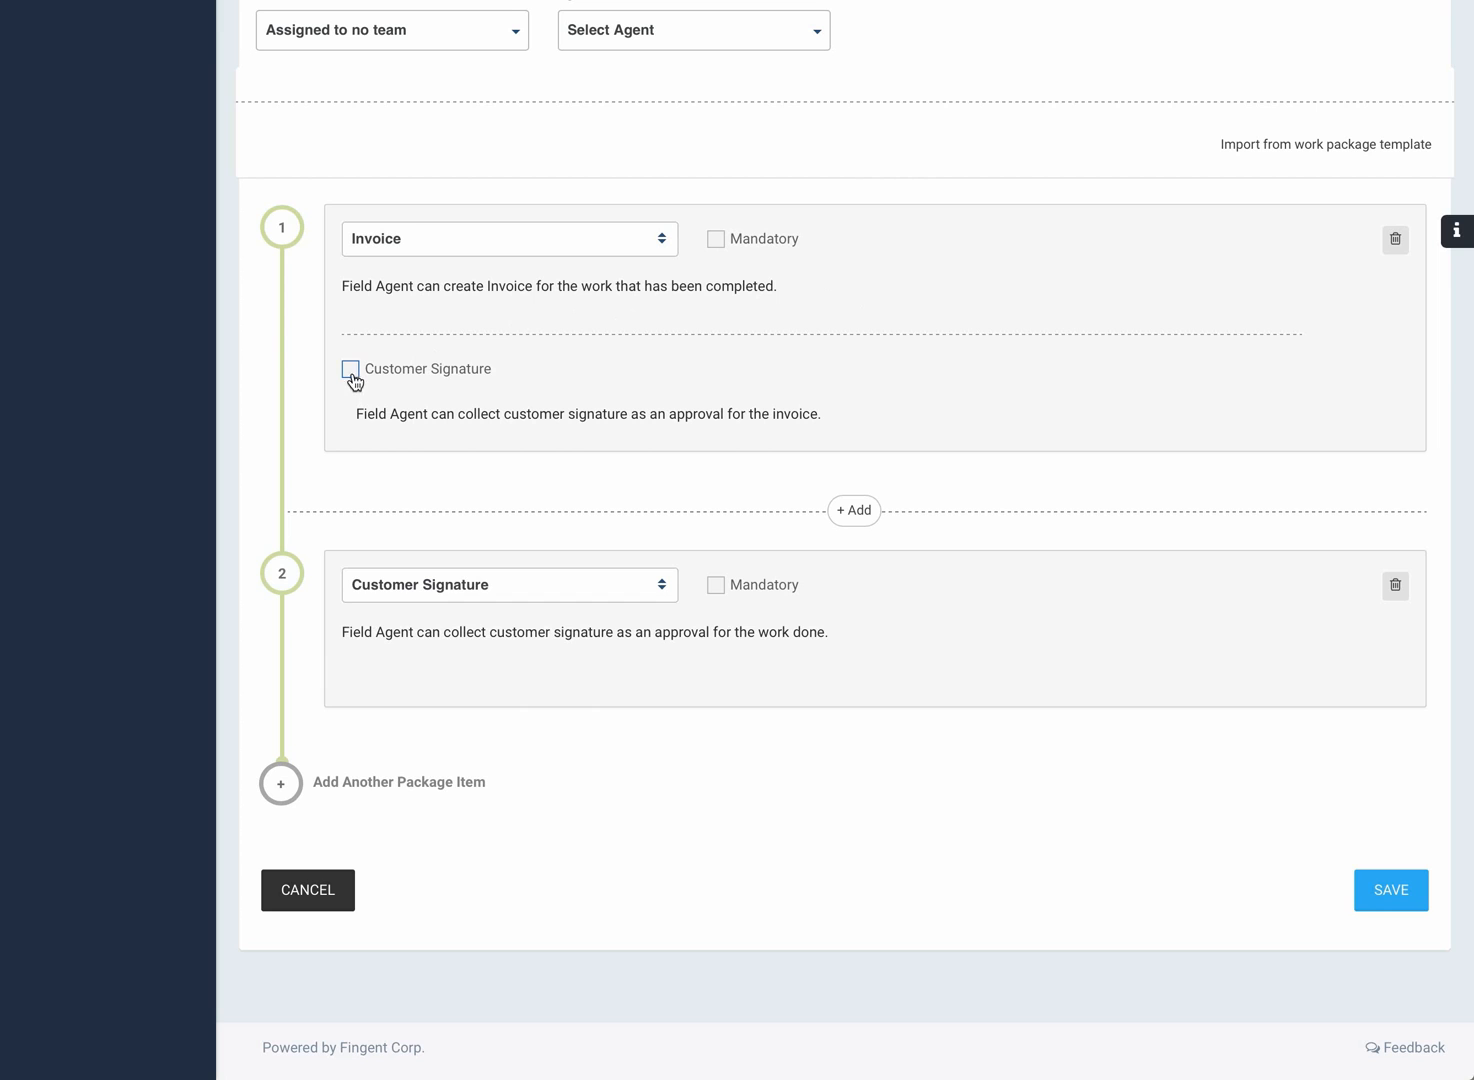
mouse_move(485, 405)
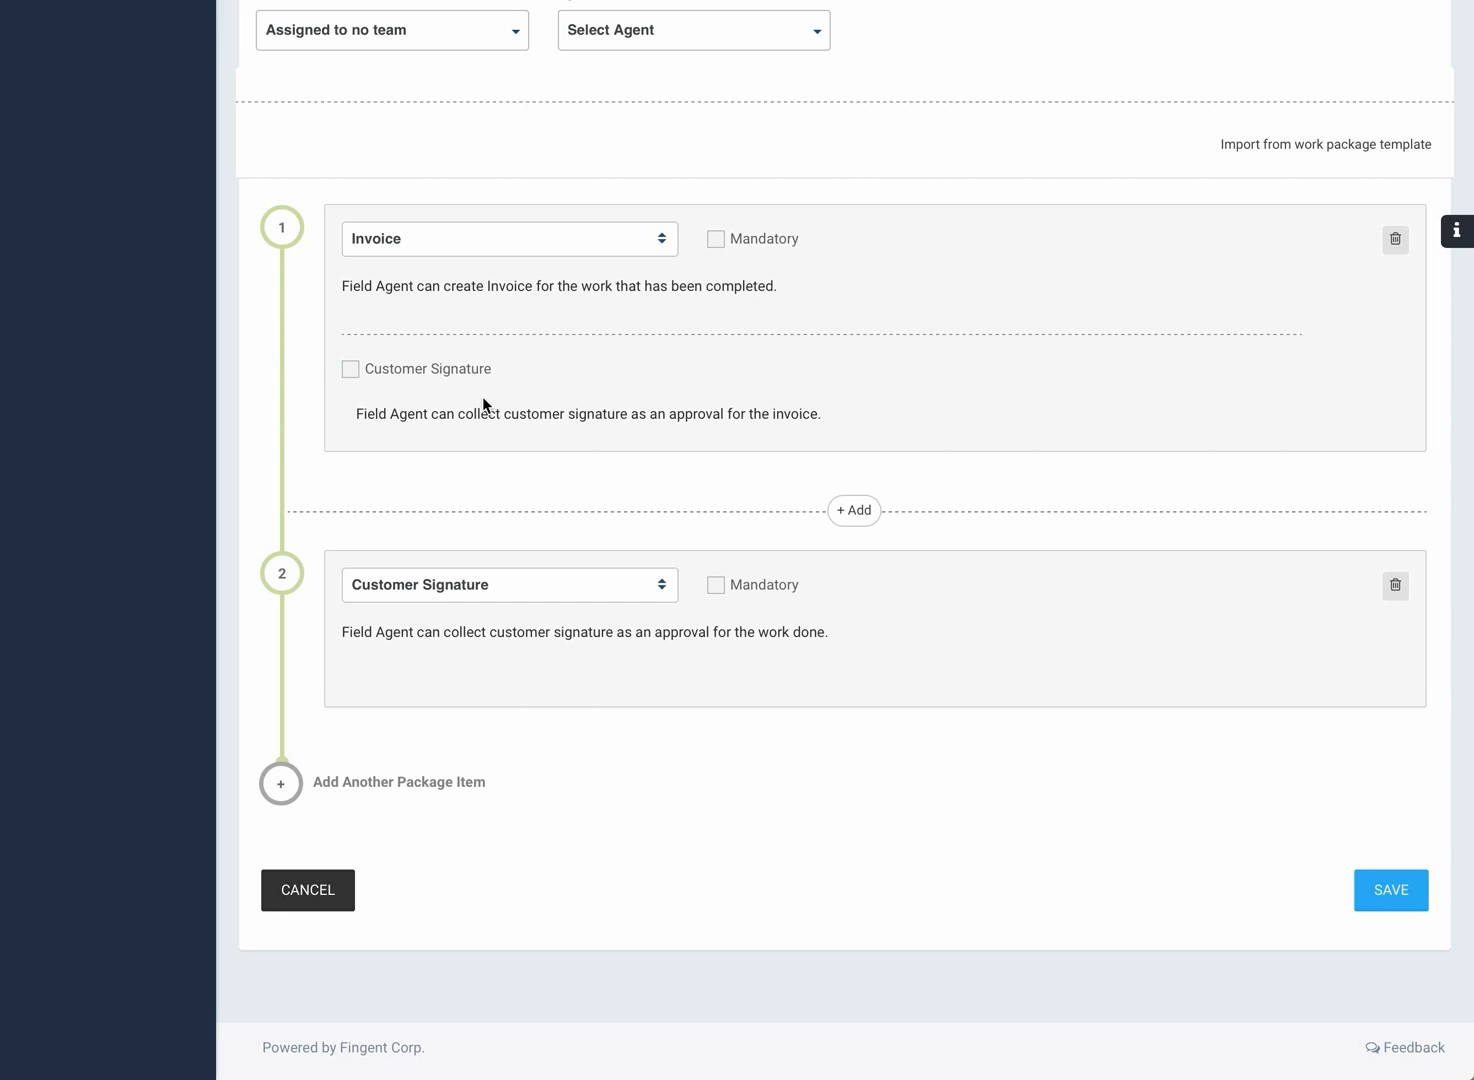
mouse_move(840, 370)
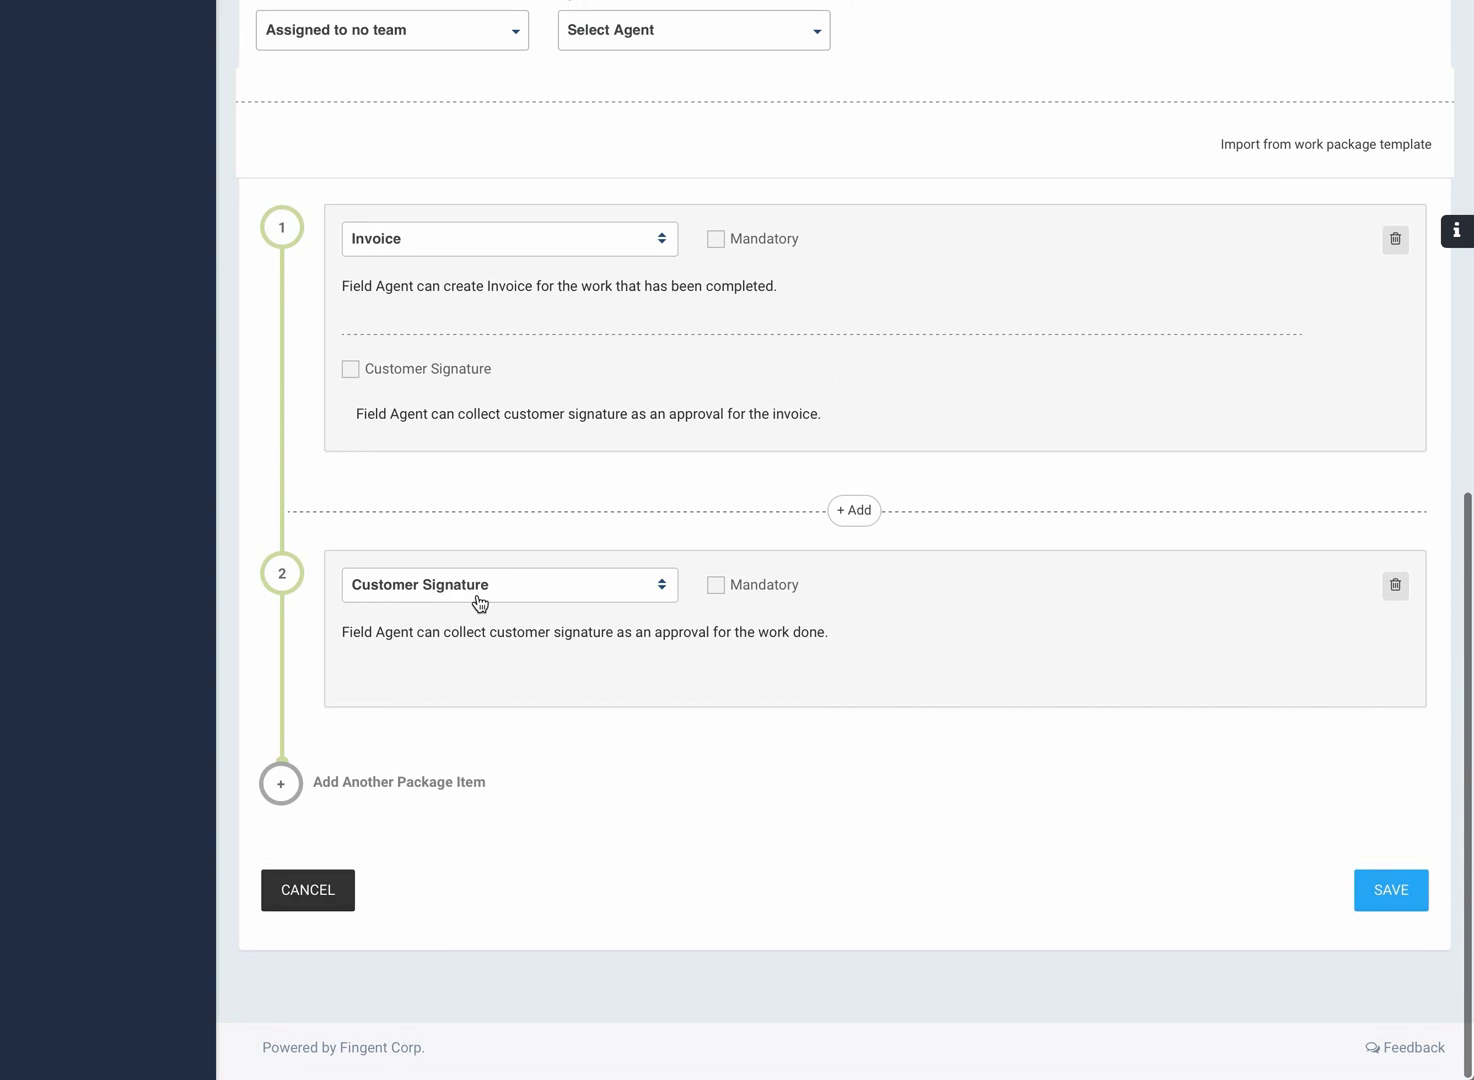
mouse_move(1100, 365)
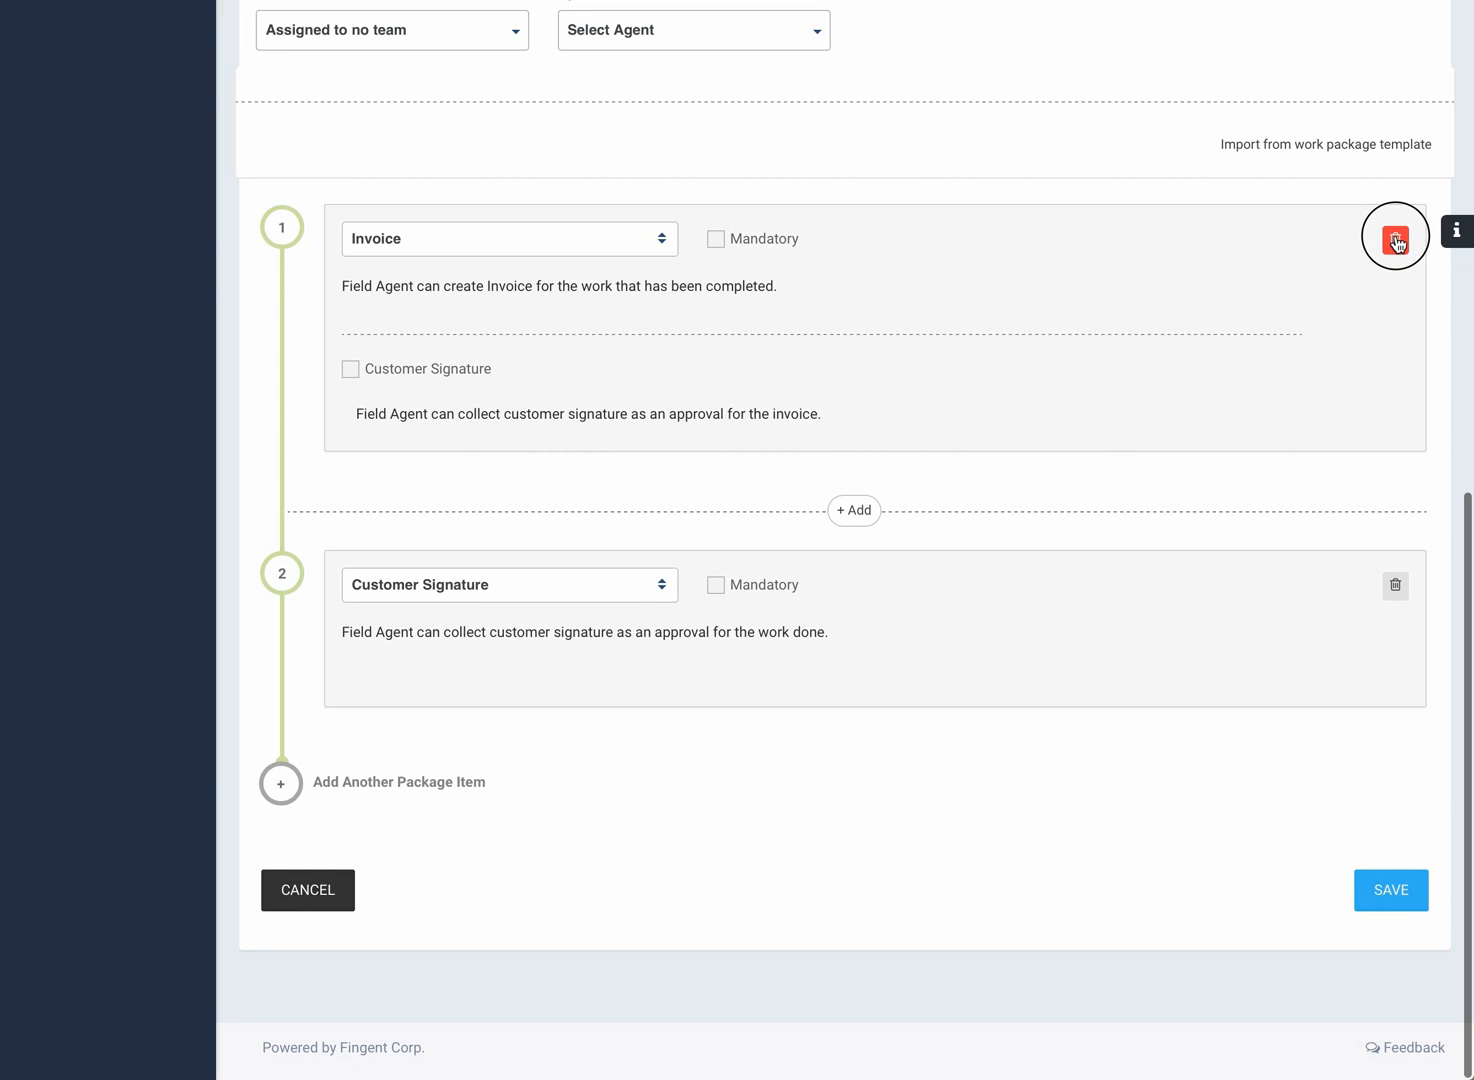
- Delete the Invoice and Customer Signature steps, browse package templates, and save
left_click(1394, 237)
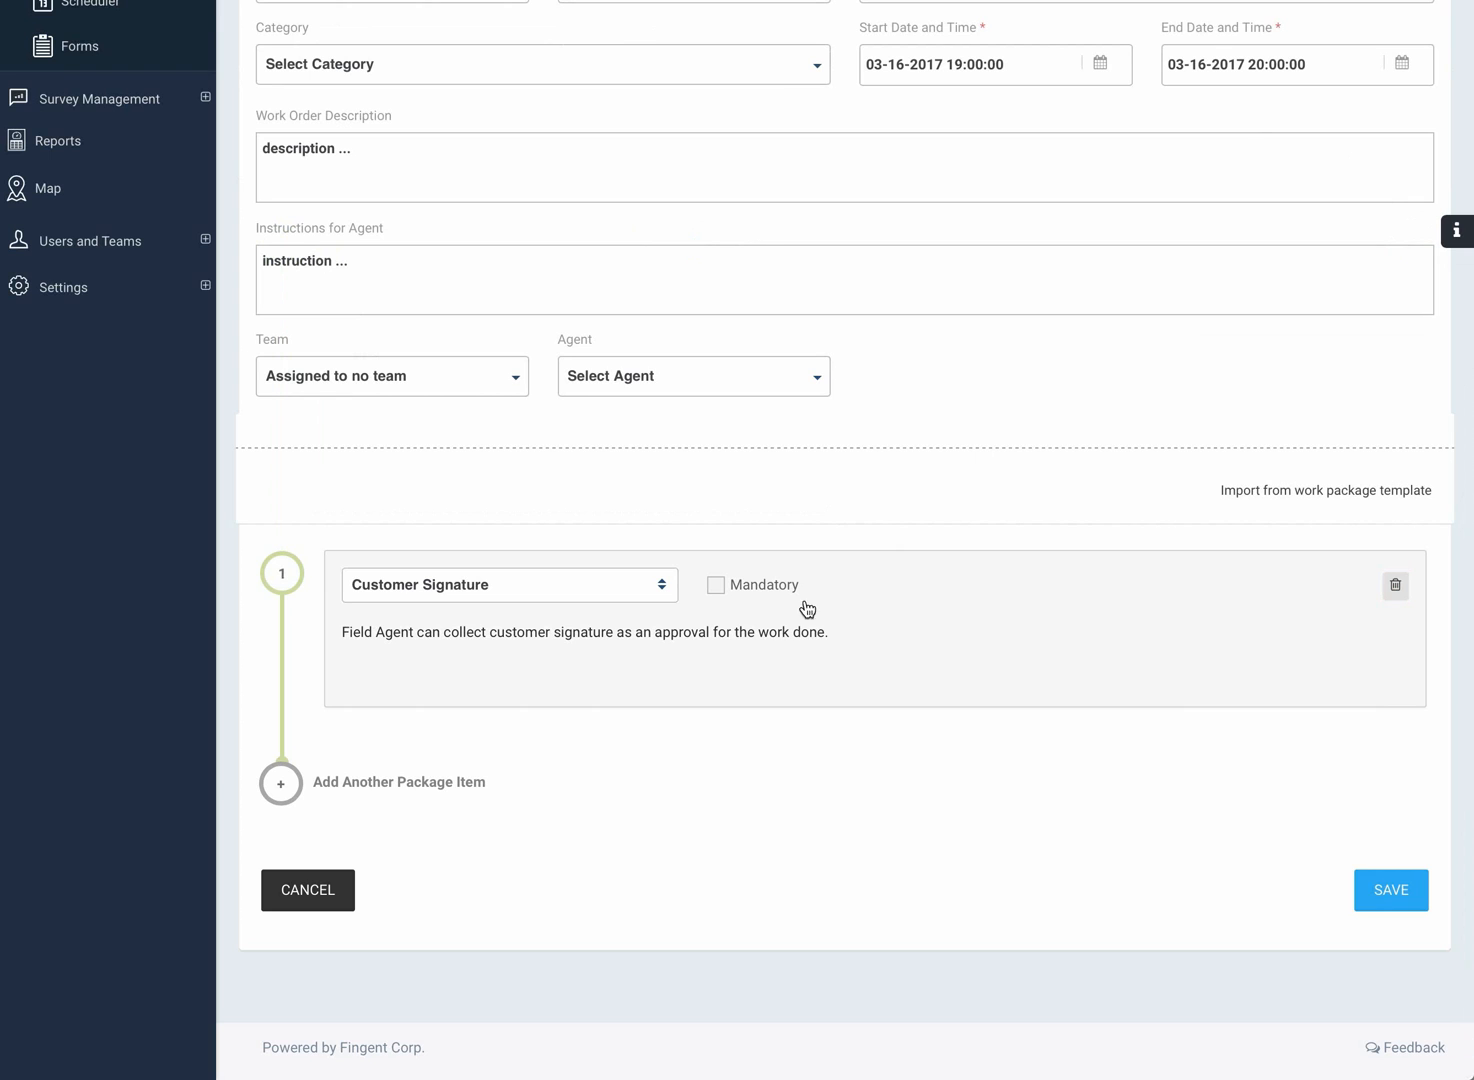
mouse_move(690, 629)
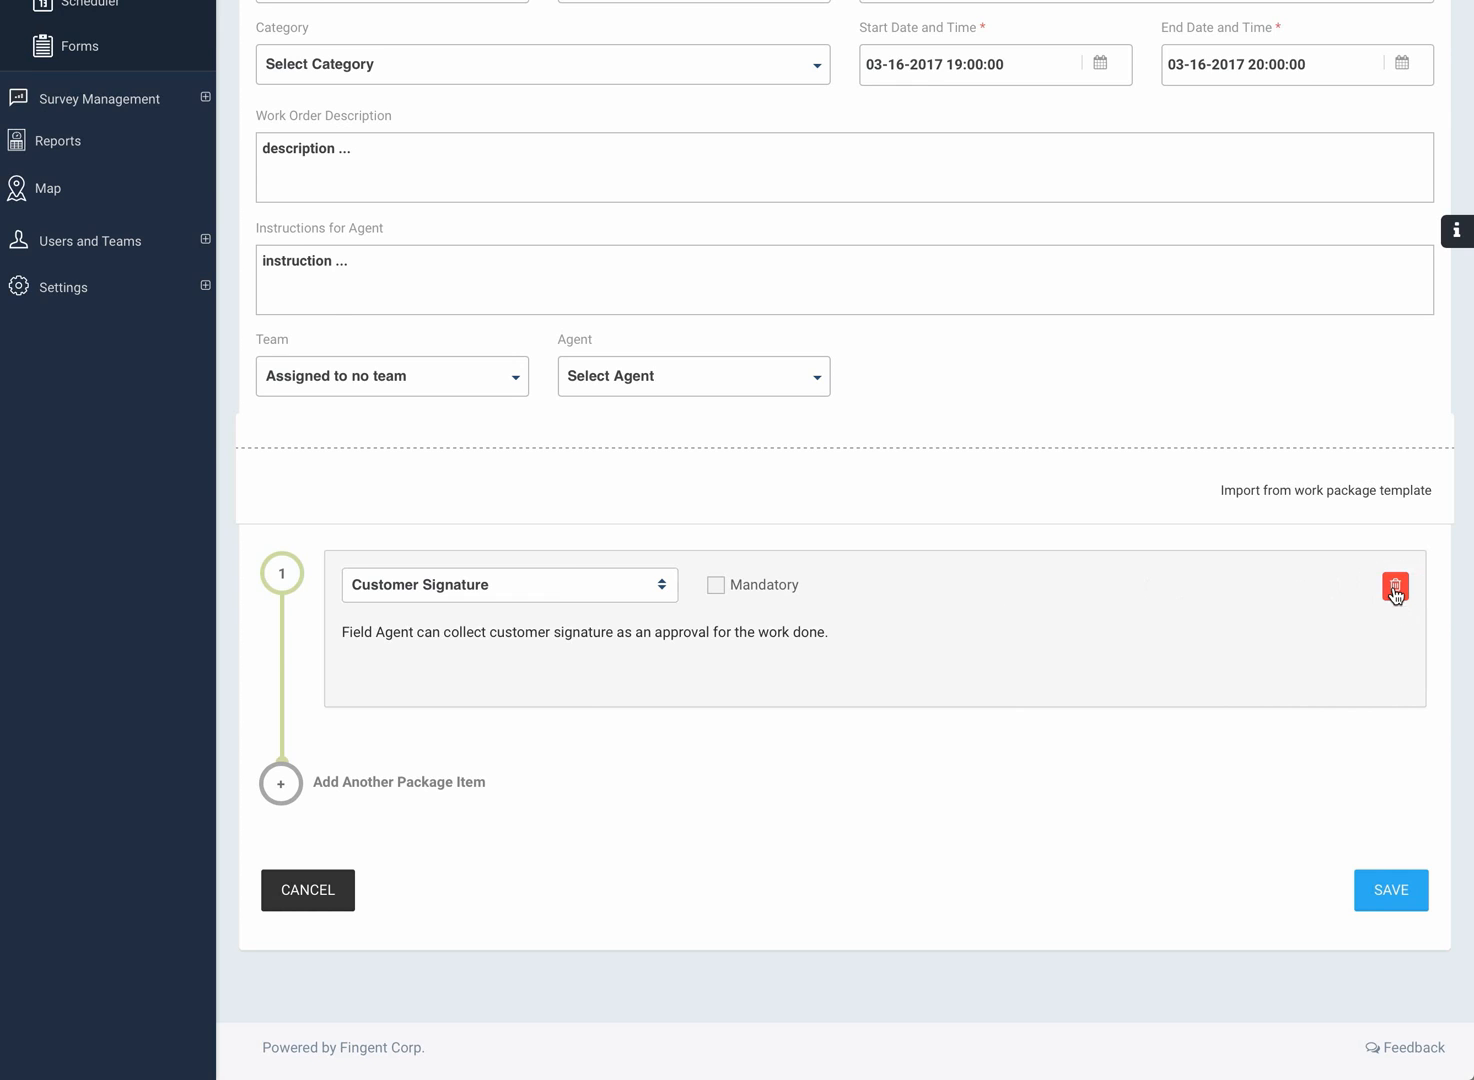
left_click(1394, 588)
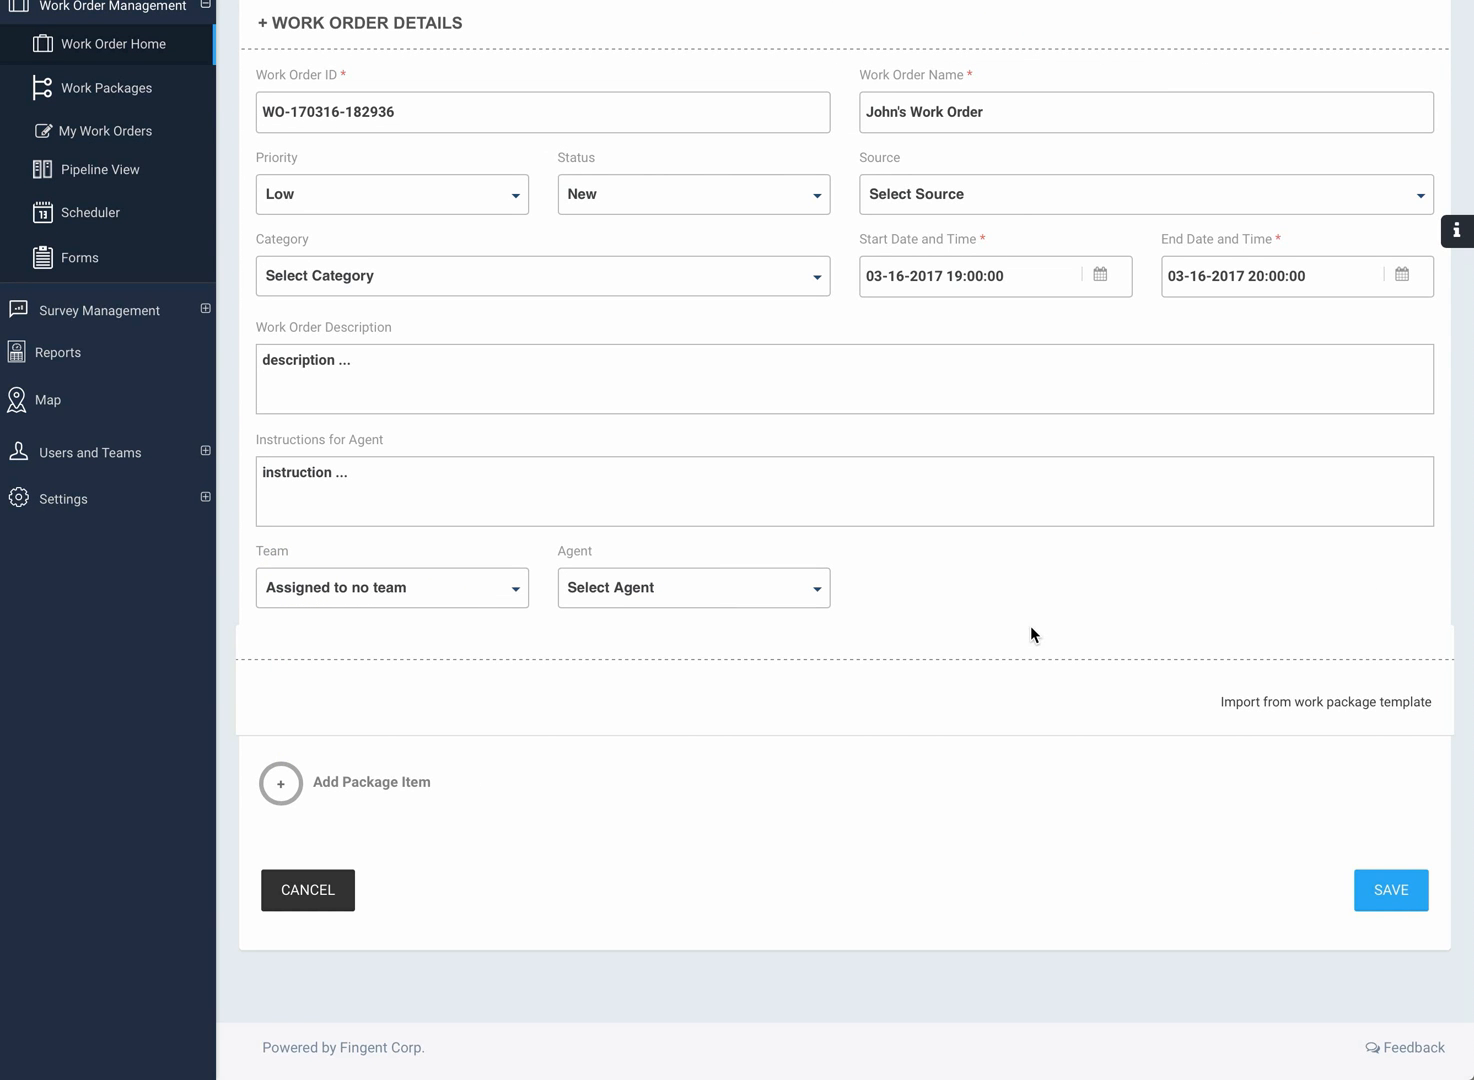
mouse_move(1069, 559)
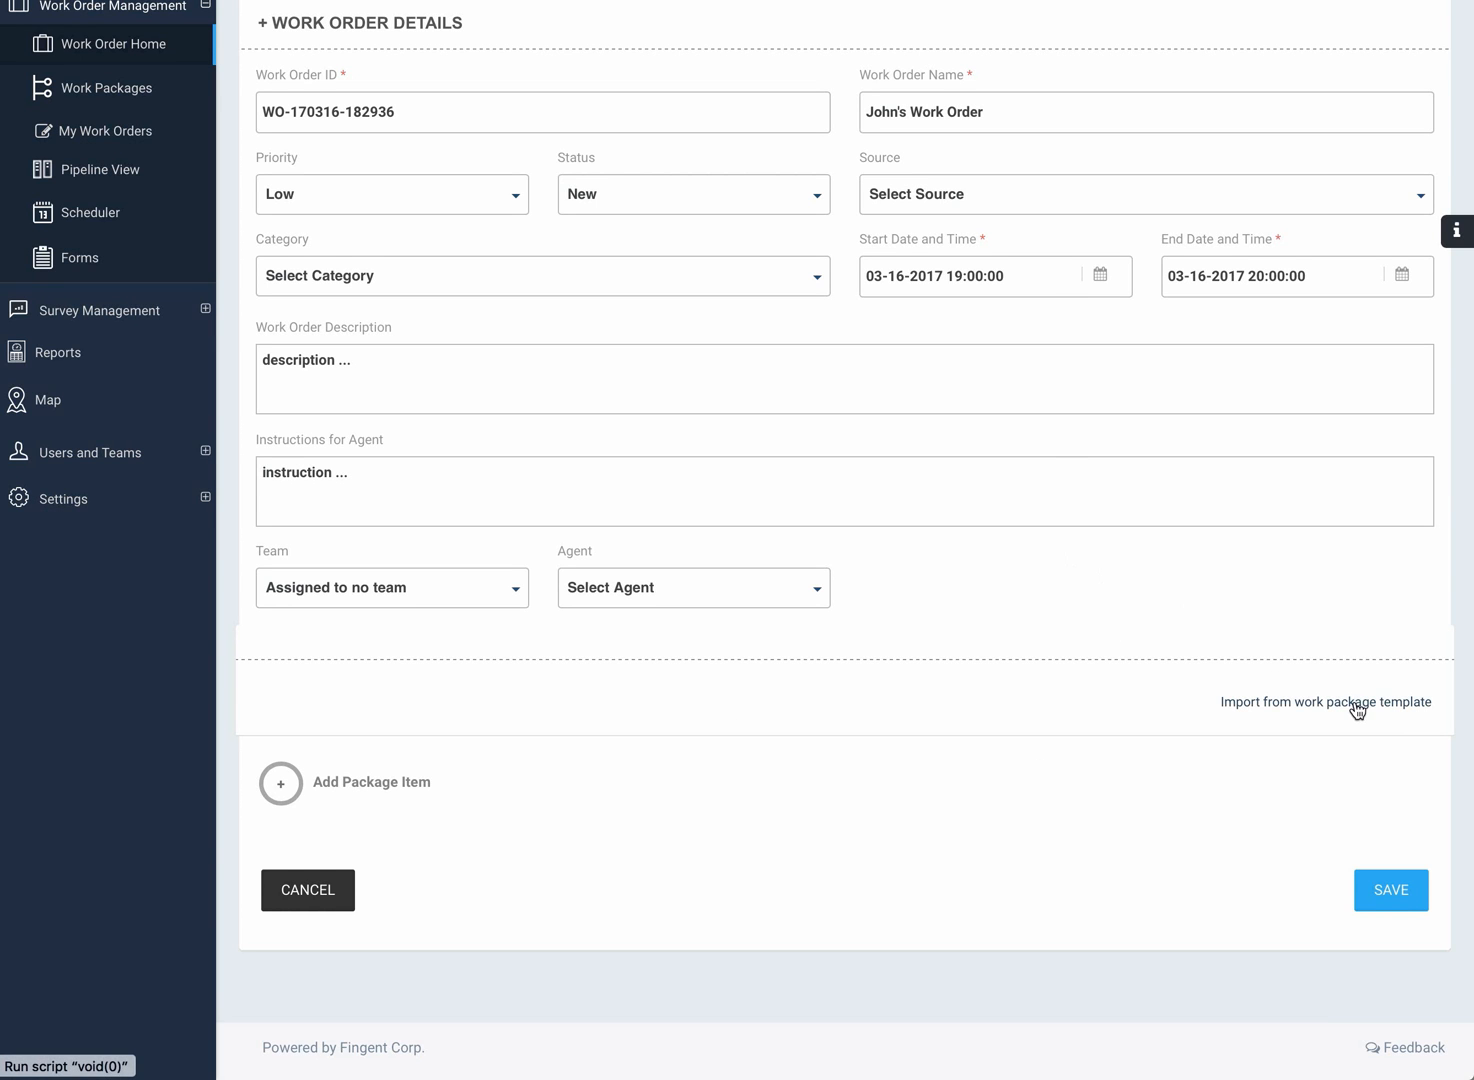
left_click(1326, 701)
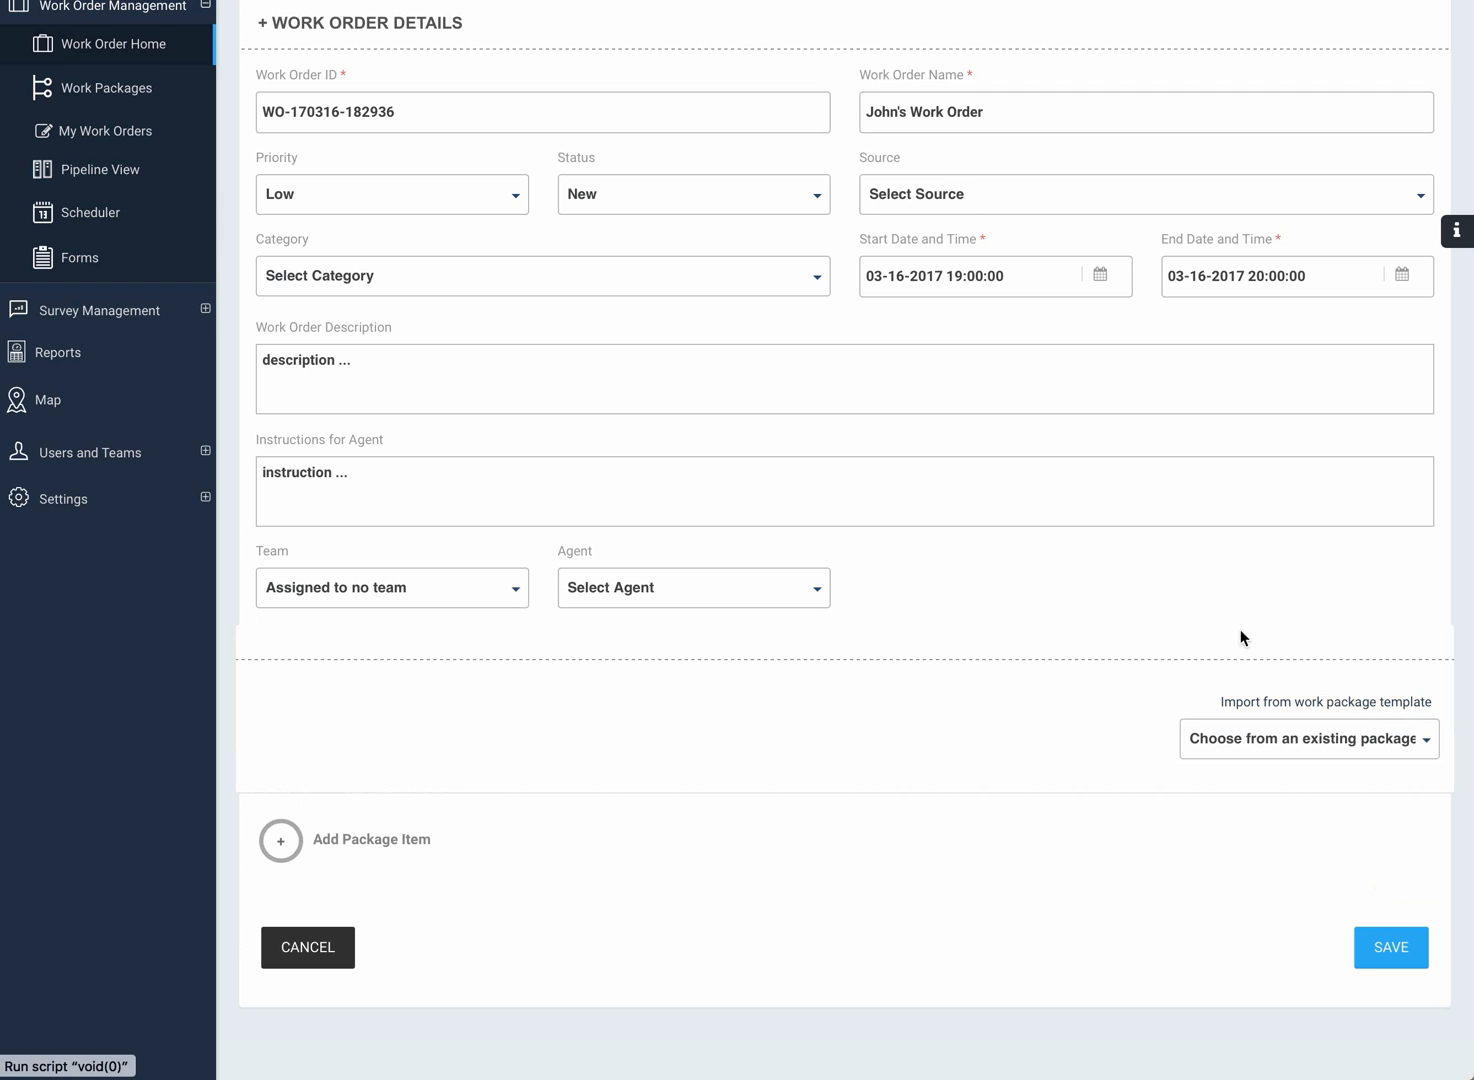
left_click(1308, 739)
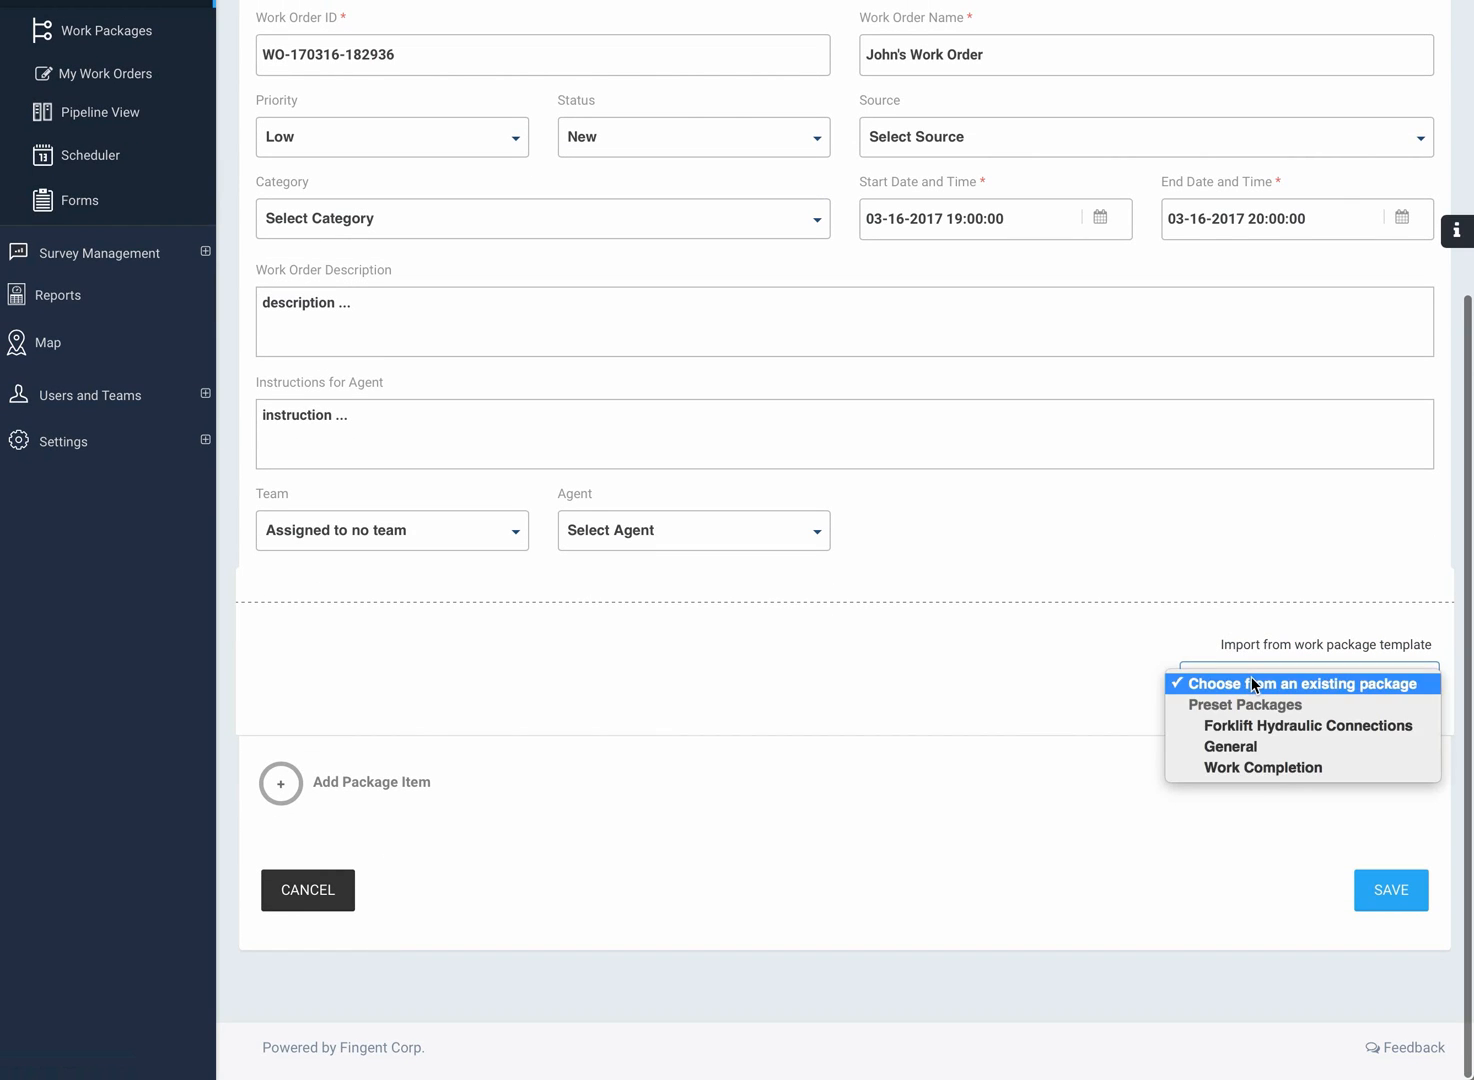
mouse_move(1230, 746)
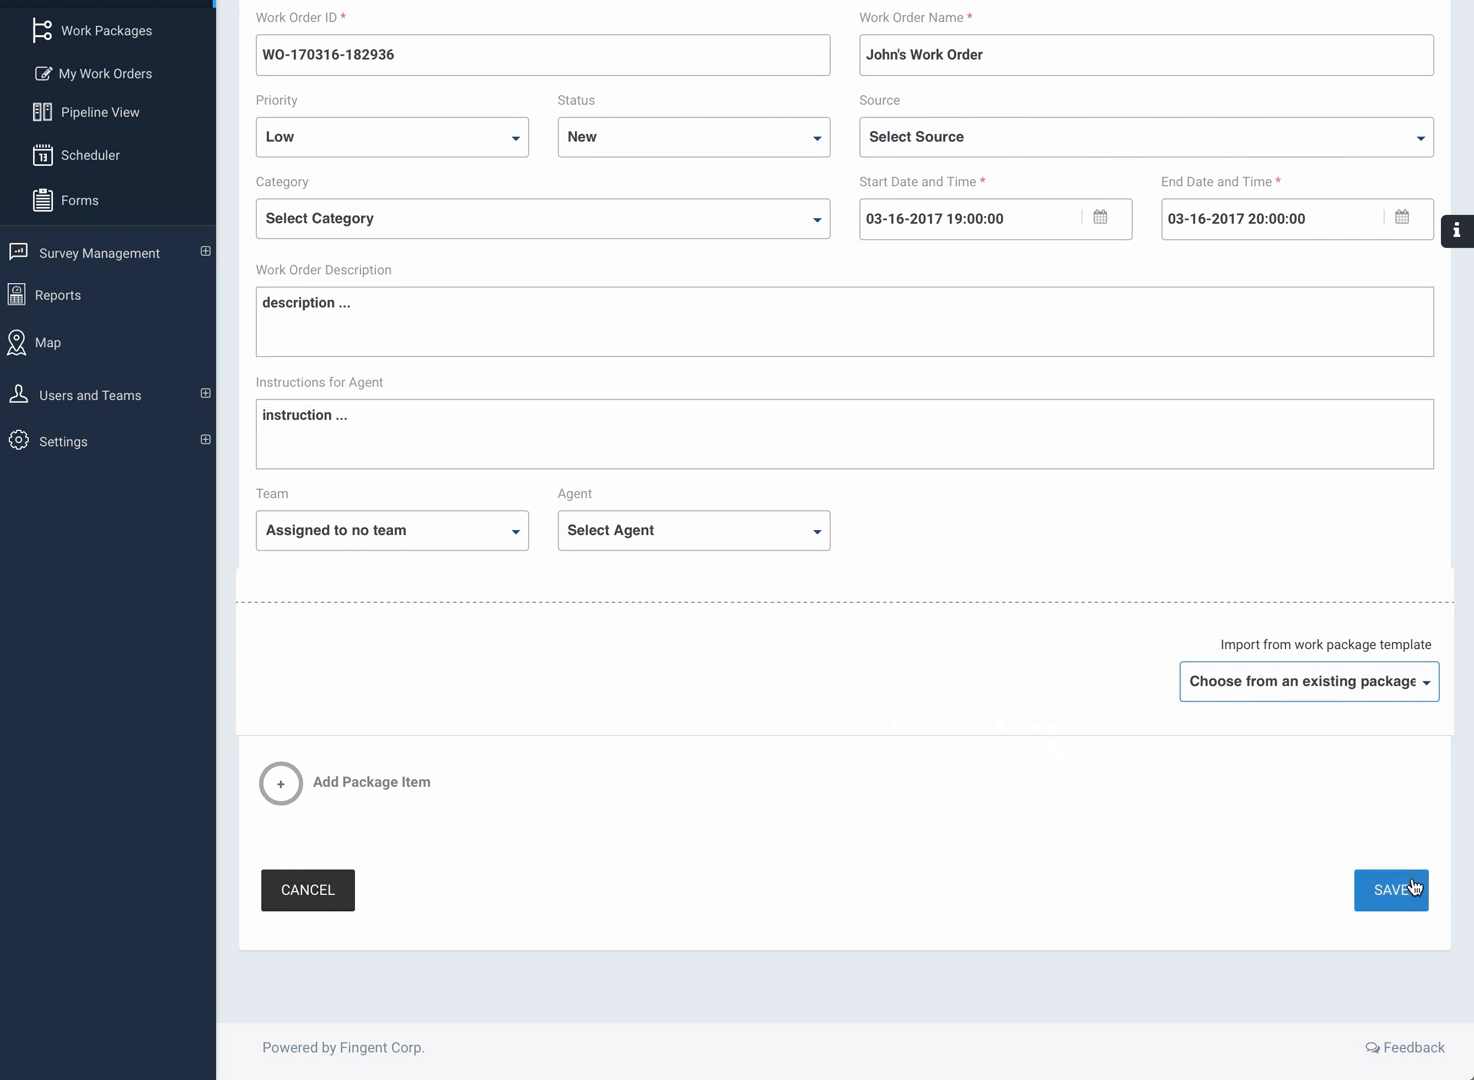
left_click(1390, 890)
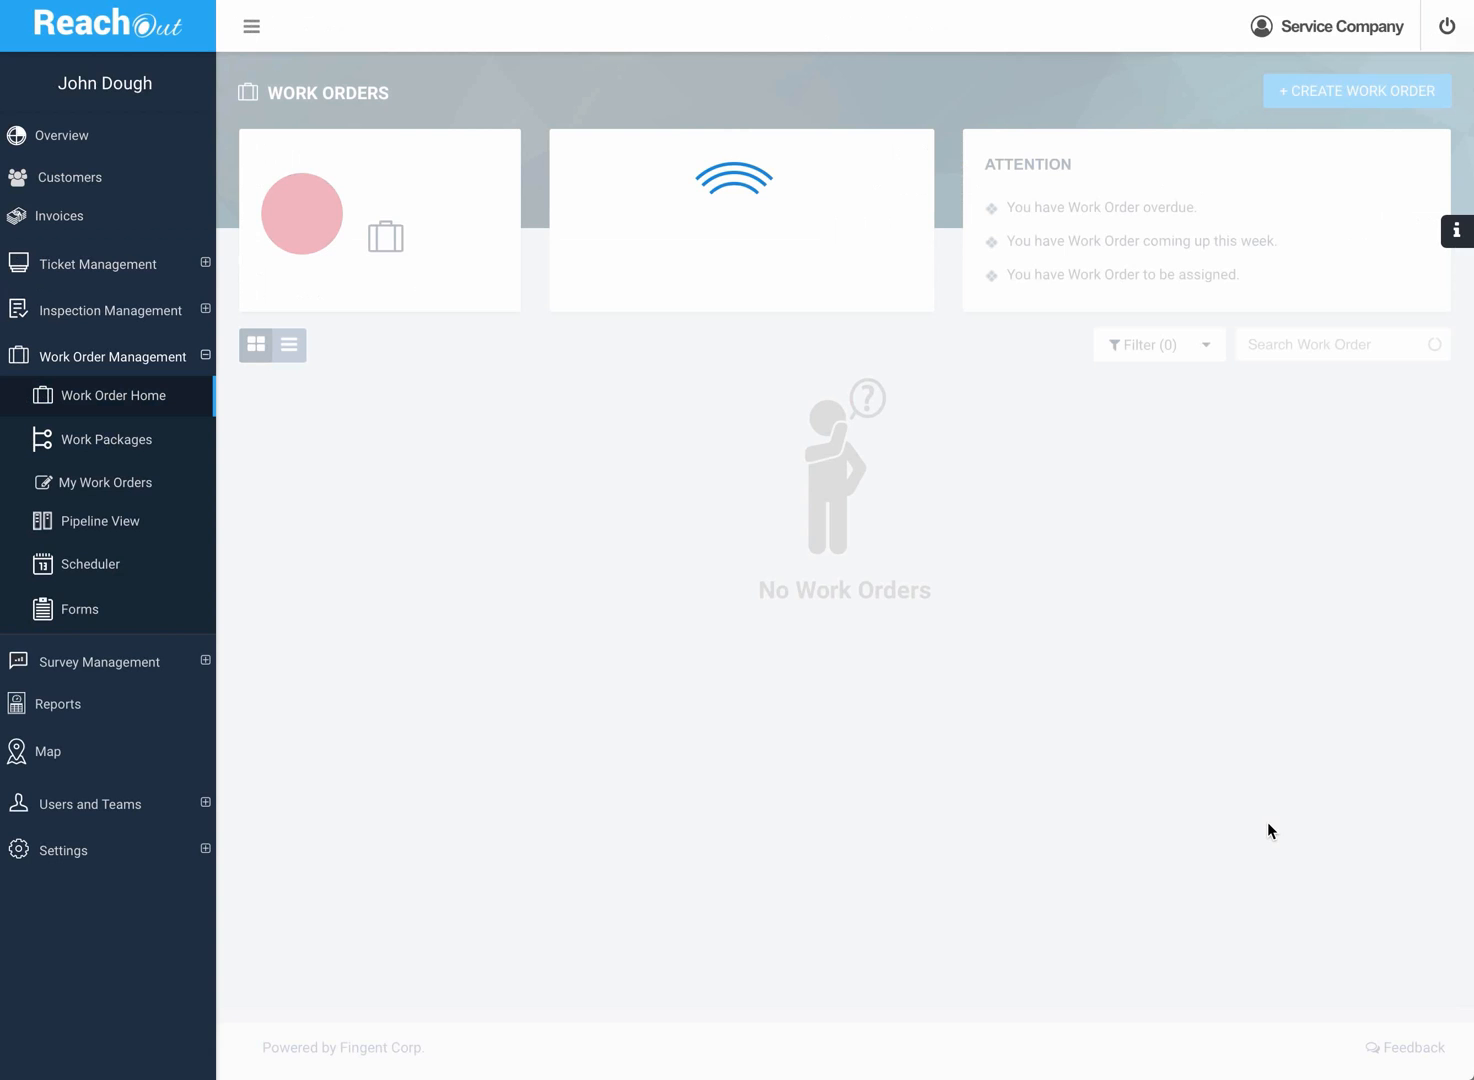